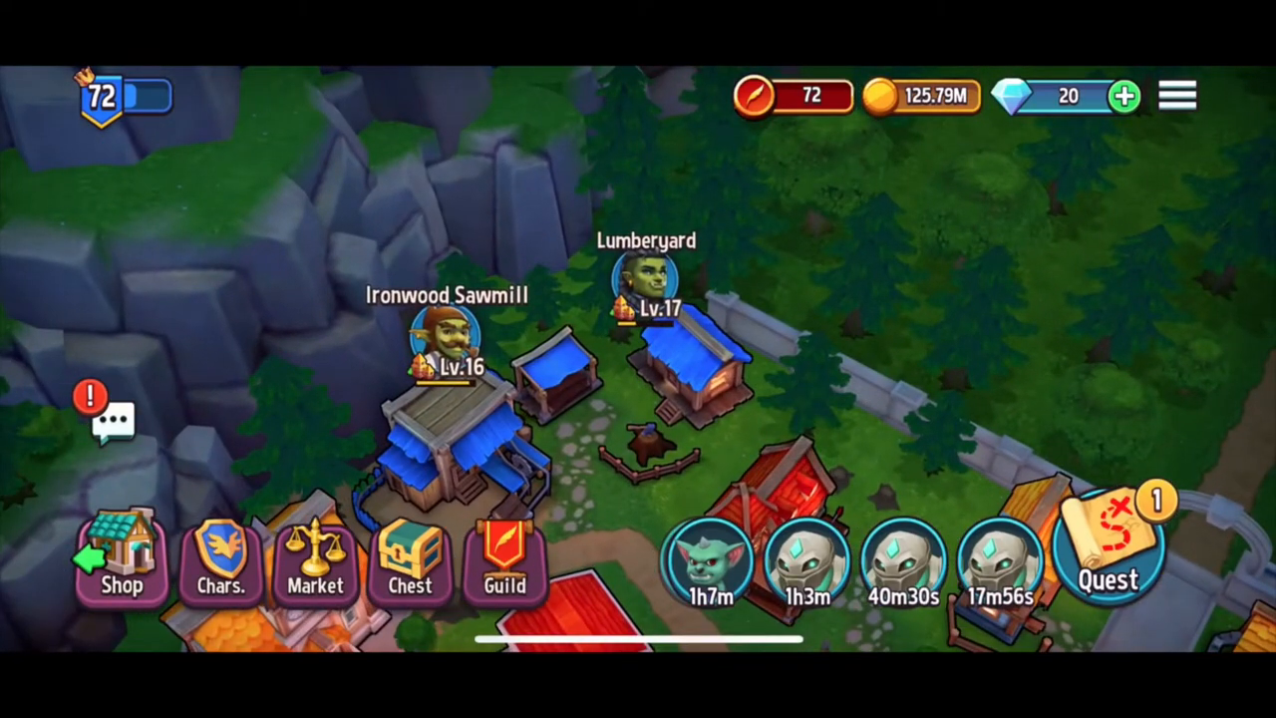
# - View the Lumberyard investor ranking and scroll through all twenty investors
pyautogui.click(658, 319)
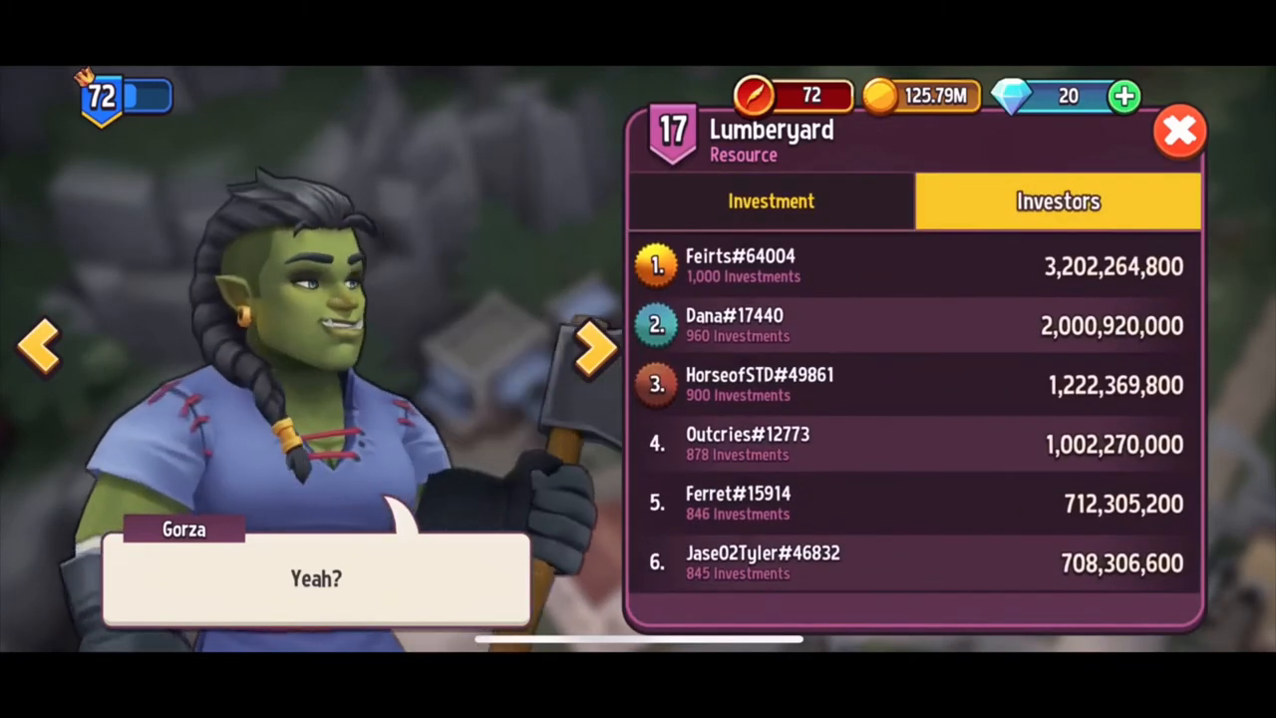
pyautogui.scroll(-3)
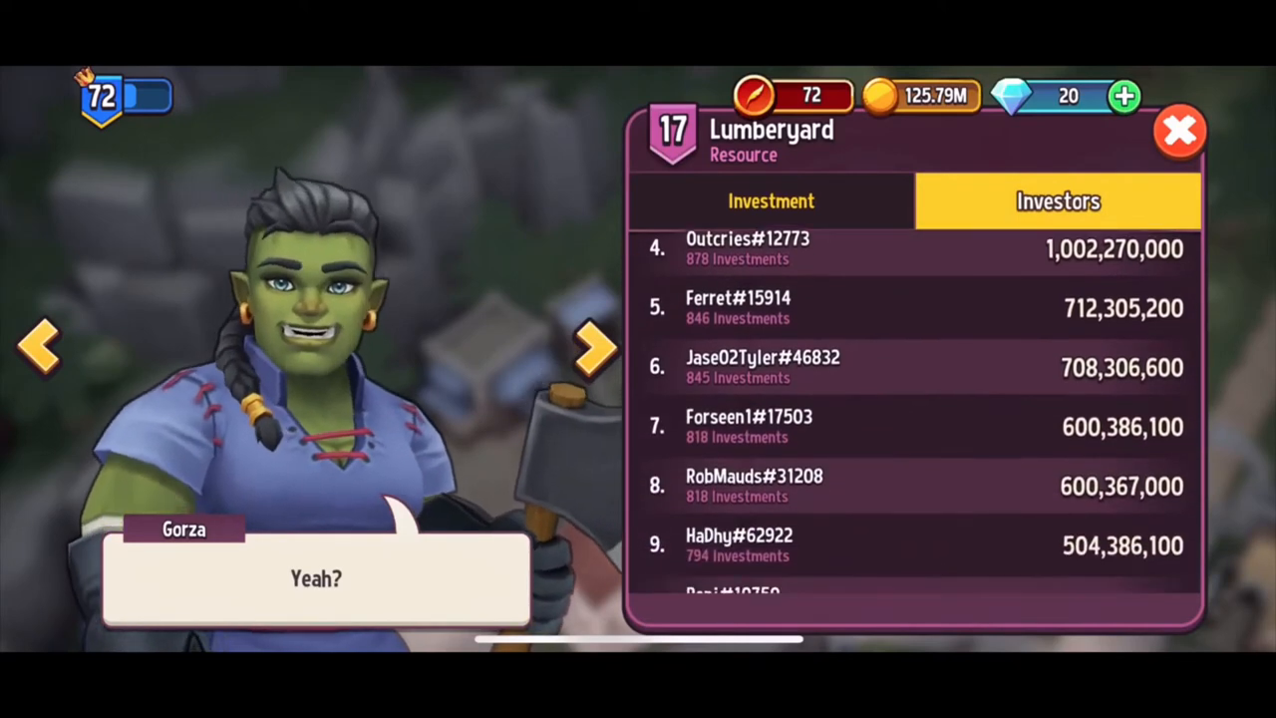
pyautogui.scroll(-3)
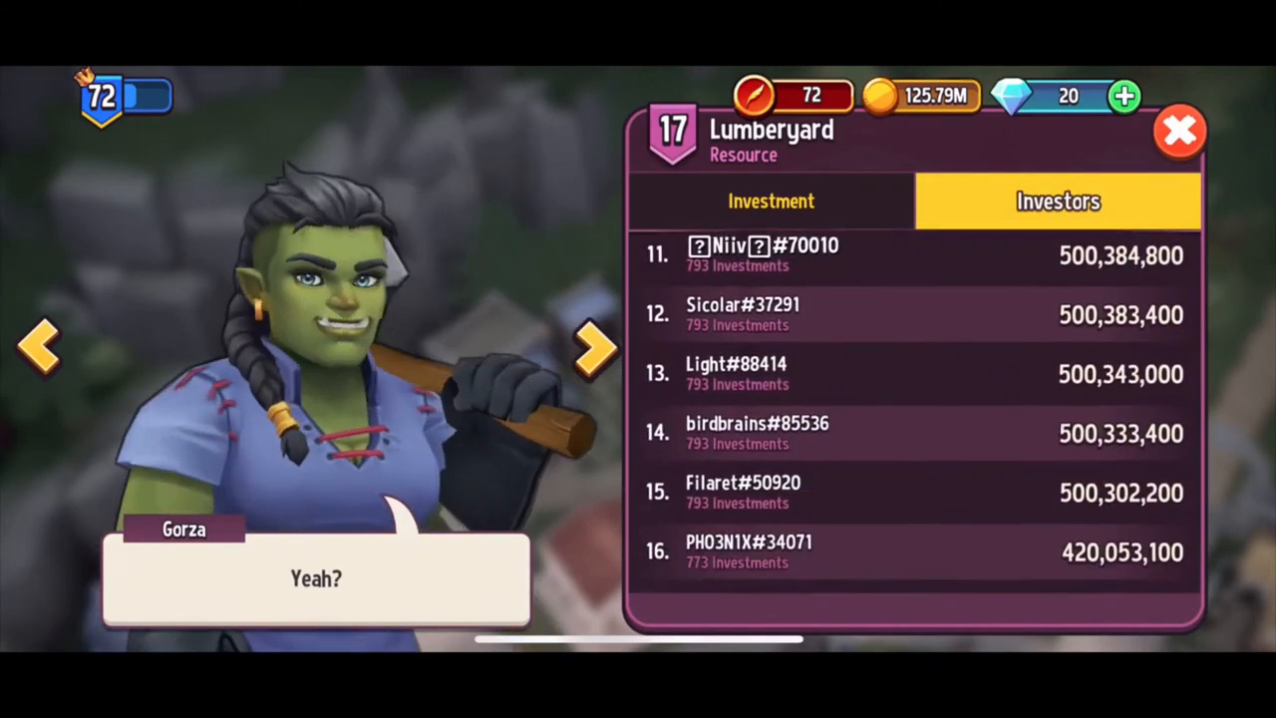
pyautogui.scroll(-3)
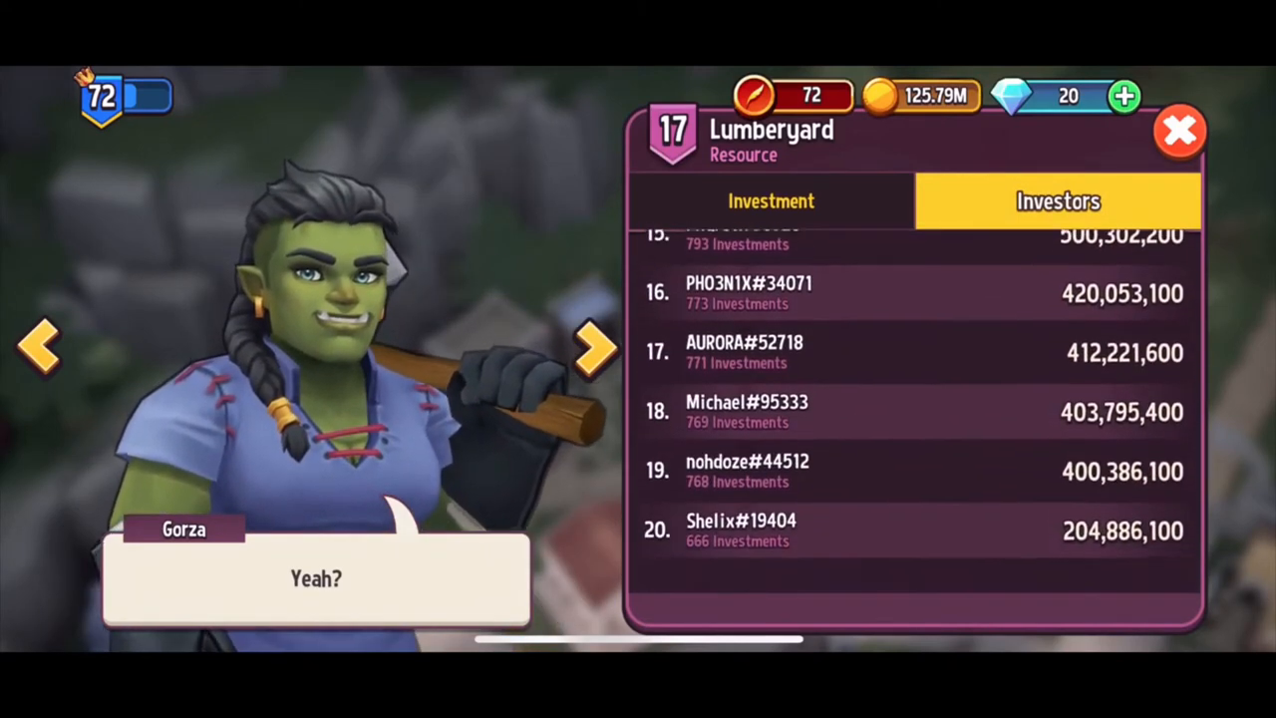
pyautogui.scroll(3)
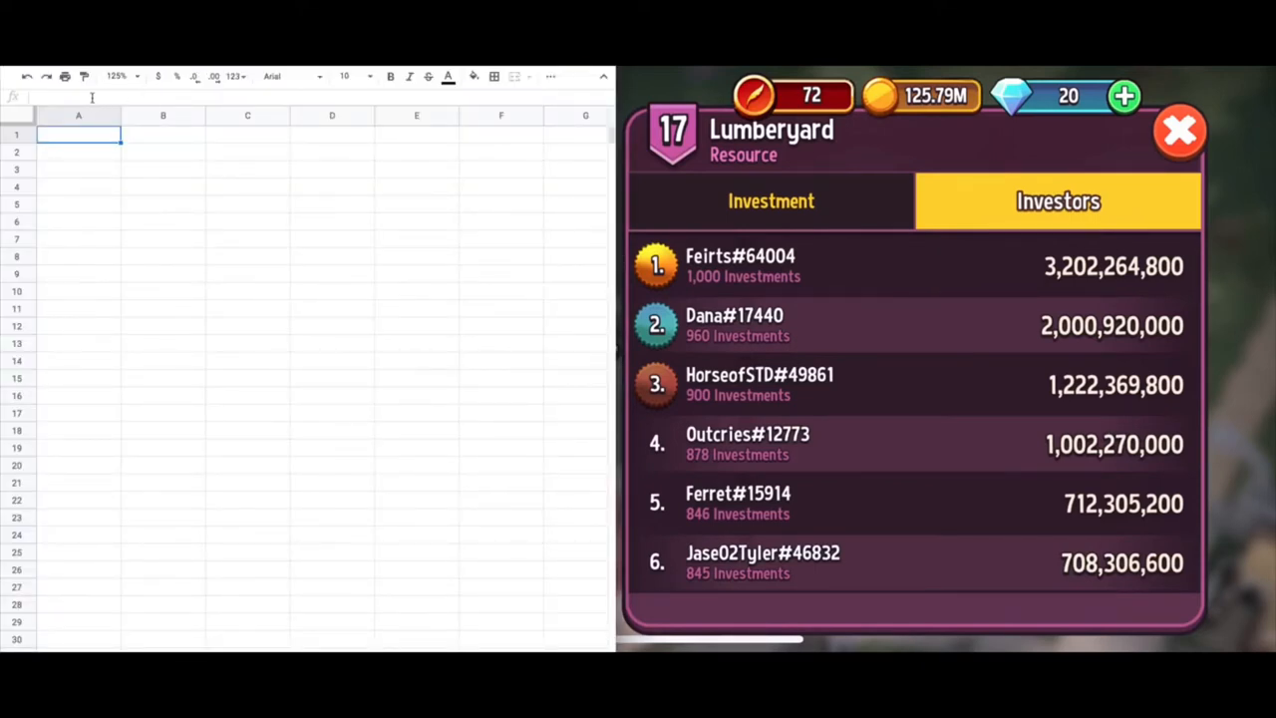
# - Resize row 1 and column A to 10 as thin margins, then begin the Members heading
pyautogui.rightClick(16, 136)
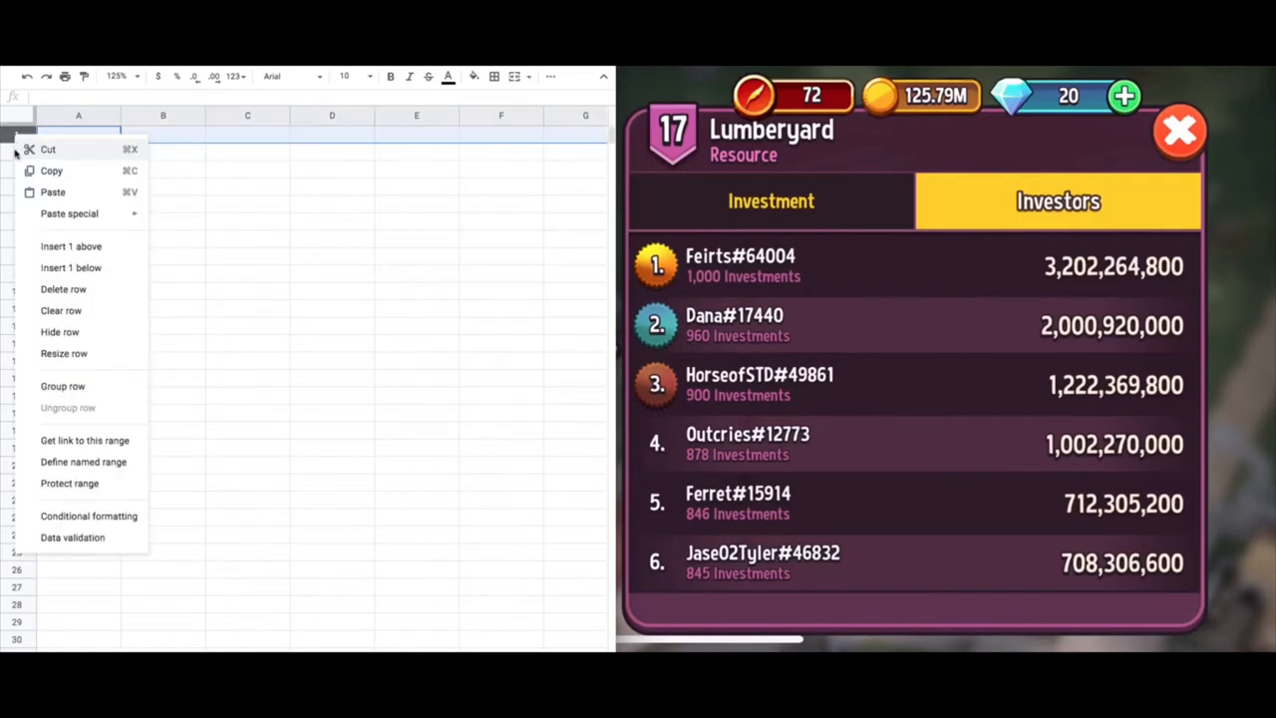
pyautogui.moveTo(64, 353)
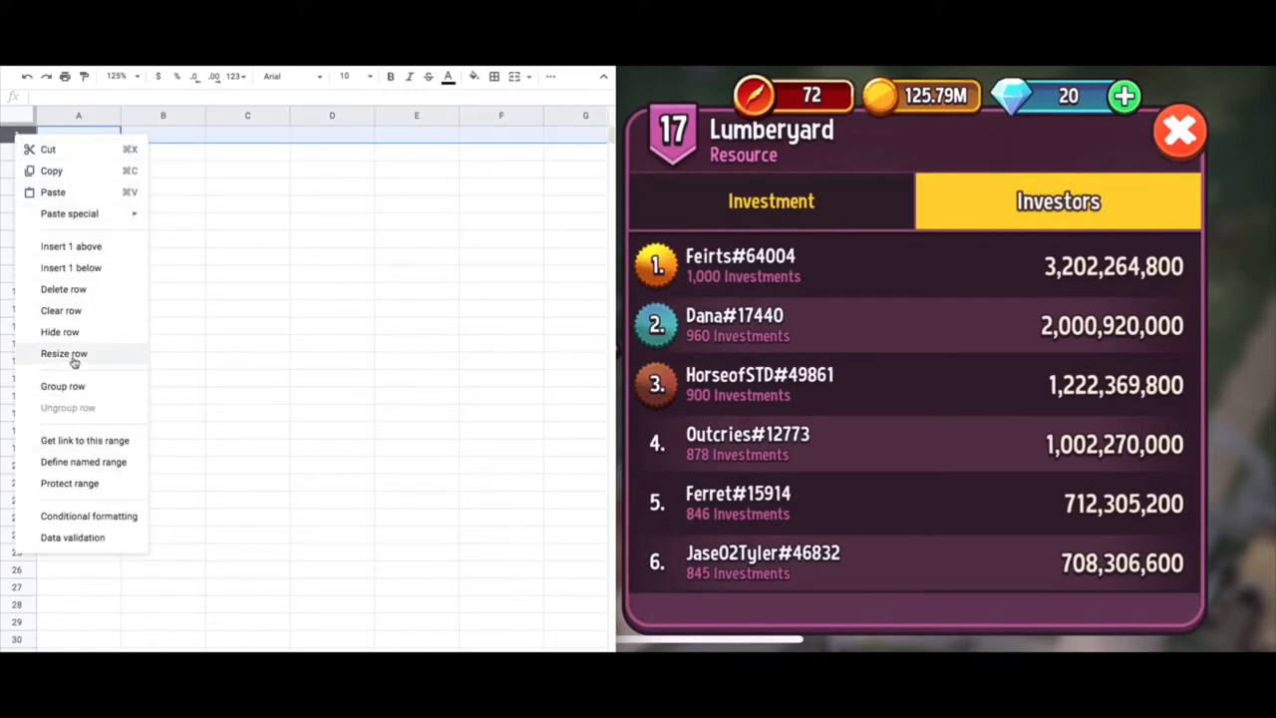
pyautogui.click(63, 353)
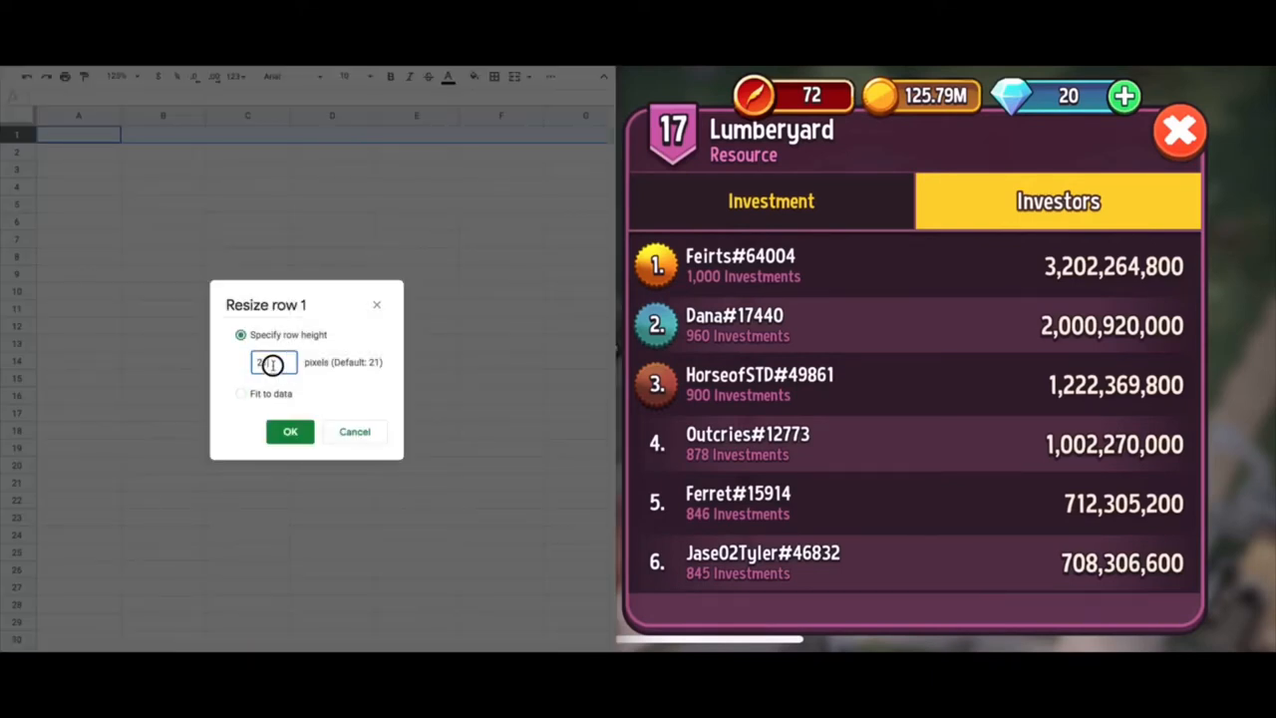
pyautogui.write('10')
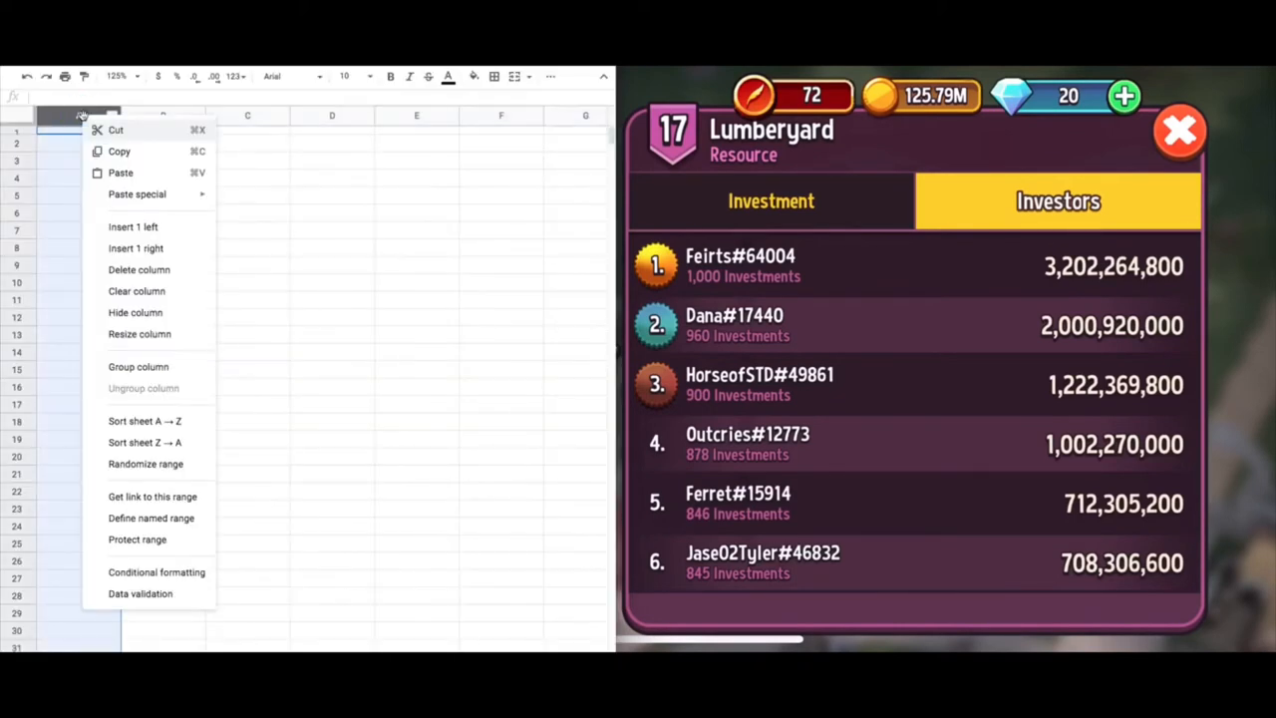
pyautogui.click(140, 335)
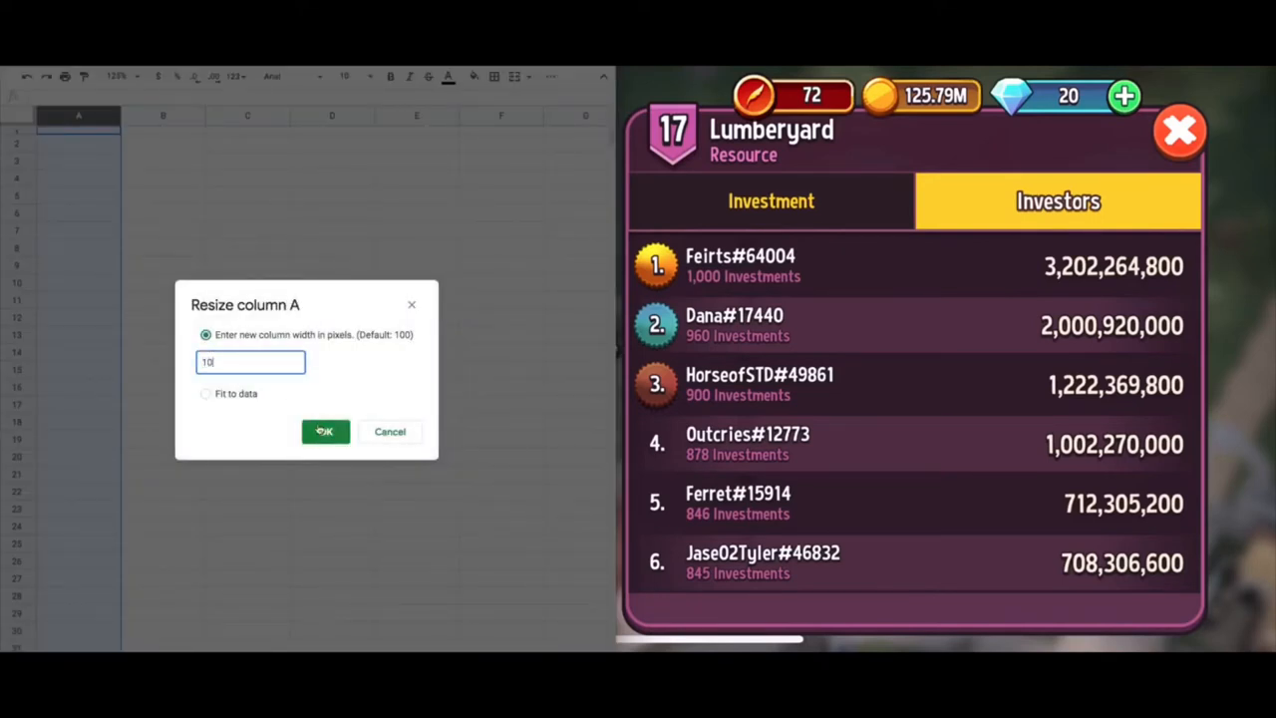
pyautogui.click(325, 430)
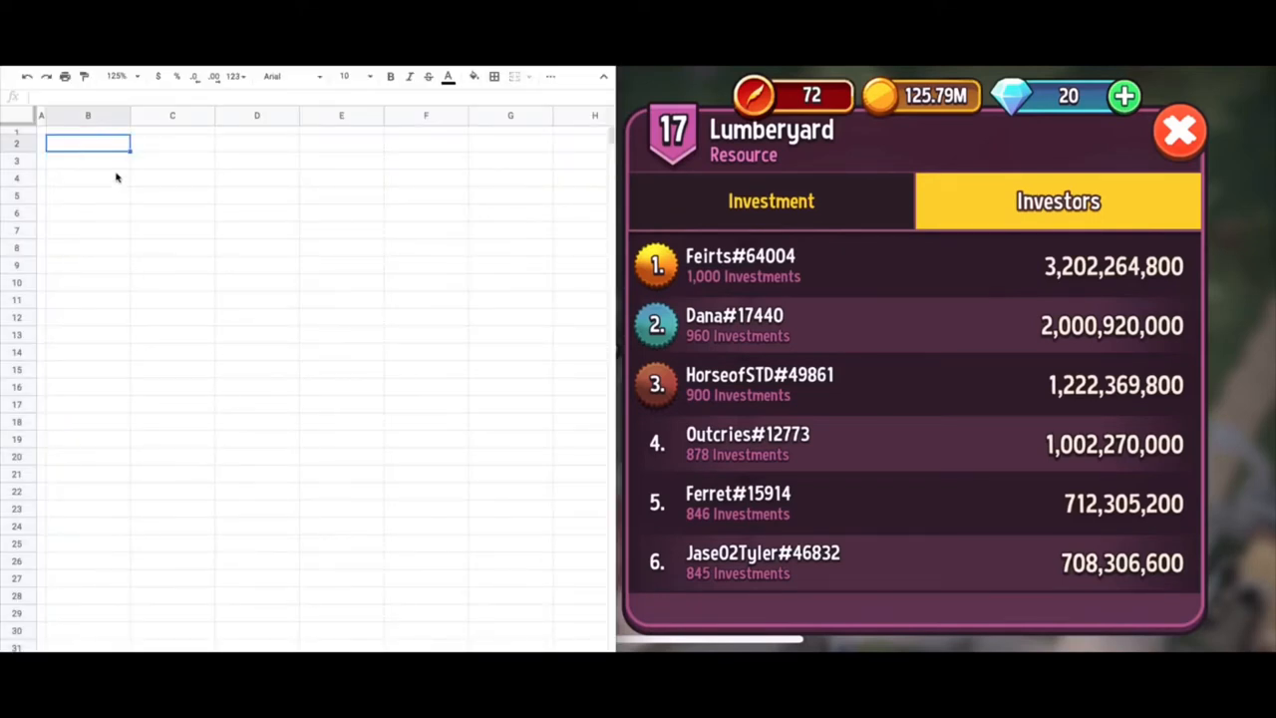
pyautogui.write('Members')
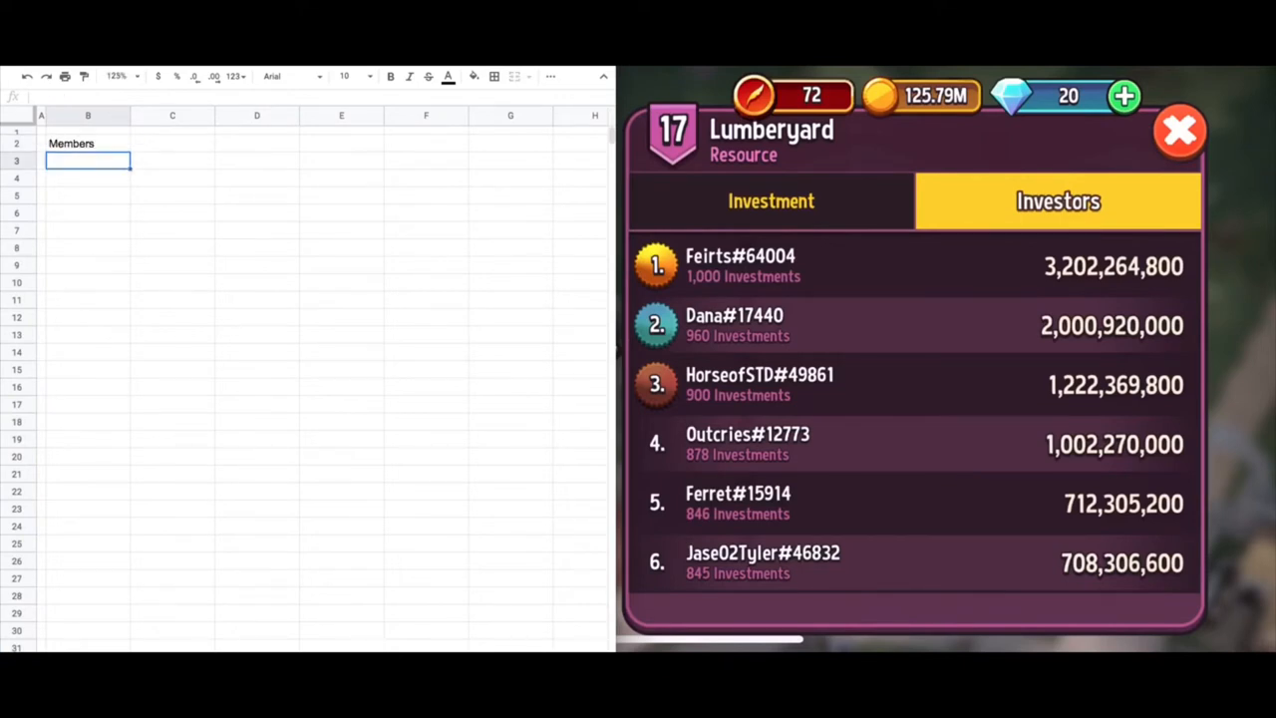
# - List the member names from Tower Data, such as Filaret, down column B under Members
pyautogui.click(88, 144)
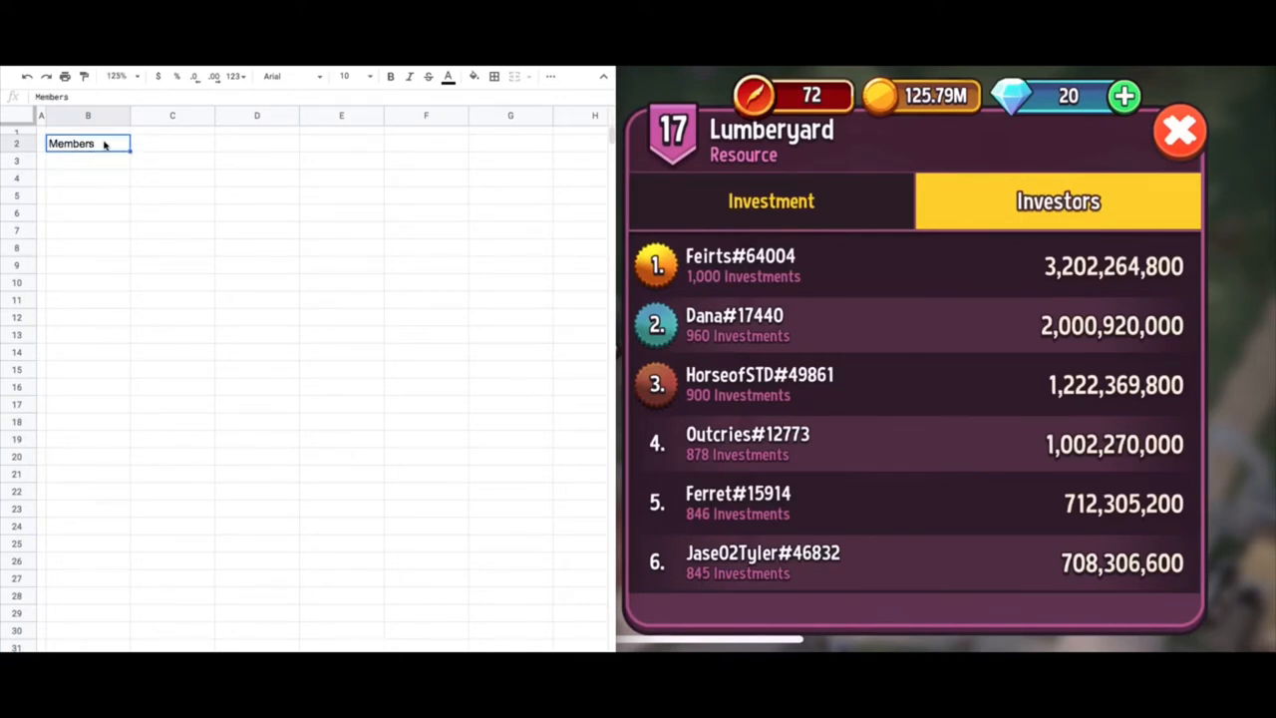
pyautogui.click(494, 76)
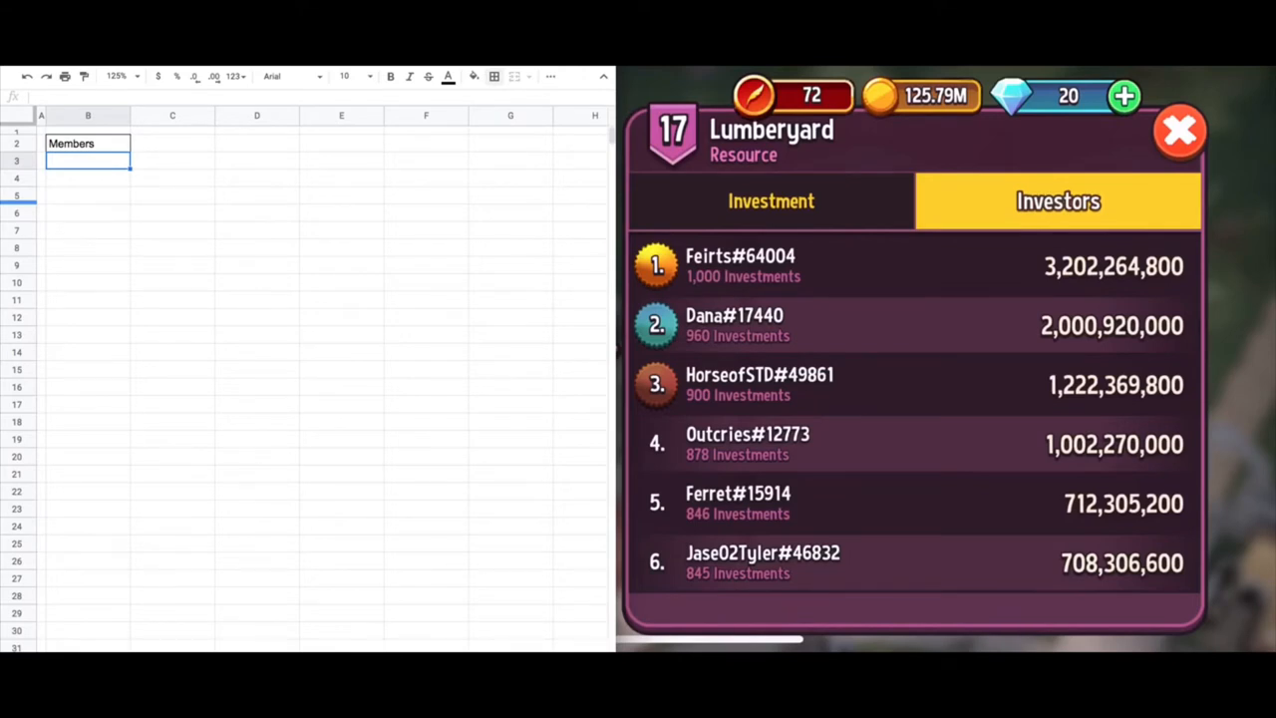
pyautogui.write("='Tower Data'!C4")
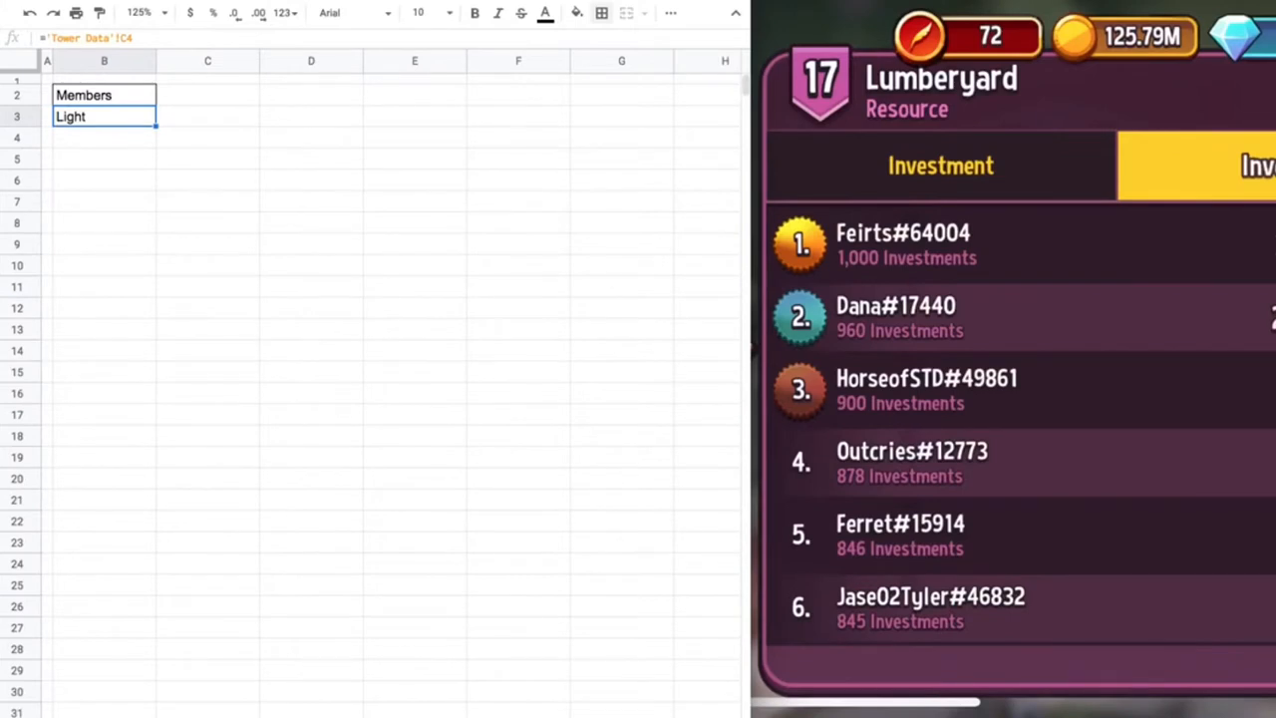
pyautogui.write('Filaret')
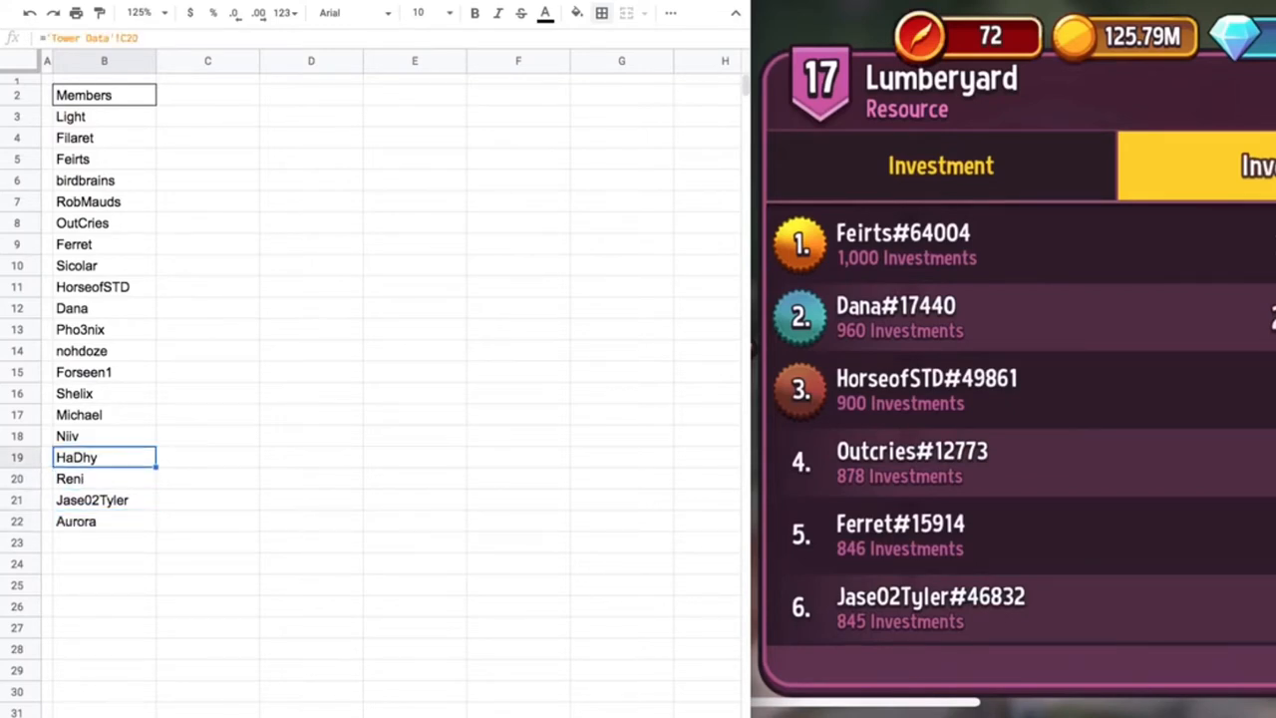
pyautogui.click(103, 96)
pyautogui.write('Tic')
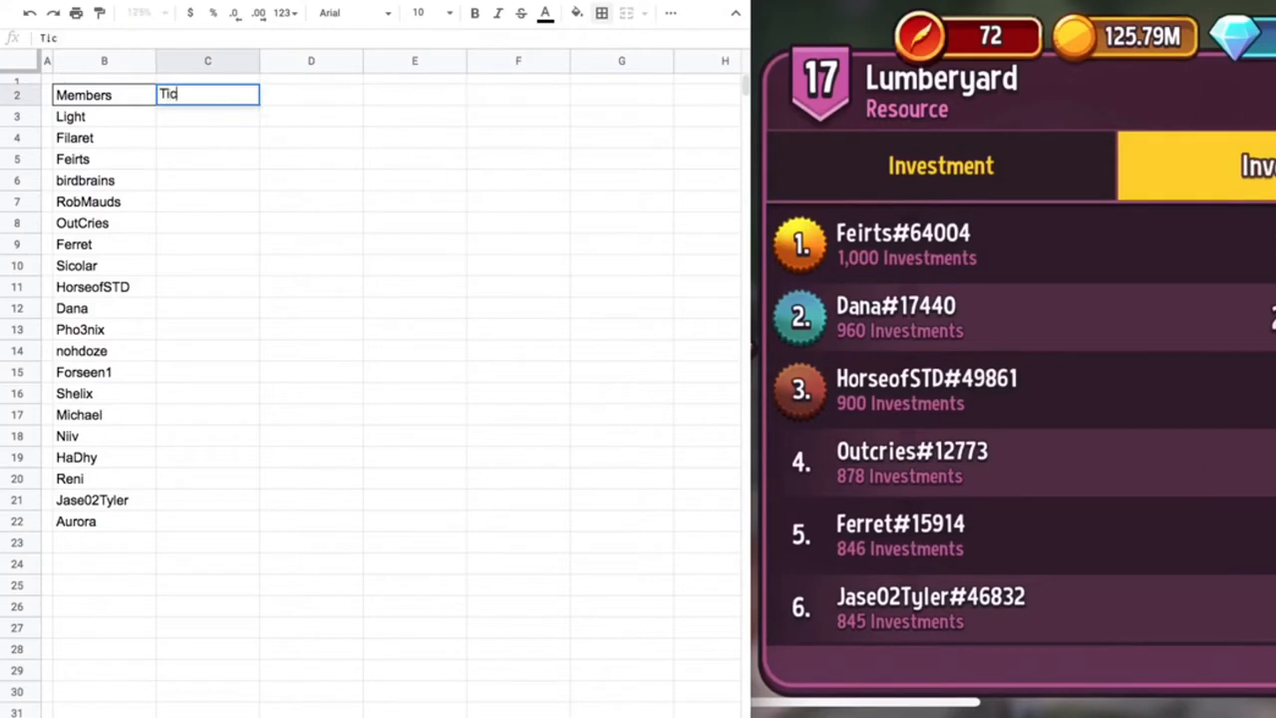
# - Confirm the Ticks heading in C2, outline it with a border, and start the first tick entry in C3
pyautogui.press('Return')
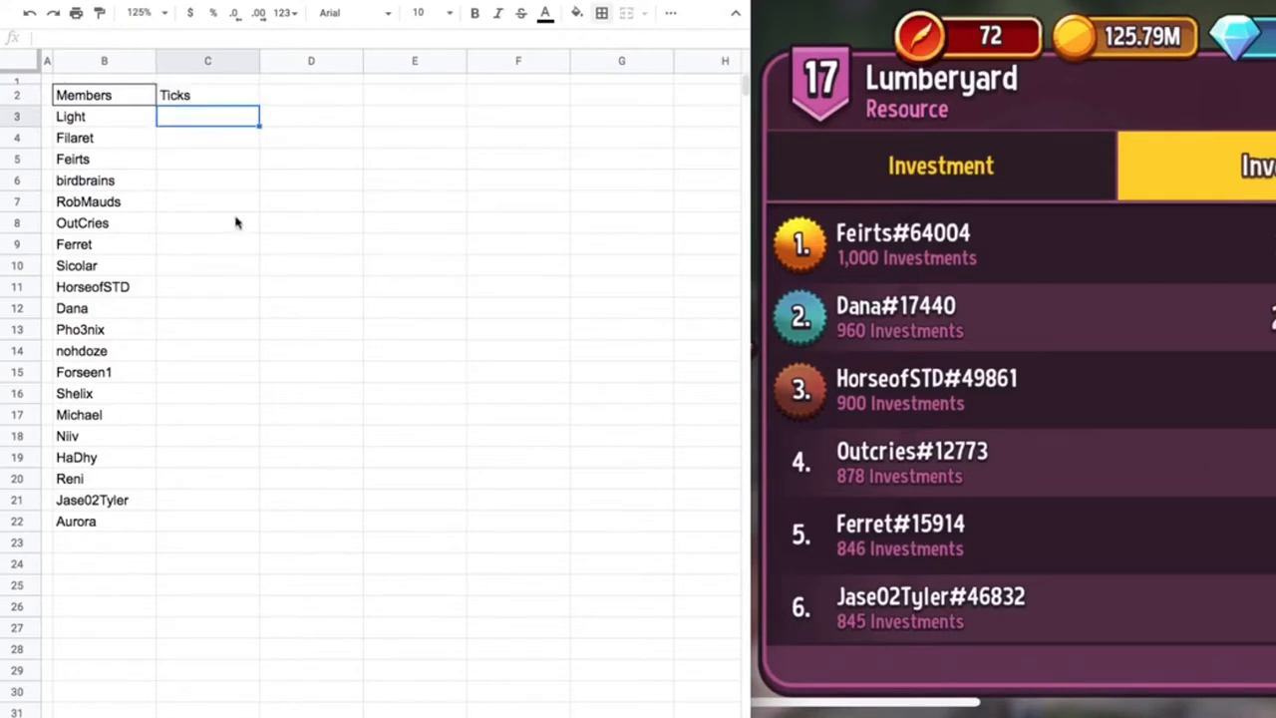
pyautogui.click(208, 96)
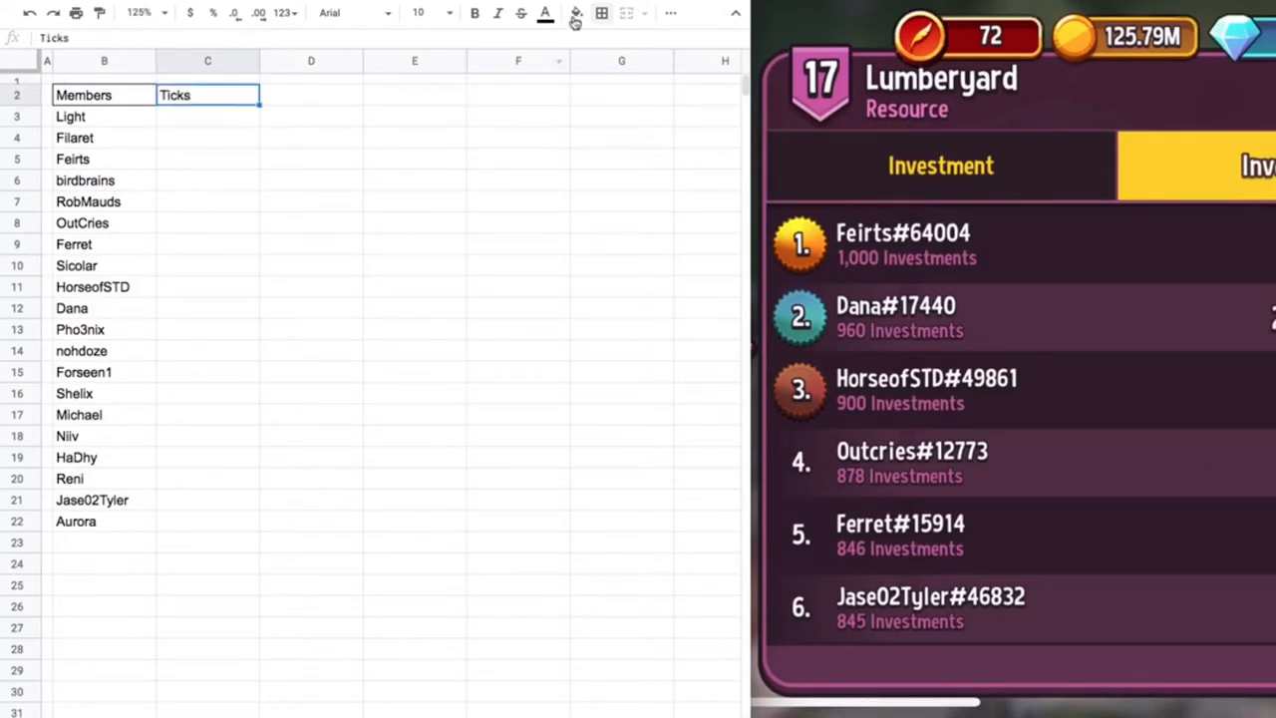
pyautogui.click(602, 12)
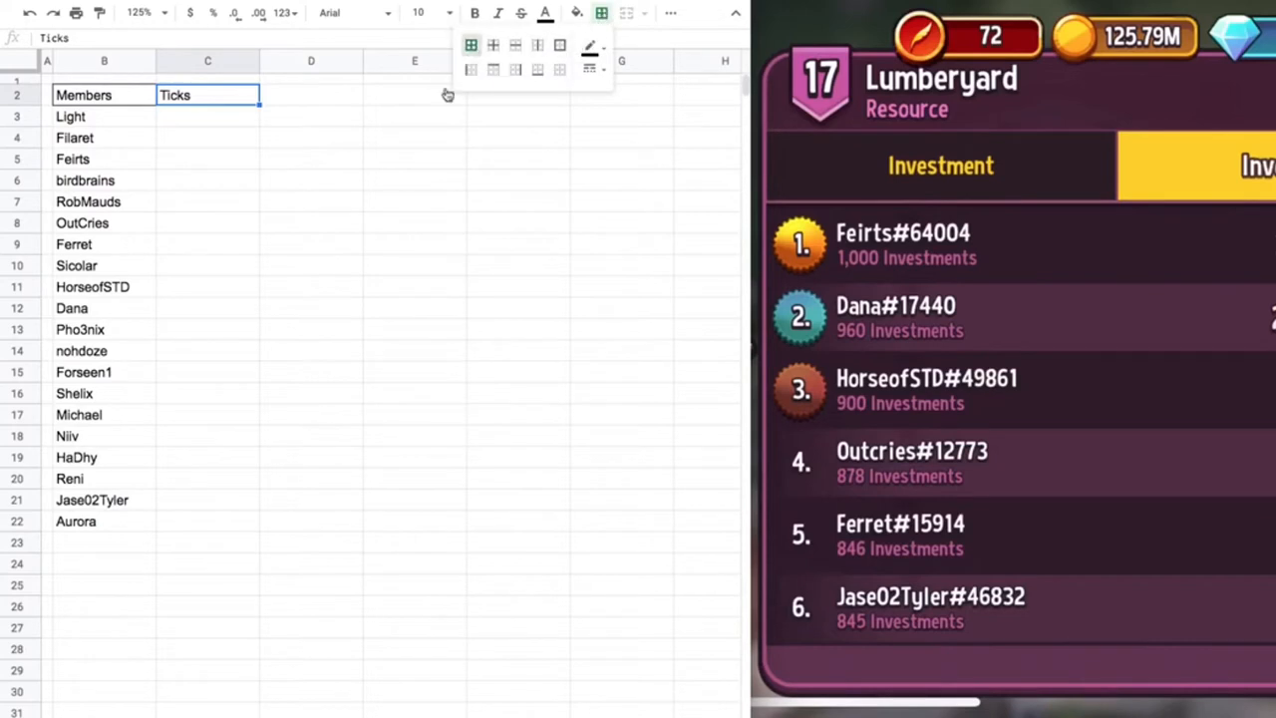
pyautogui.click(415, 201)
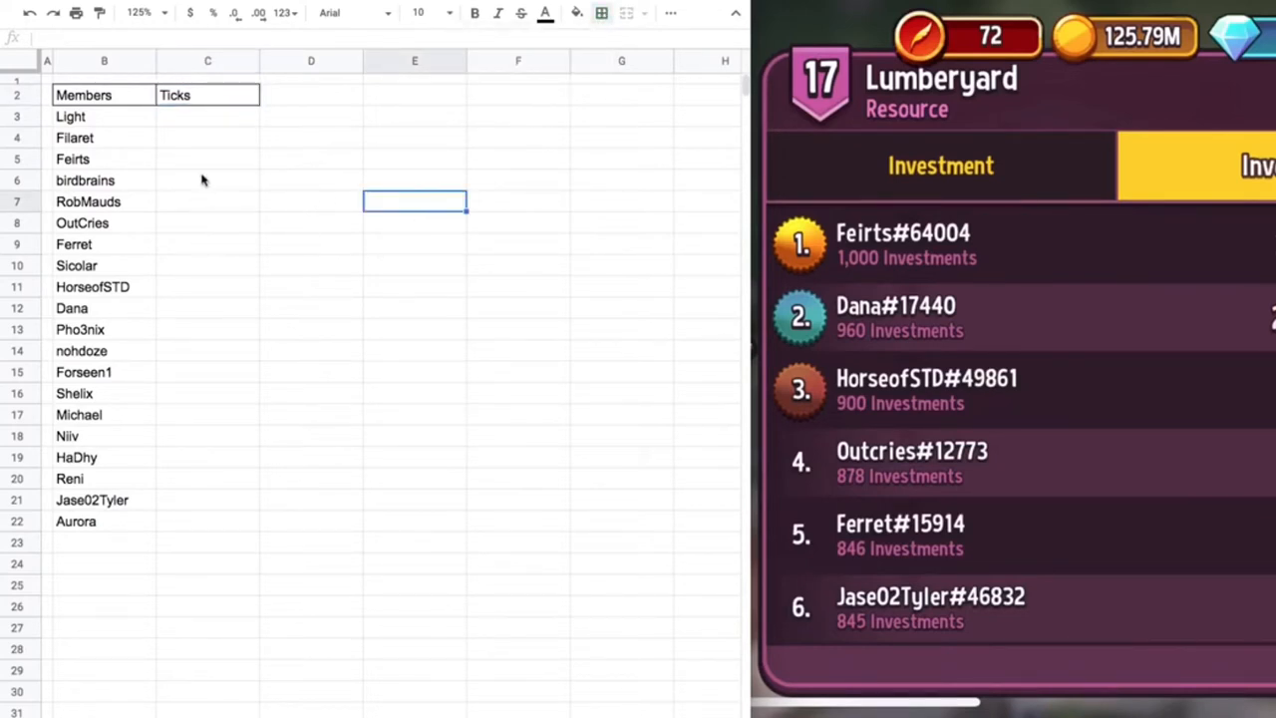
pyautogui.click(207, 115)
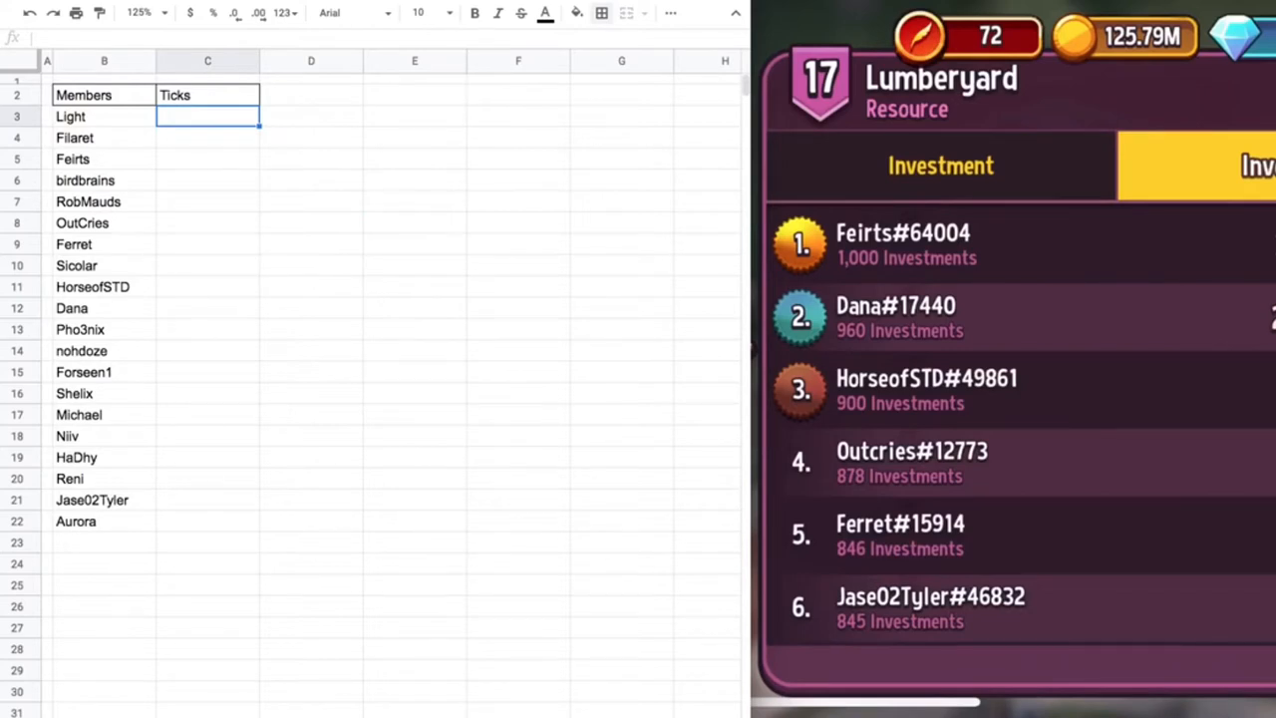
pyautogui.write('=')
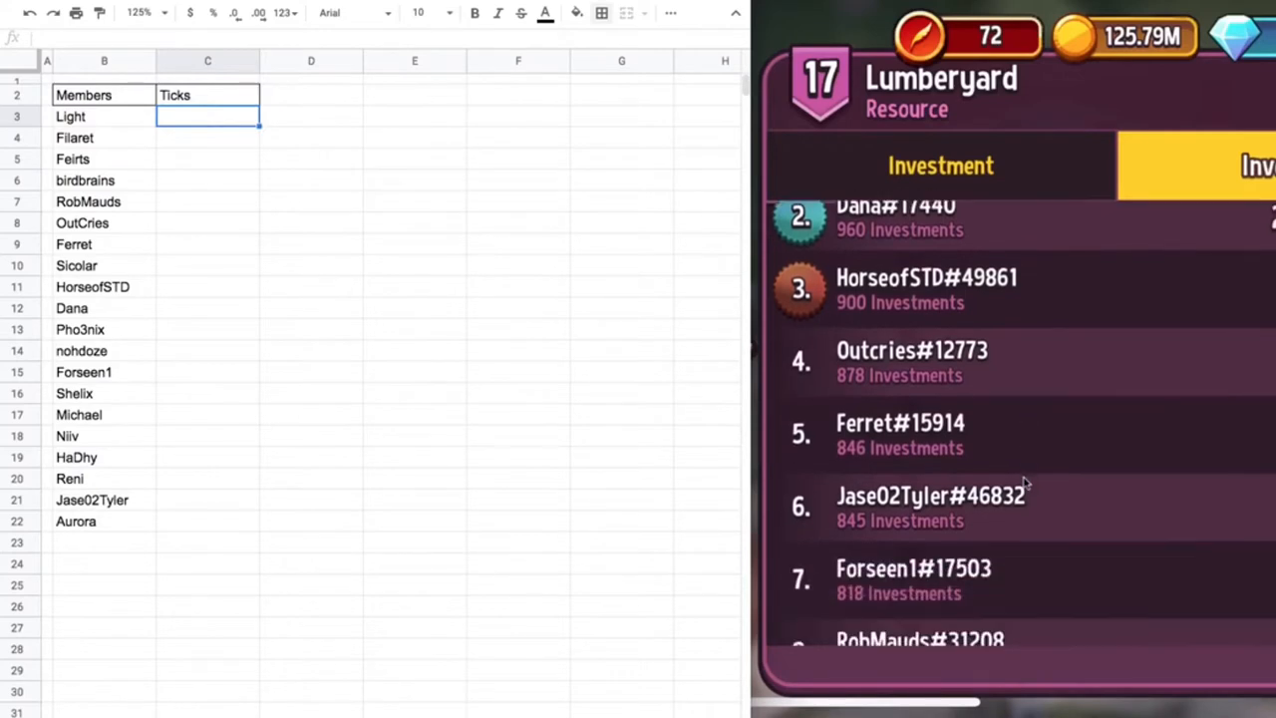
# - Scroll the game's investor list and enter the first members' tick counts, moving to Filaret in C4
pyautogui.scroll(-3)
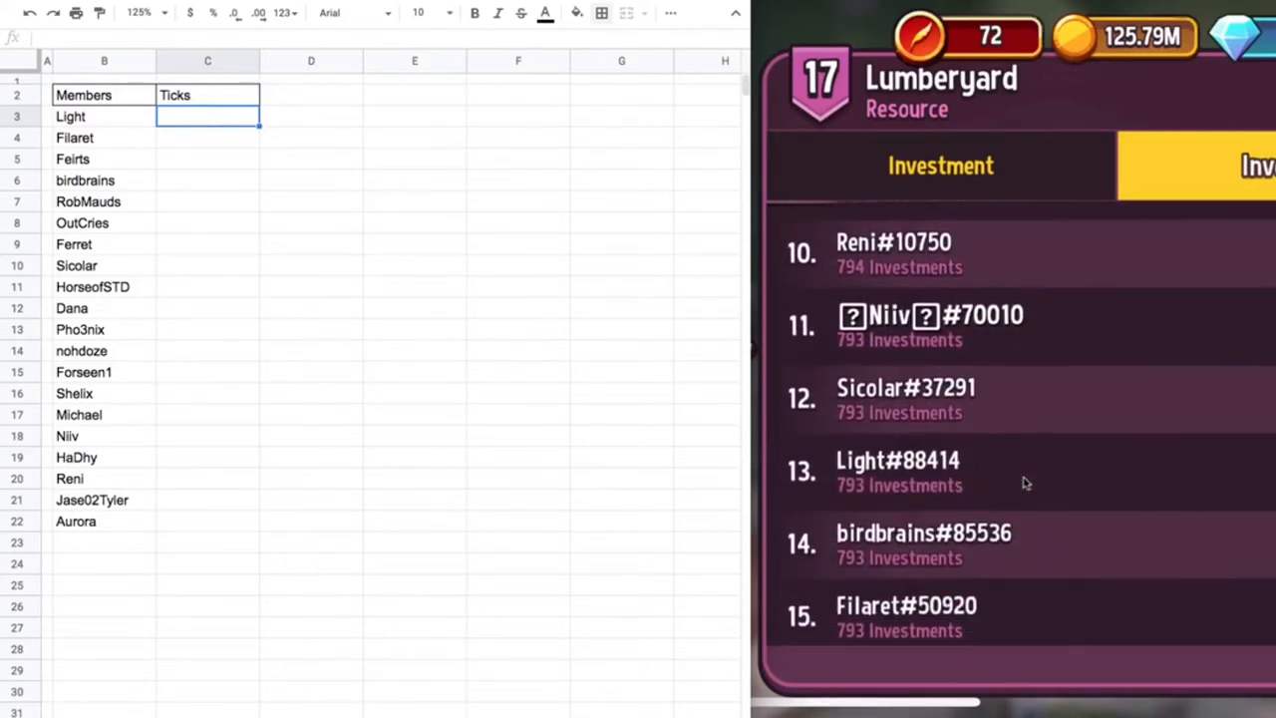
pyautogui.scroll(-3)
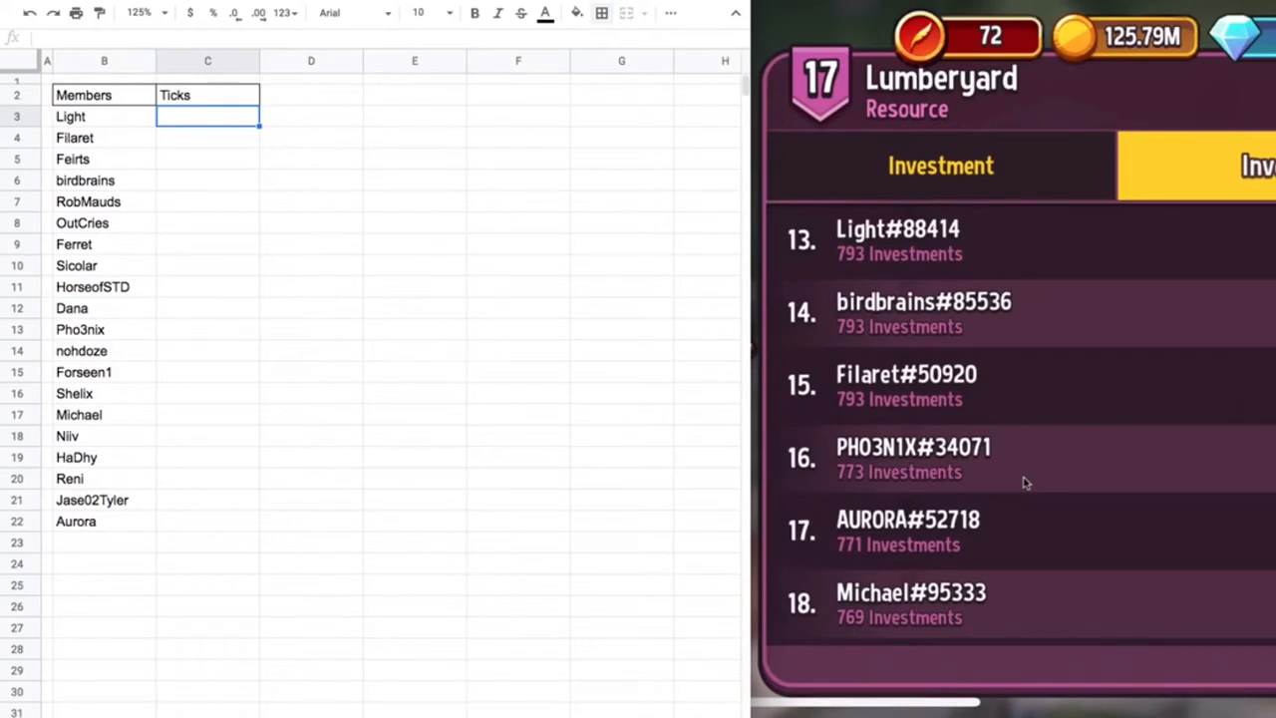
pyautogui.moveTo(379, 144)
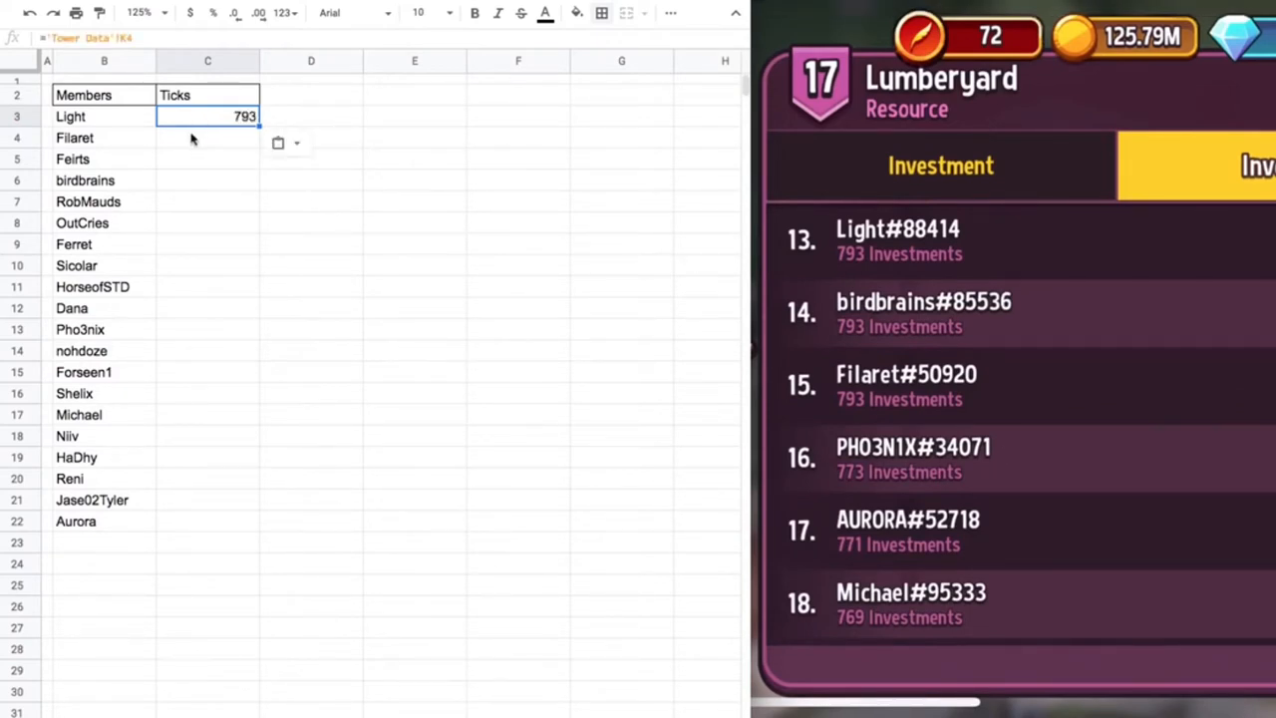
pyautogui.click(208, 138)
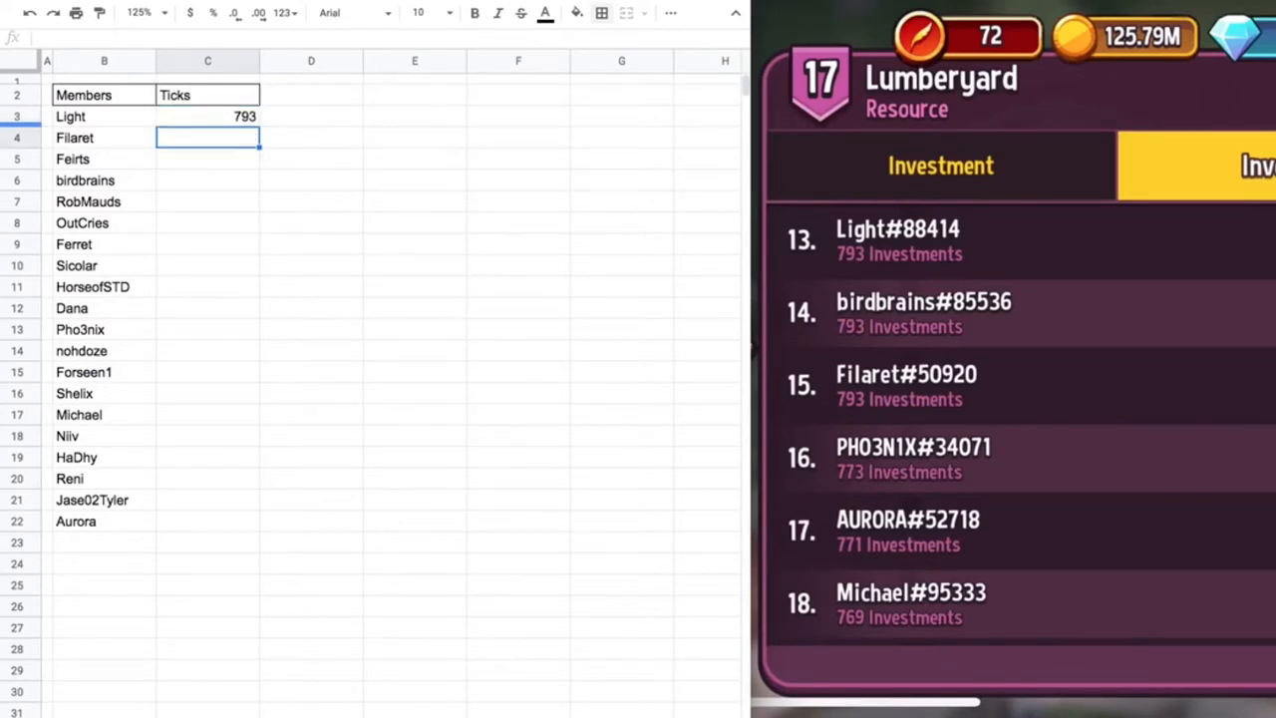
pyautogui.scroll(-3)
pyautogui.write('793')
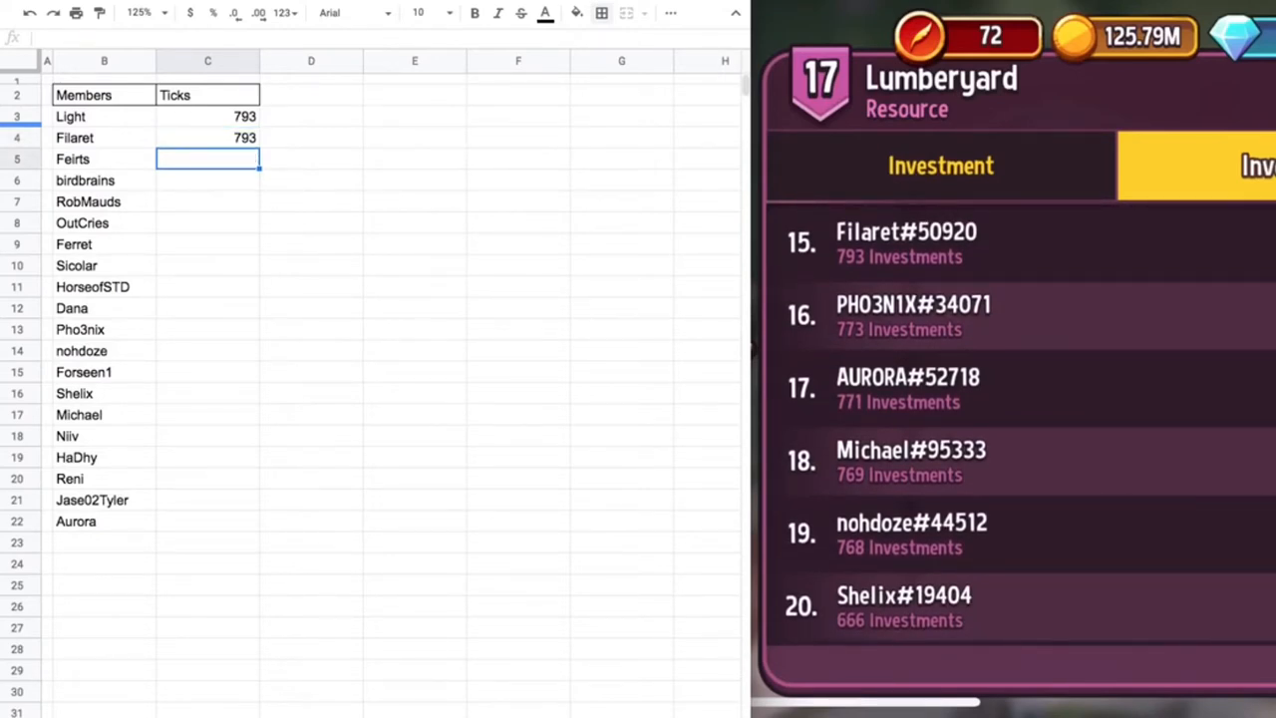
pyautogui.scroll(3)
pyautogui.write('1,000')
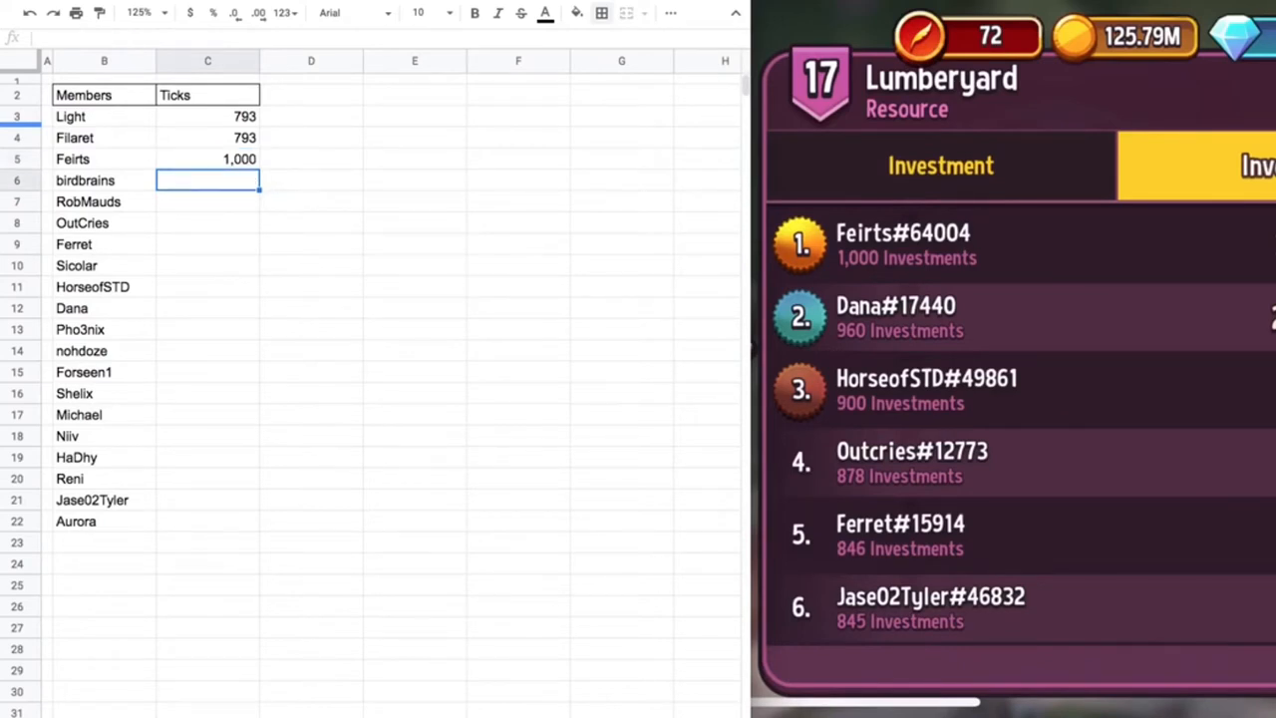
pyautogui.scroll(-3)
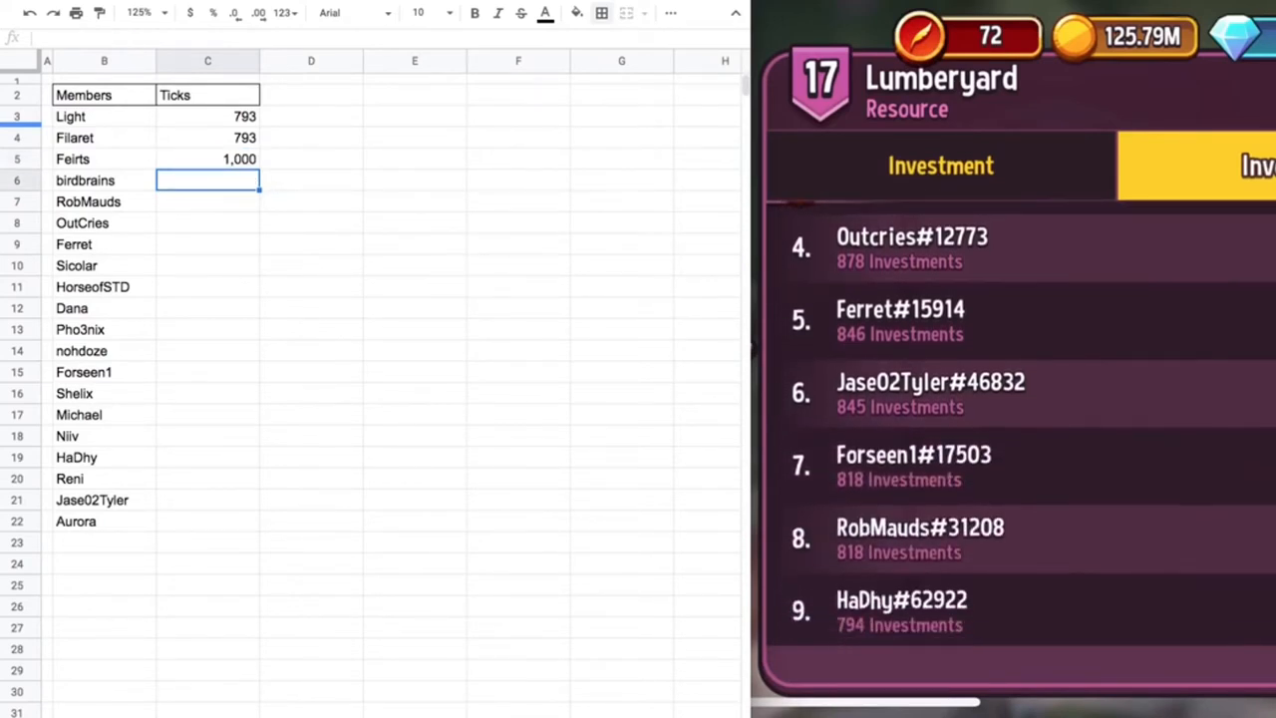
pyautogui.scroll(-3)
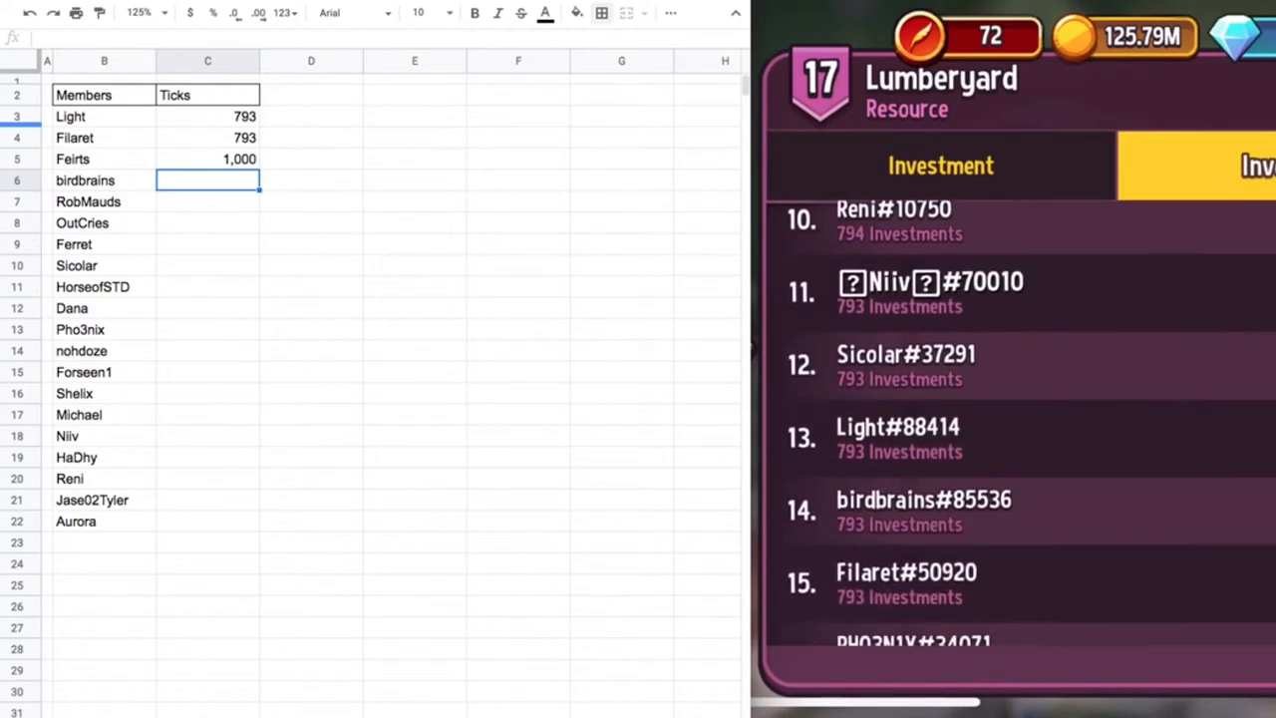
pyautogui.scroll(-3)
pyautogui.write('793')
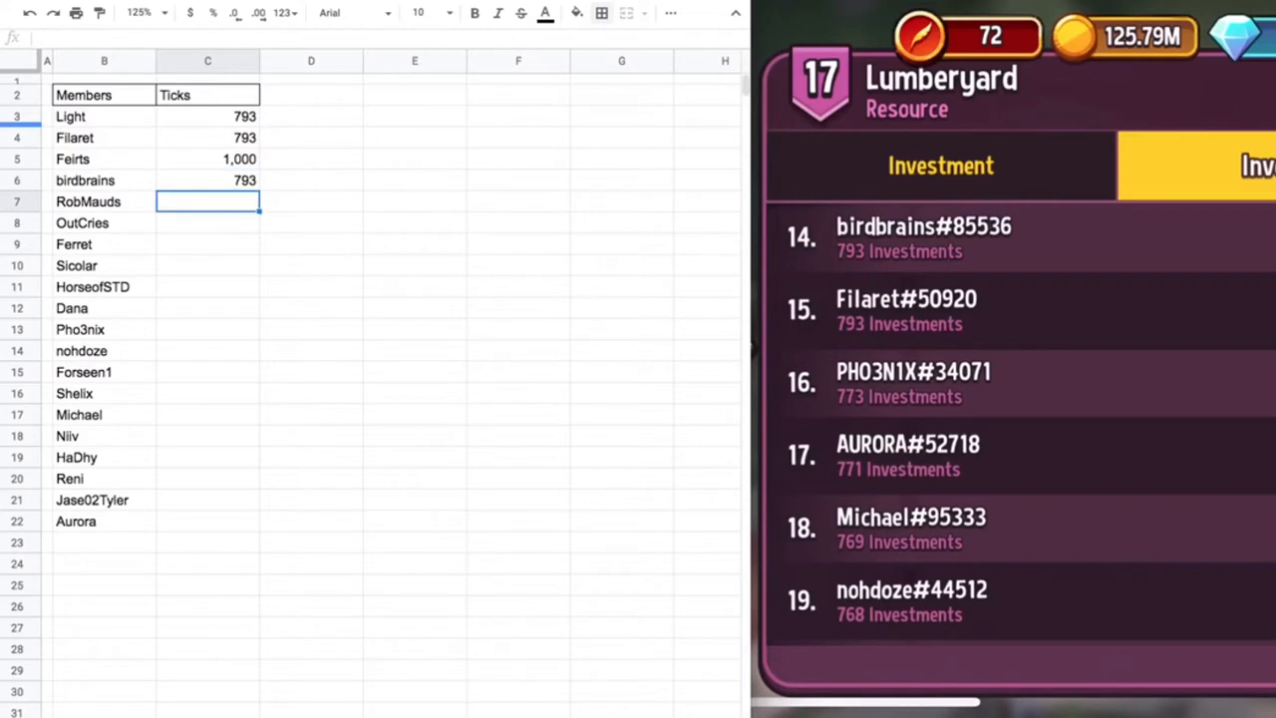
# - Enter the remaining tick counts such as 818, ending with Aurora's 771
pyautogui.scroll(-3)
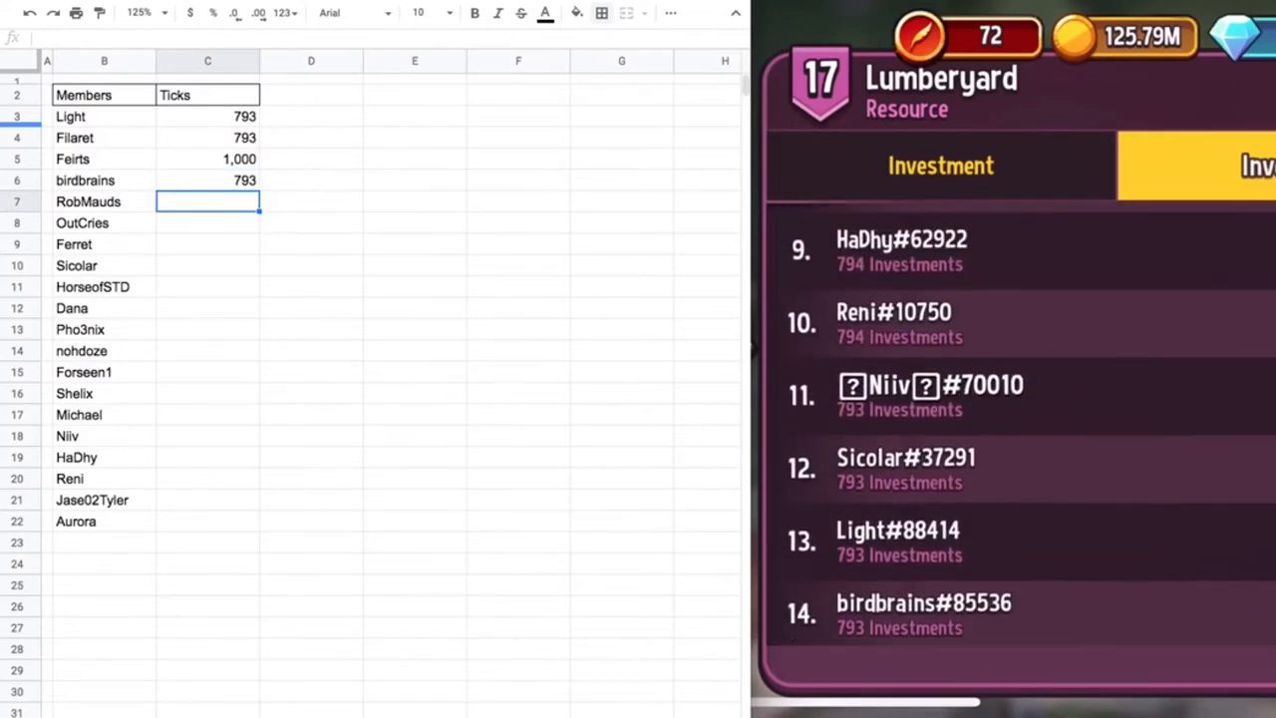
pyautogui.scroll(3)
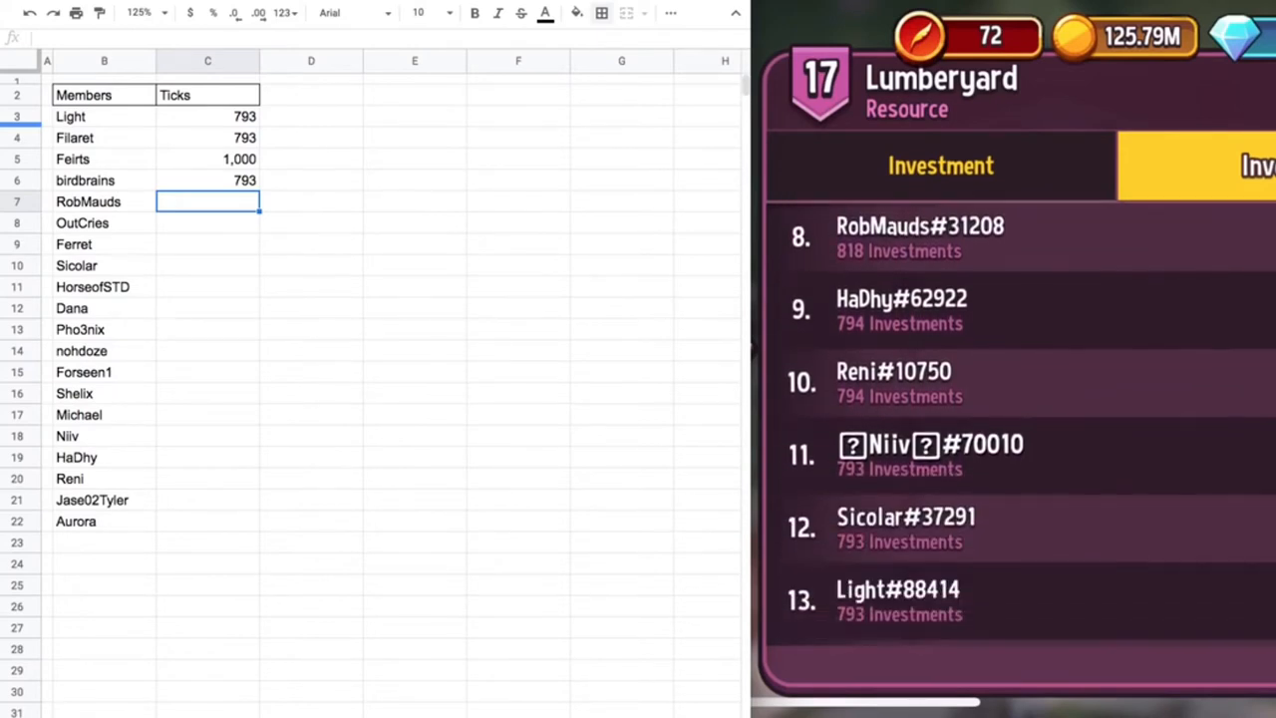
pyautogui.write('818')
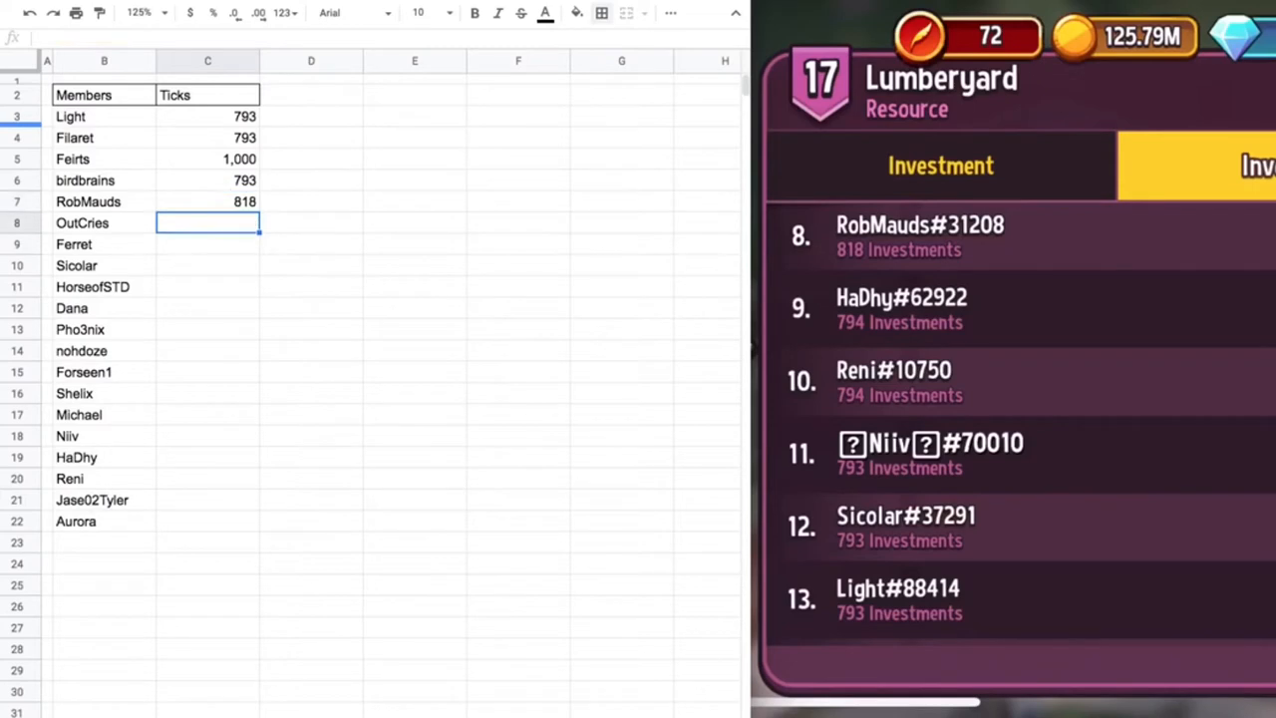
pyautogui.scroll(-3)
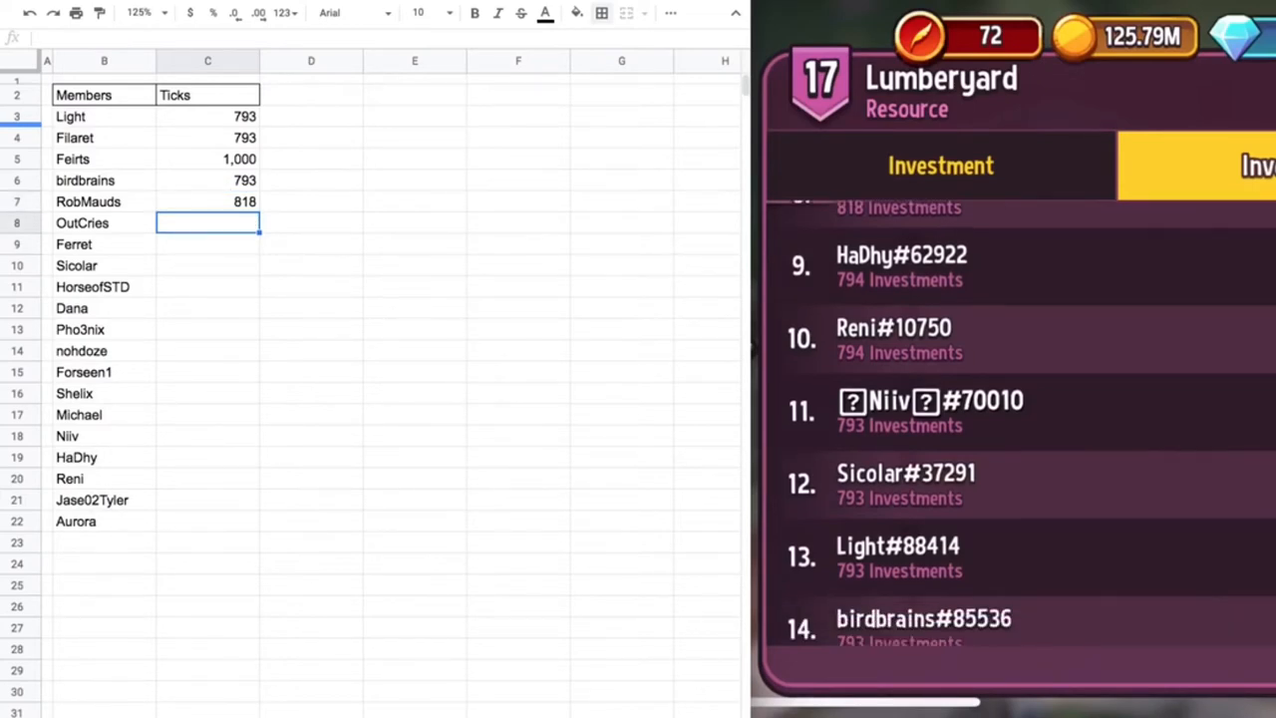
pyautogui.scroll(-3)
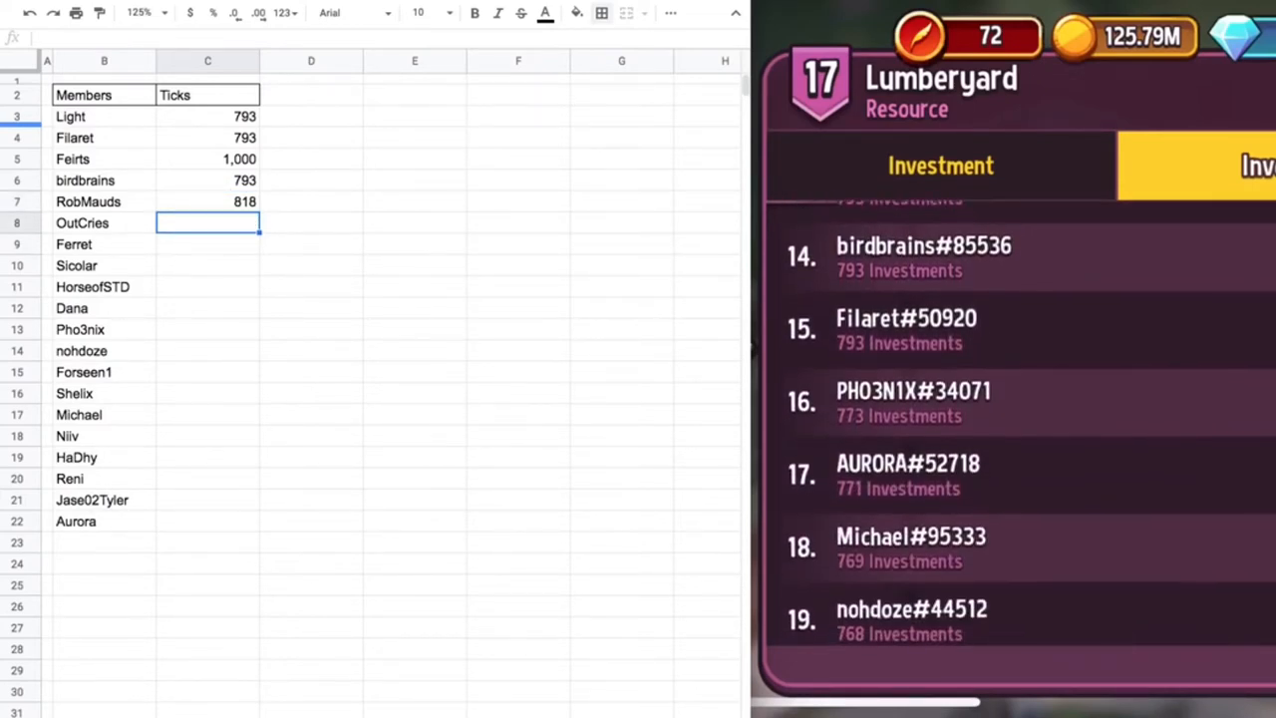
pyautogui.scroll(3)
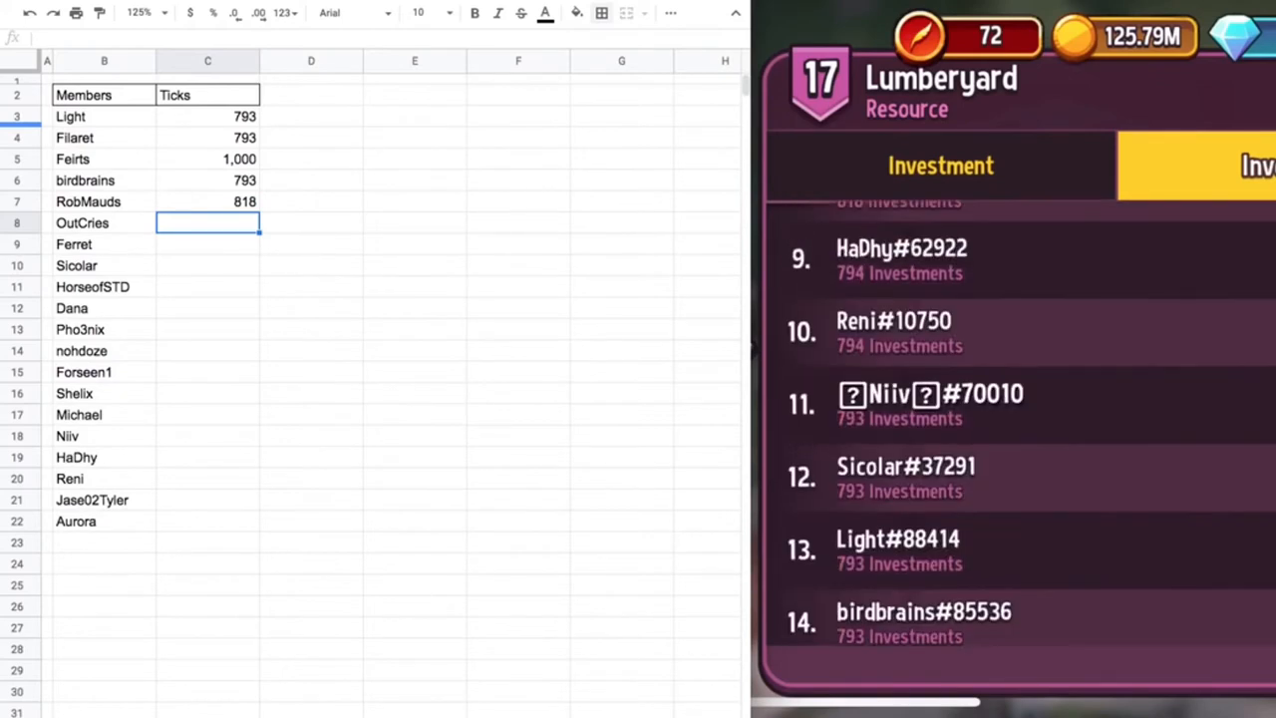
pyautogui.scroll(3)
pyautogui.write('878')
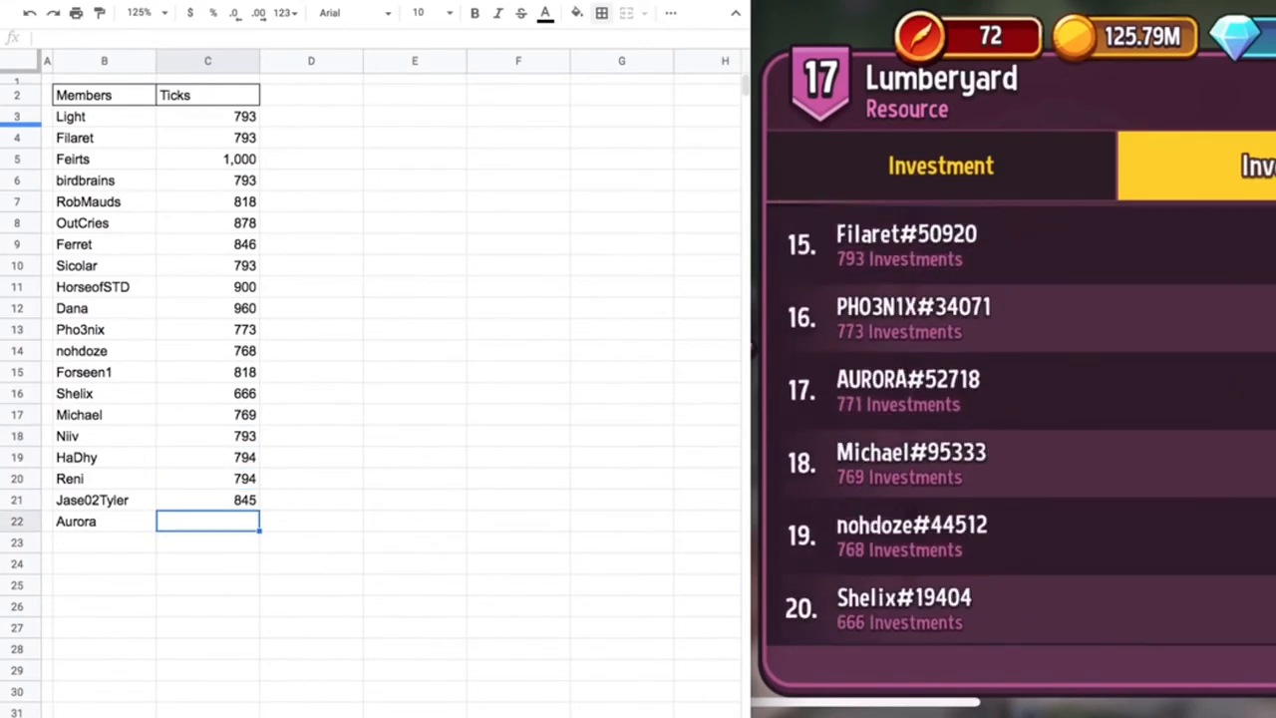
pyautogui.write('771')
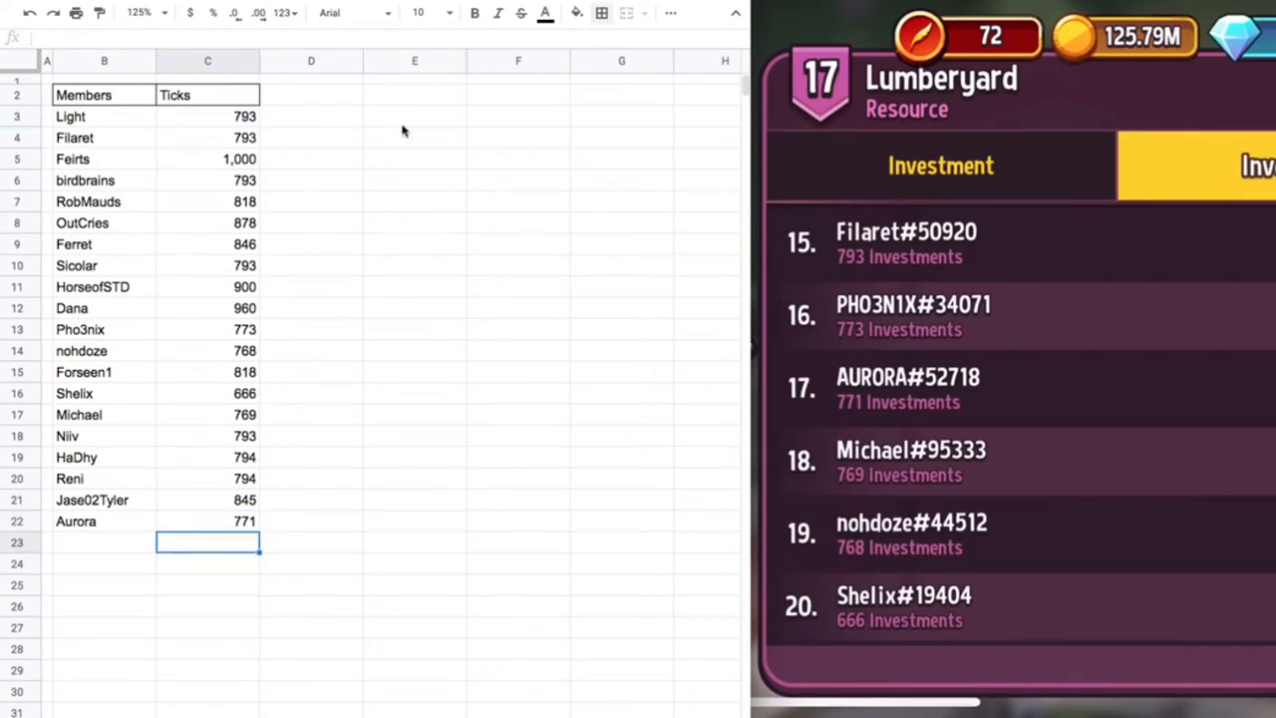
pyautogui.click(602, 12)
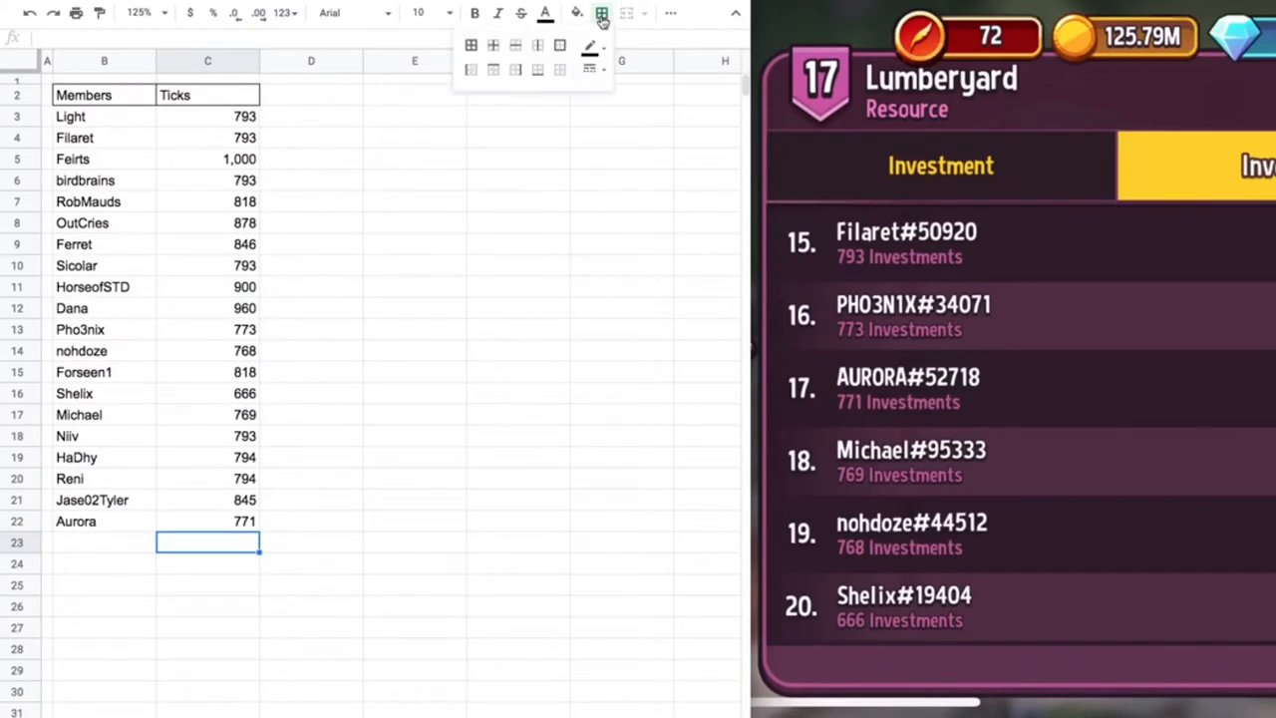
pyautogui.click(590, 68)
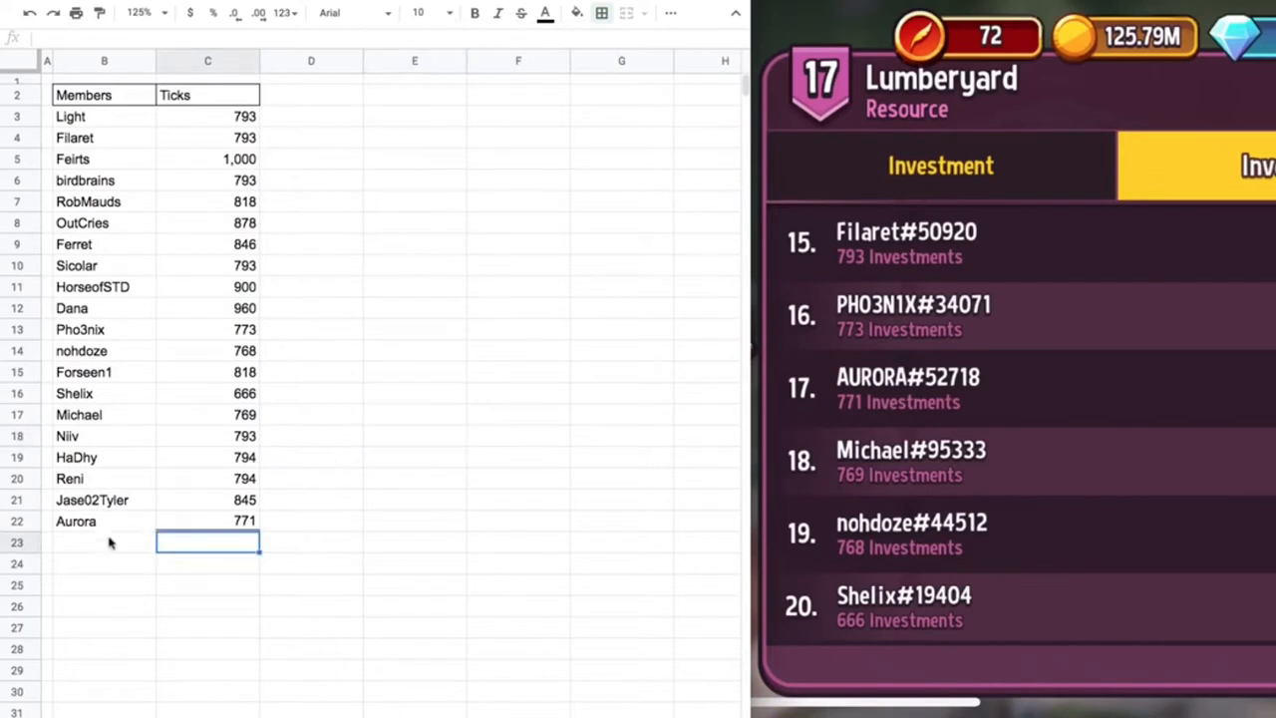
pyautogui.moveTo(670, 12)
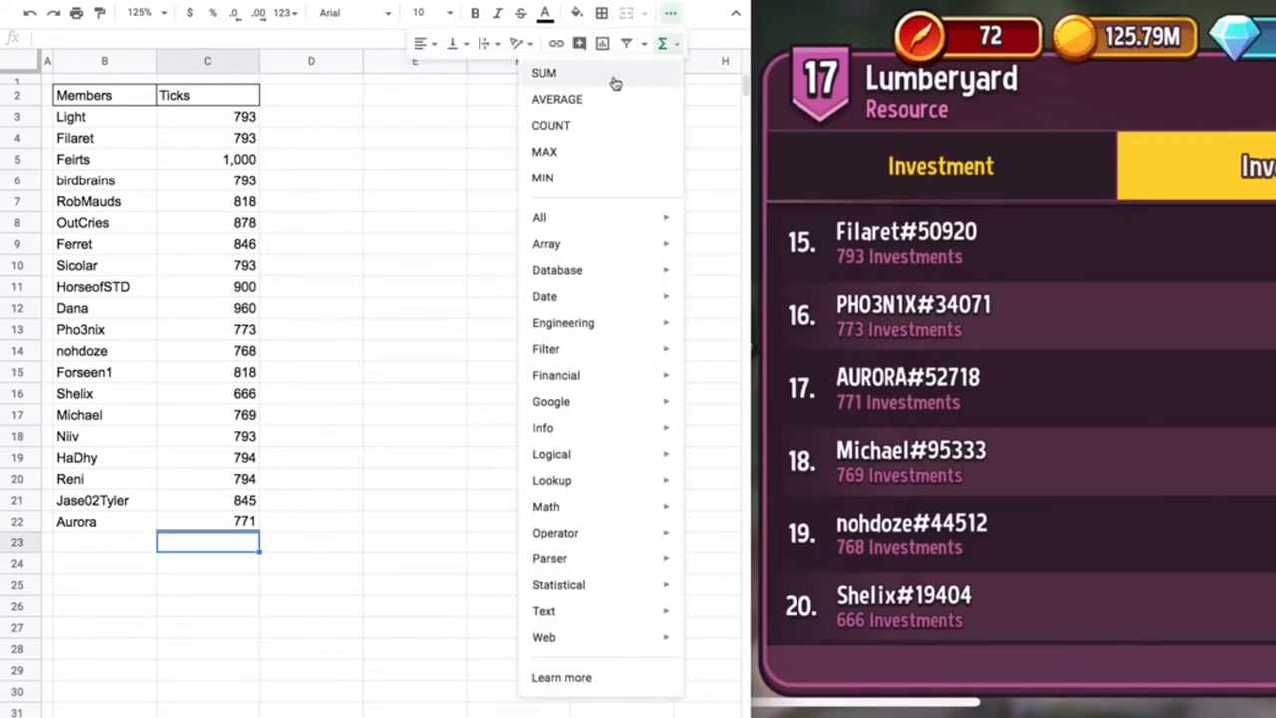
# - Total the Ticks column C3:C22 with a SUM formula giving 16,365
pyautogui.click(543, 71)
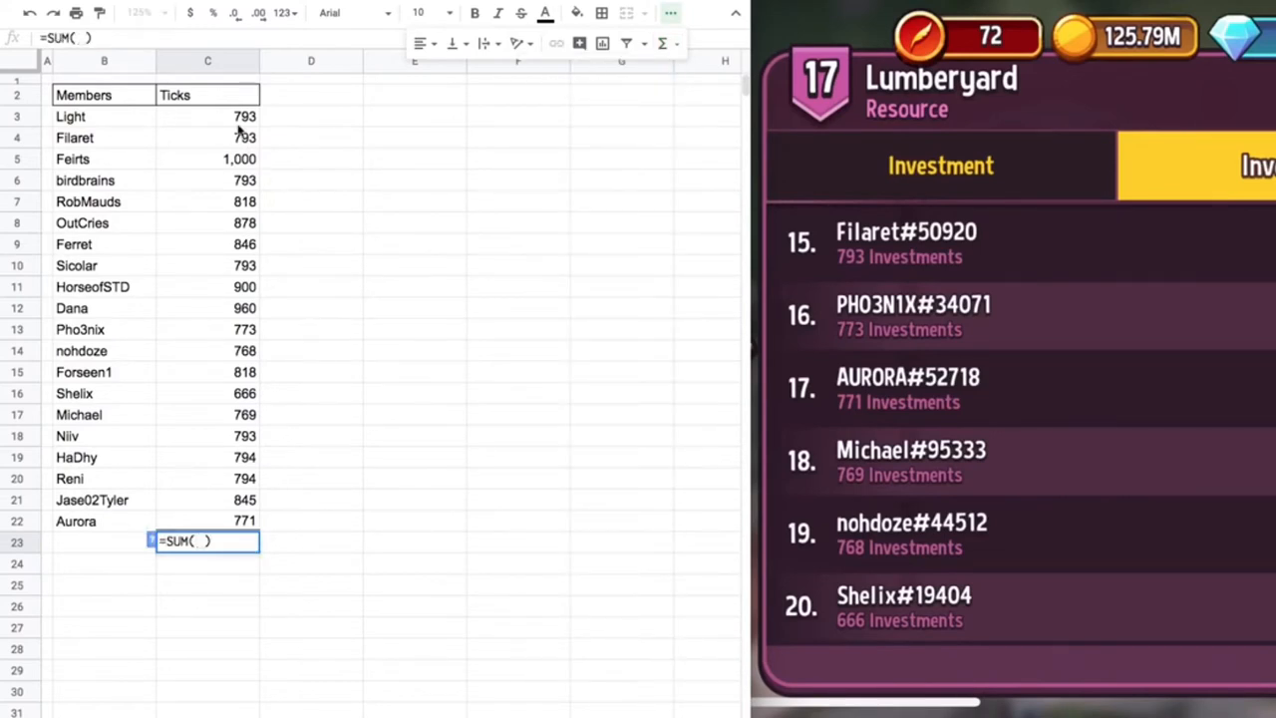
pyautogui.moveTo(207, 115); pyautogui.dragTo(207, 518)
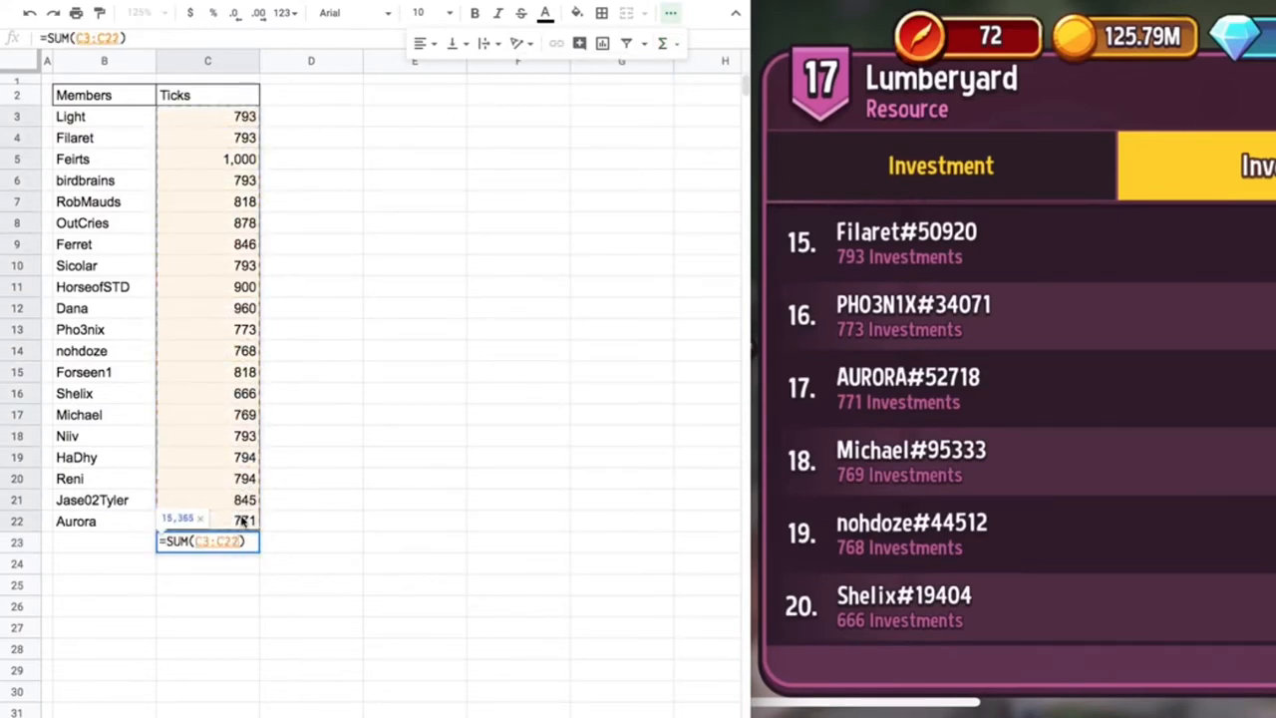
pyautogui.press('Return')
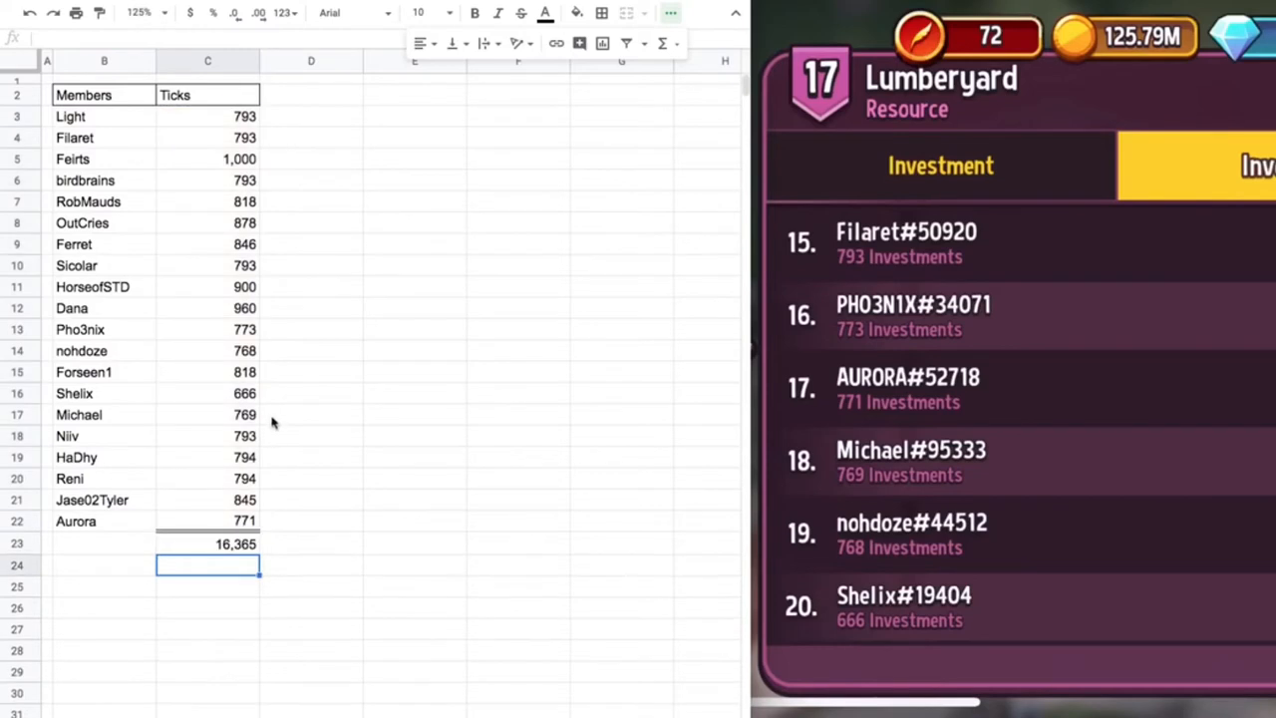
pyautogui.moveTo(219, 489)
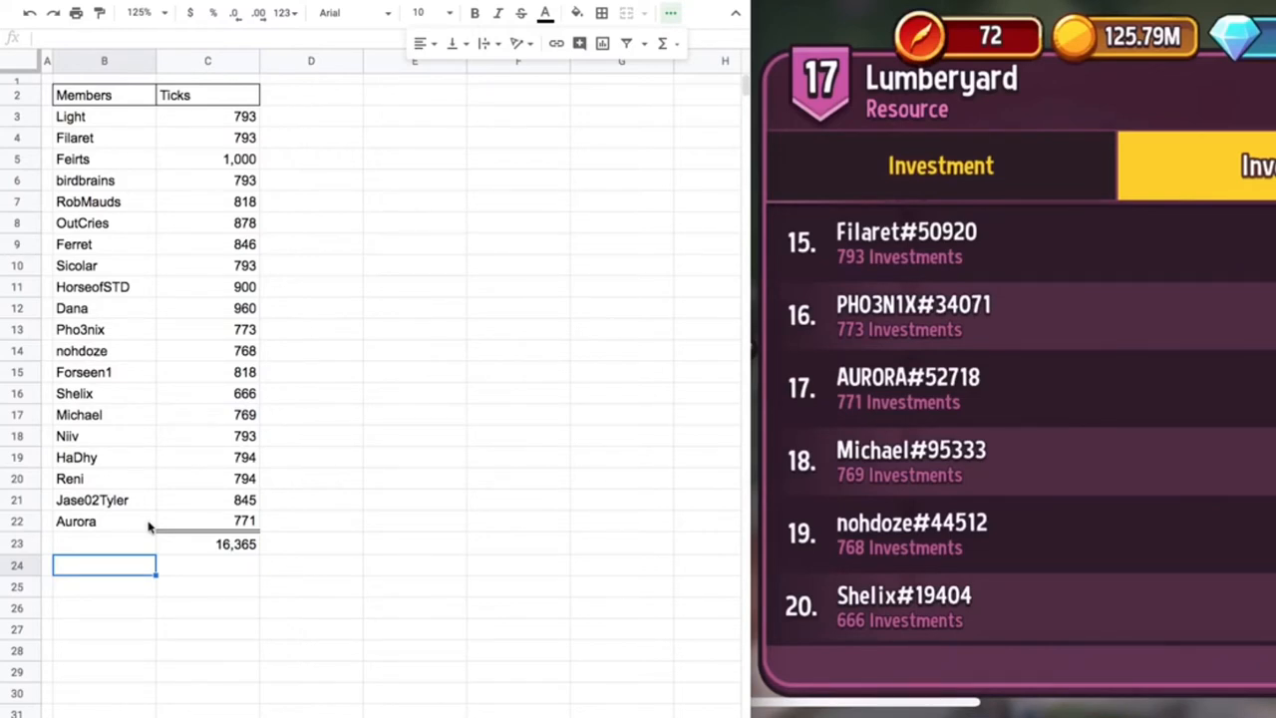
# - Type the Needed label below the total, checking the Lumberyard investment progress in the game
pyautogui.write('N')
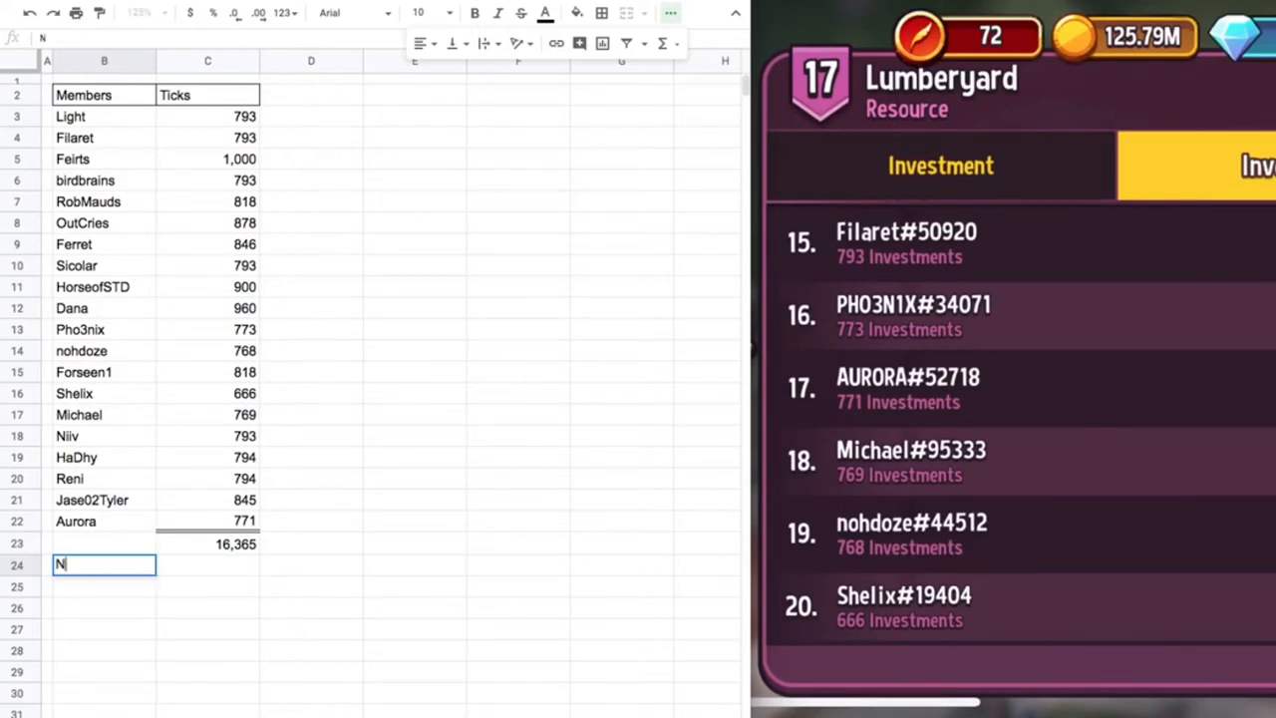
pyautogui.write('ee')
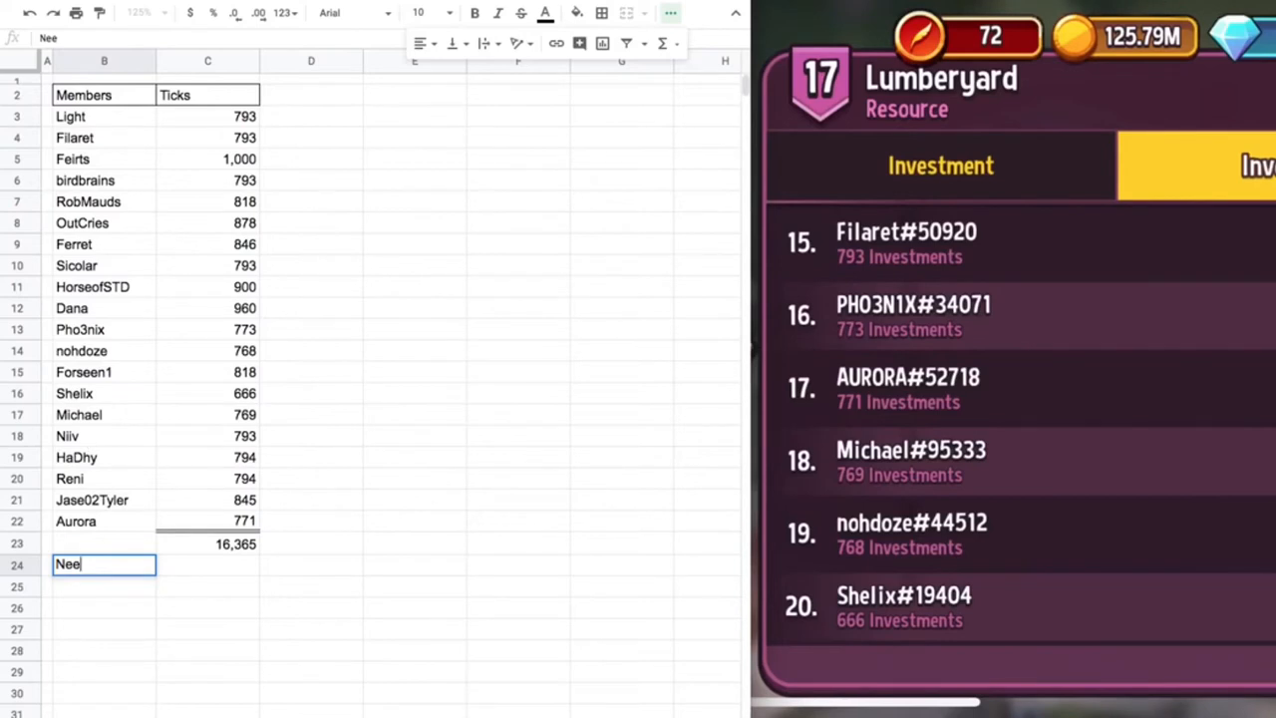
pyautogui.click(941, 165)
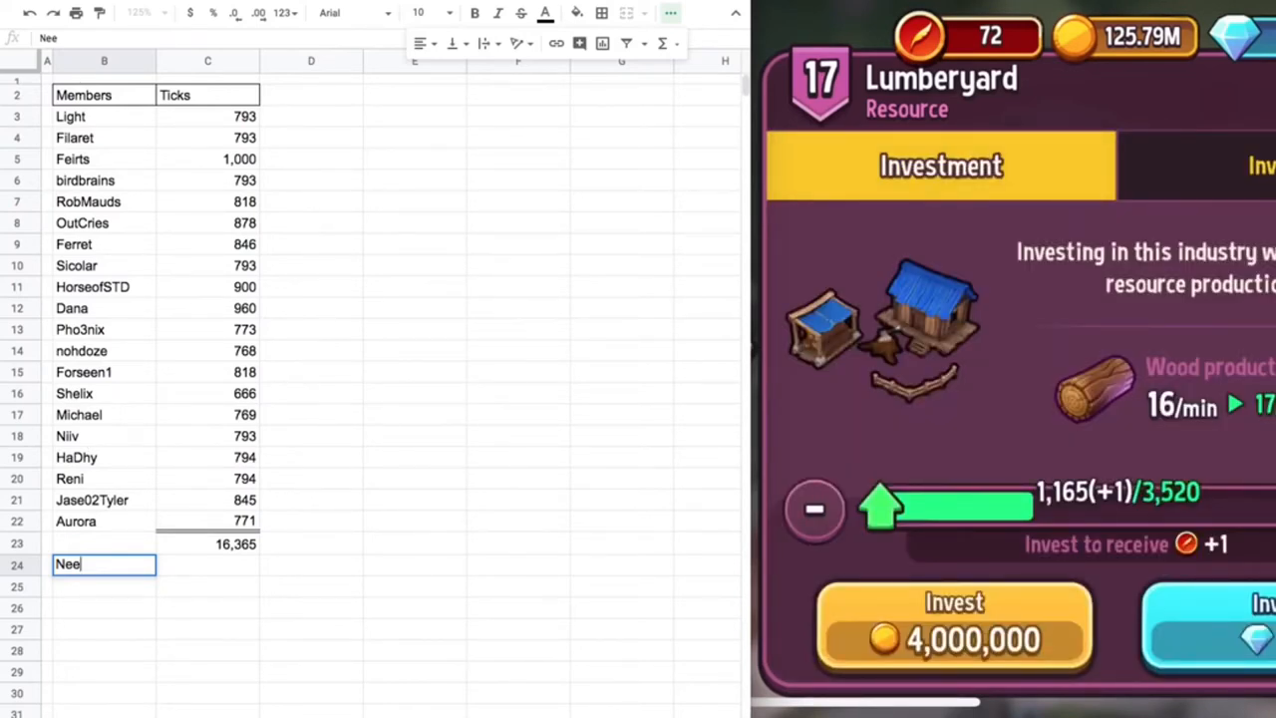
pyautogui.write('ded')
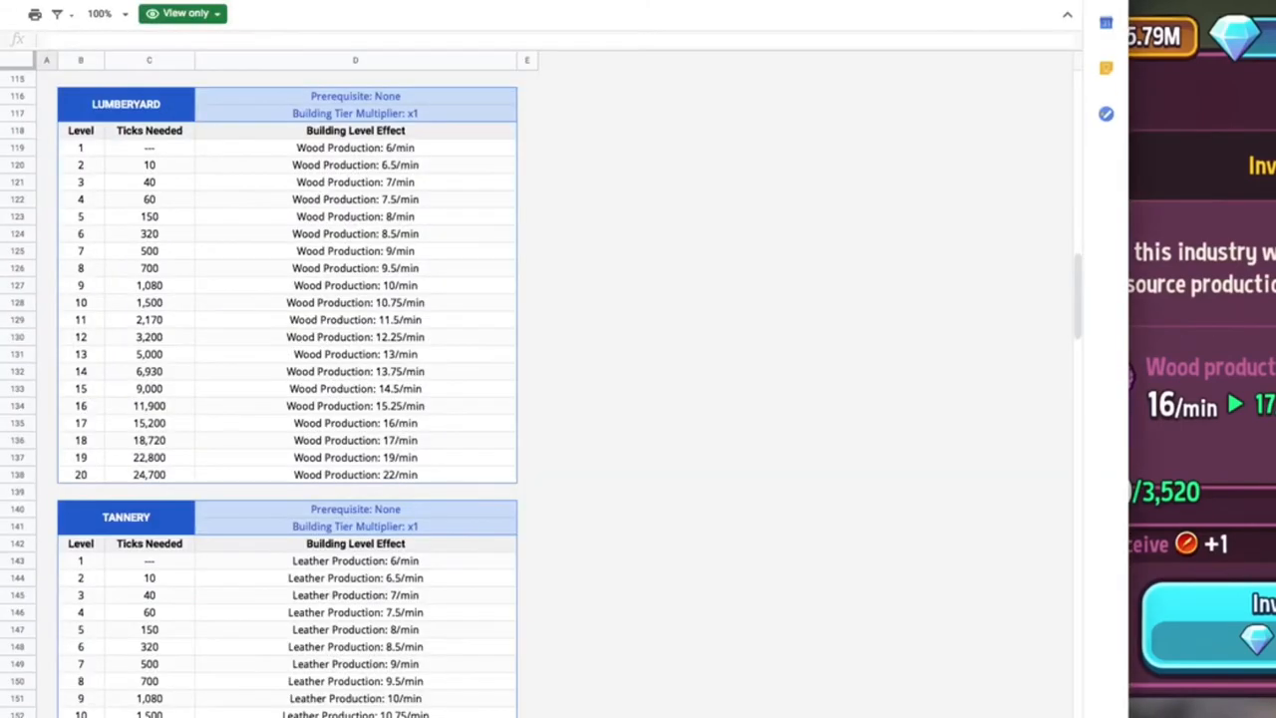
pyautogui.moveTo(431, 185)
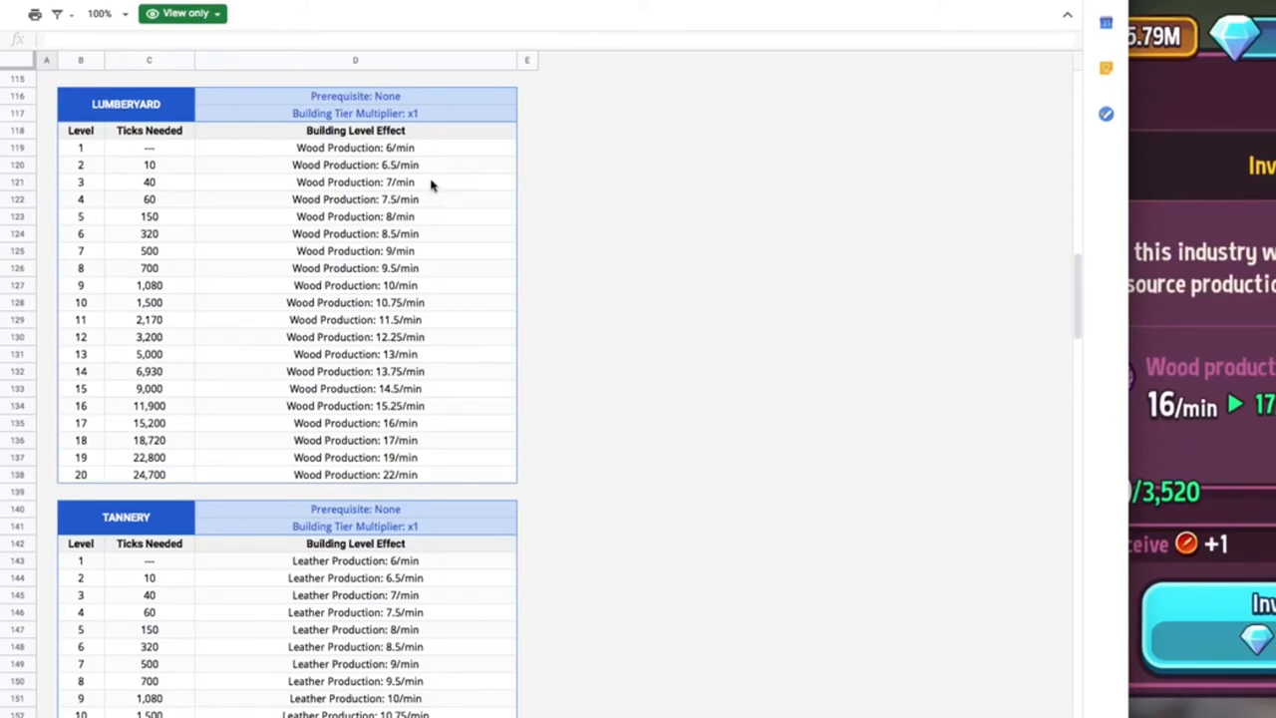
pyautogui.moveTo(84, 151)
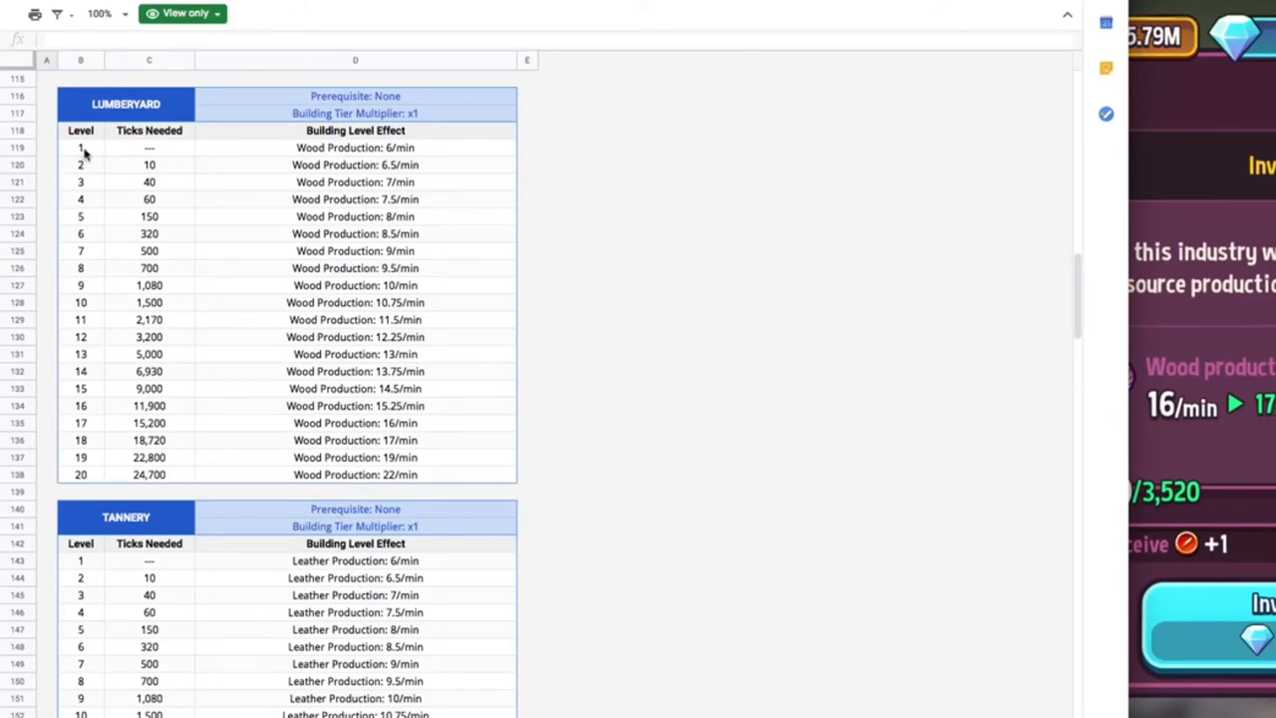
pyautogui.moveTo(96, 199)
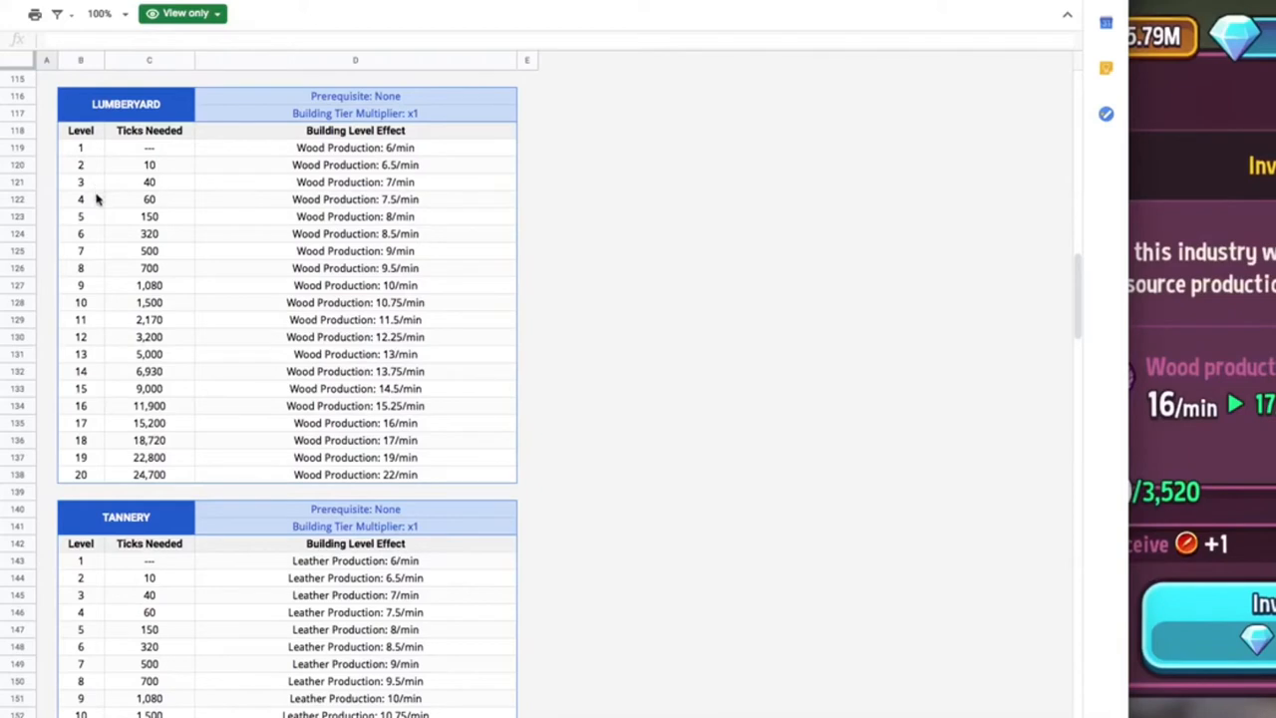
pyautogui.moveTo(110, 214)
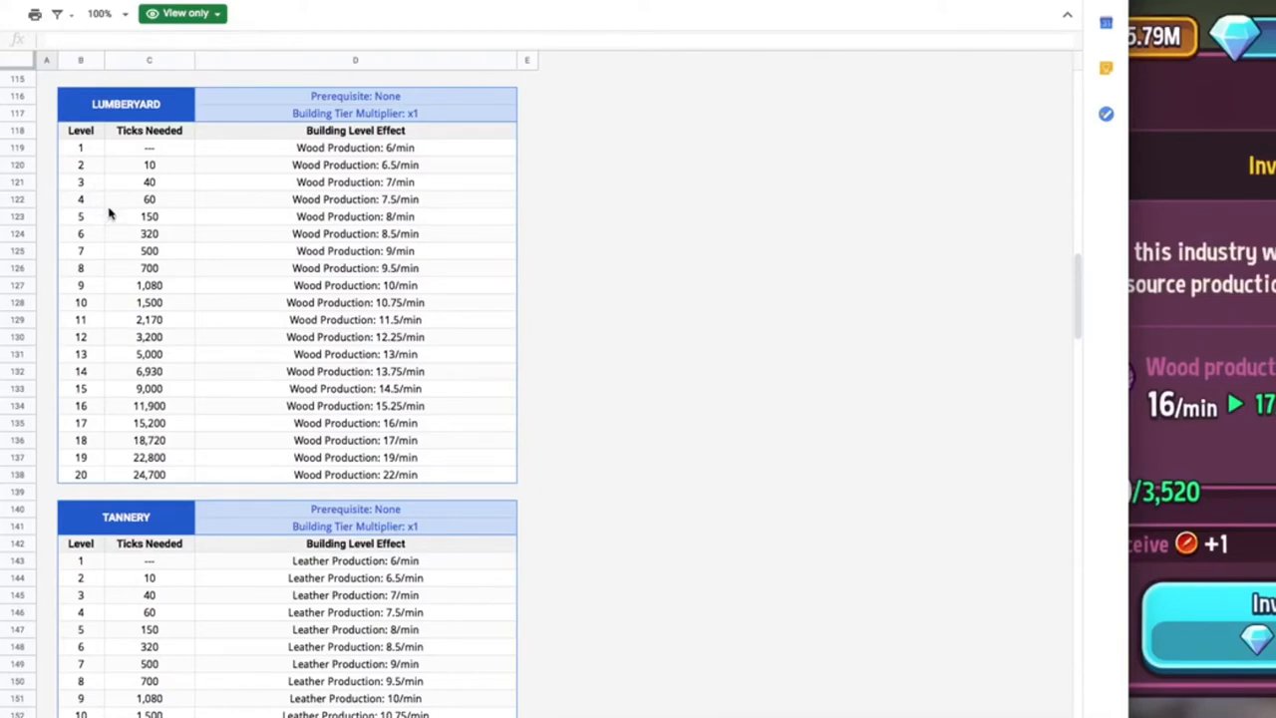
pyautogui.moveTo(76, 434)
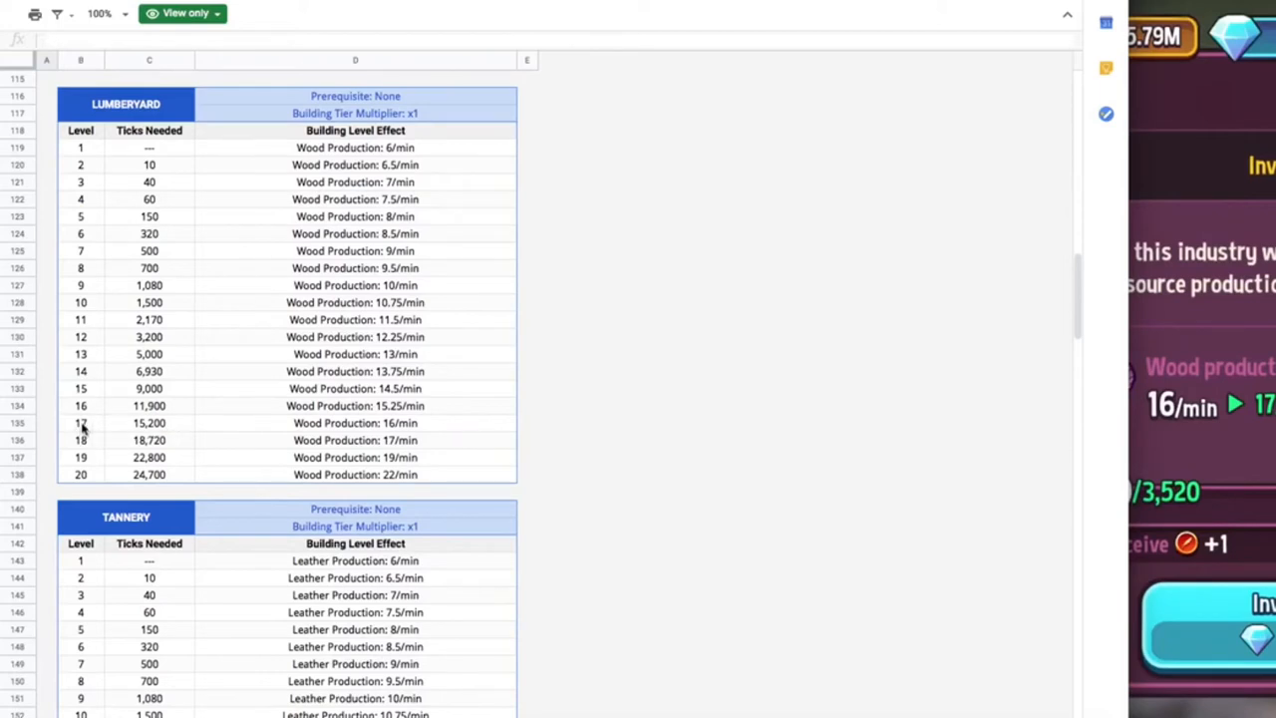
# - Read the 15,200 ticks required for Lumberyard level 17 from the reference table
pyautogui.click(80, 423)
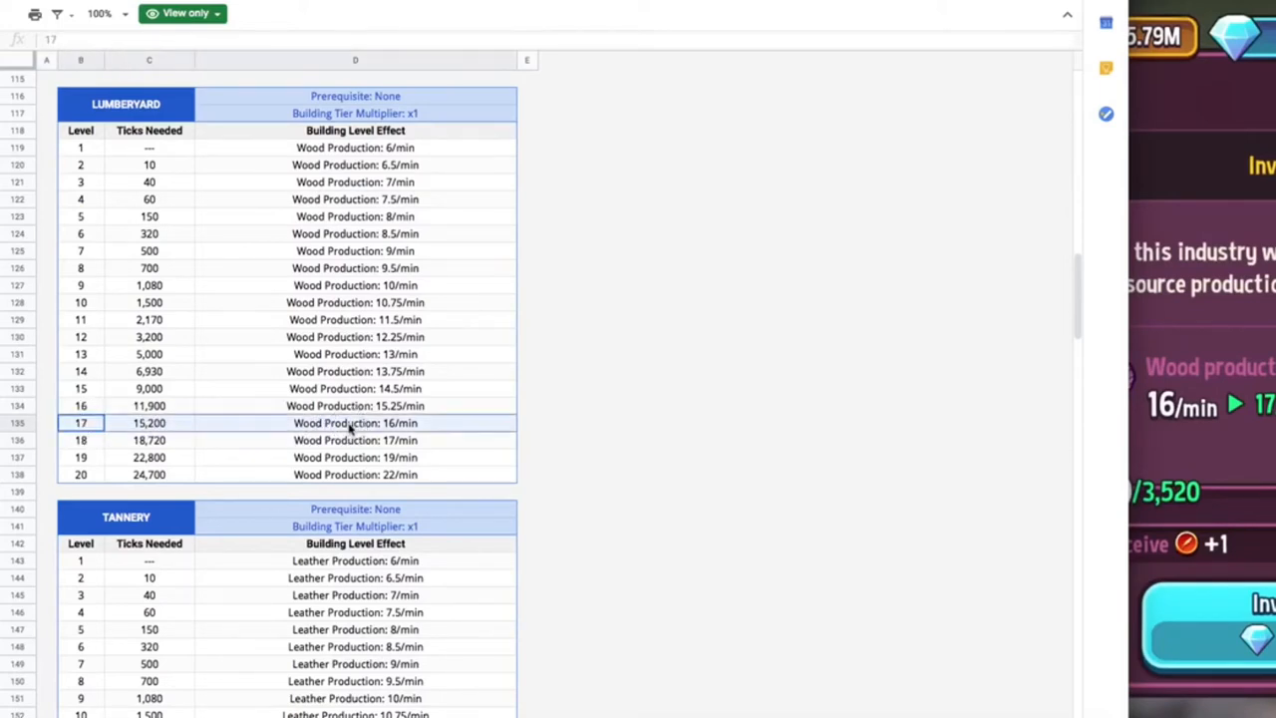
pyautogui.moveTo(291, 140)
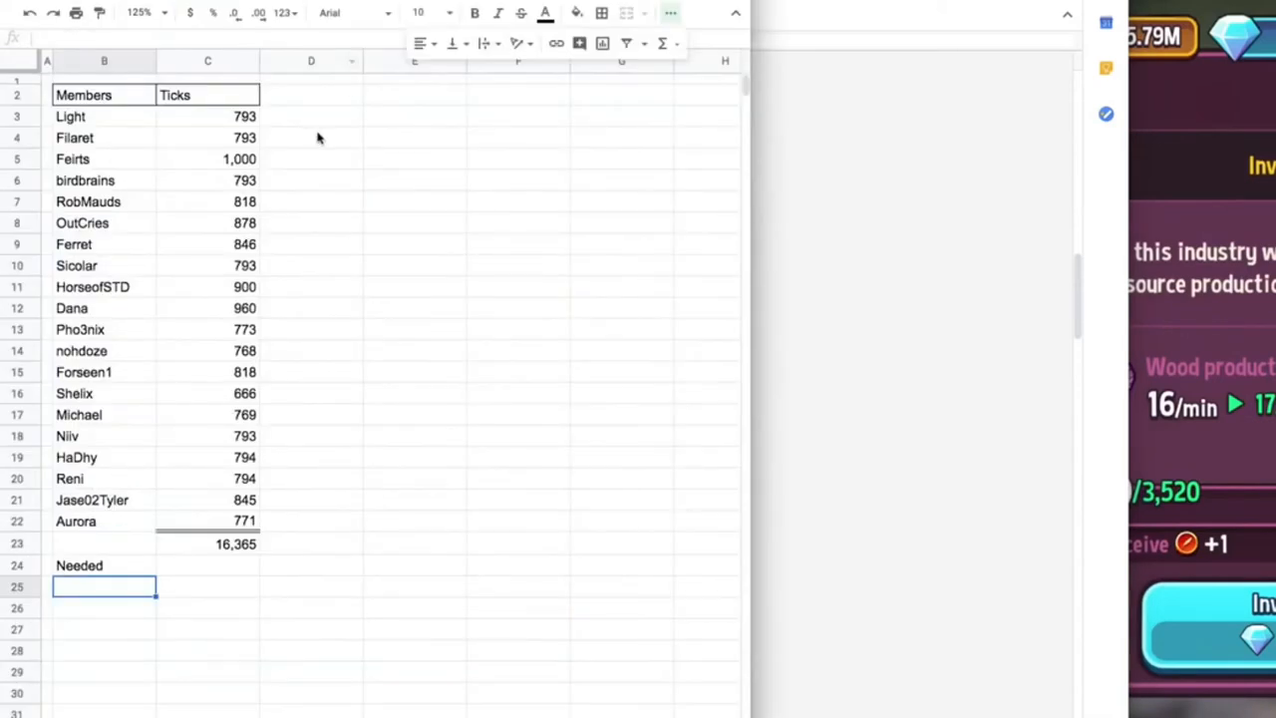
# - Enter 15200 beside Needed and add a Game Display label below
pyautogui.click(208, 566)
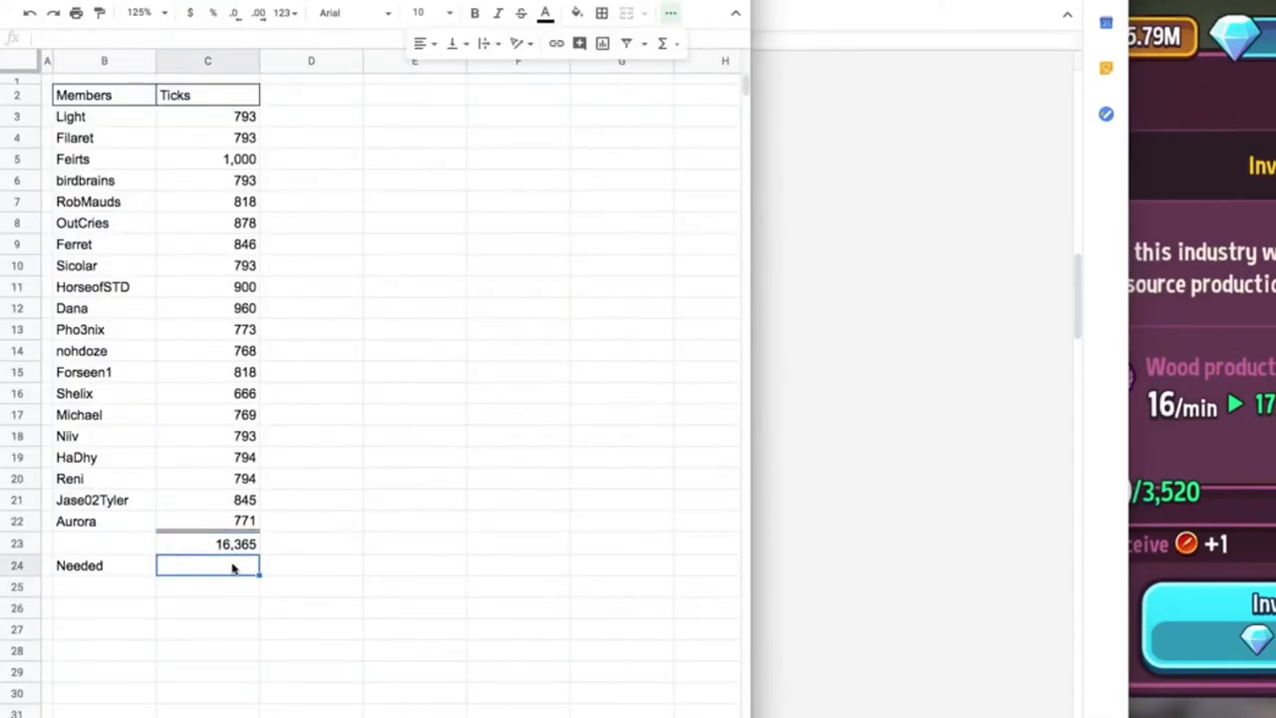
pyautogui.write('15')
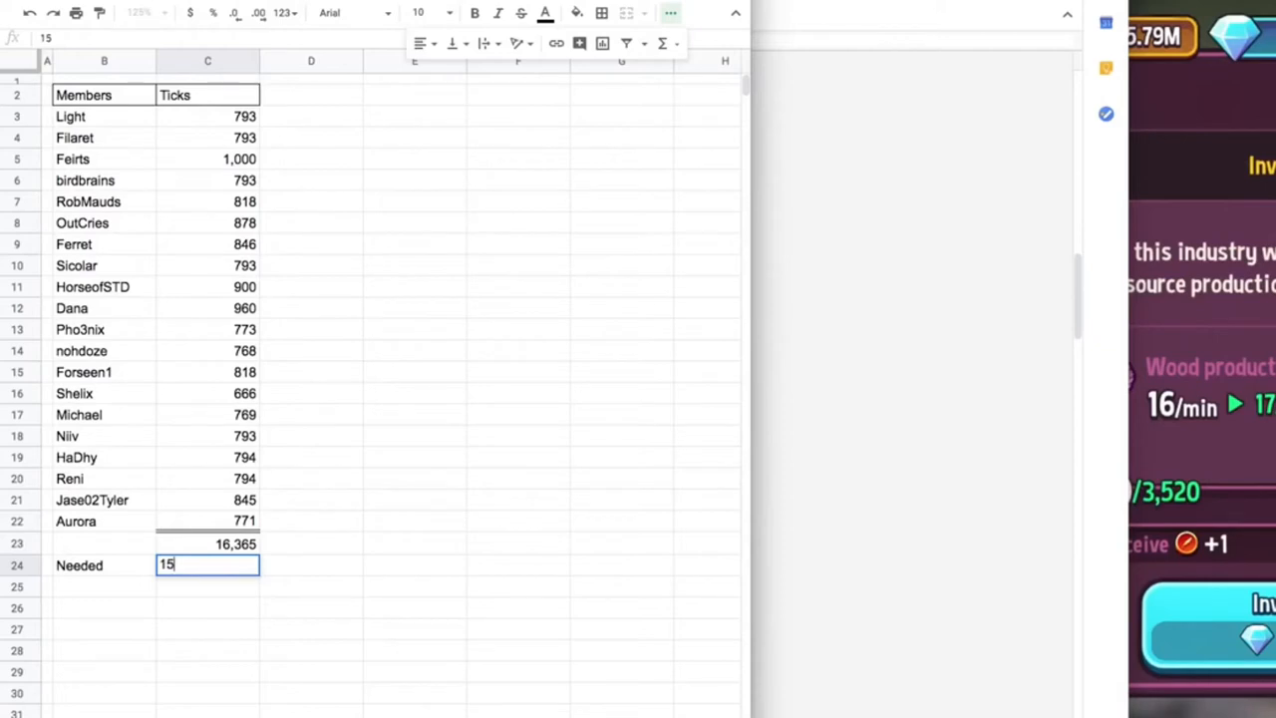
pyautogui.moveTo(812, 88)
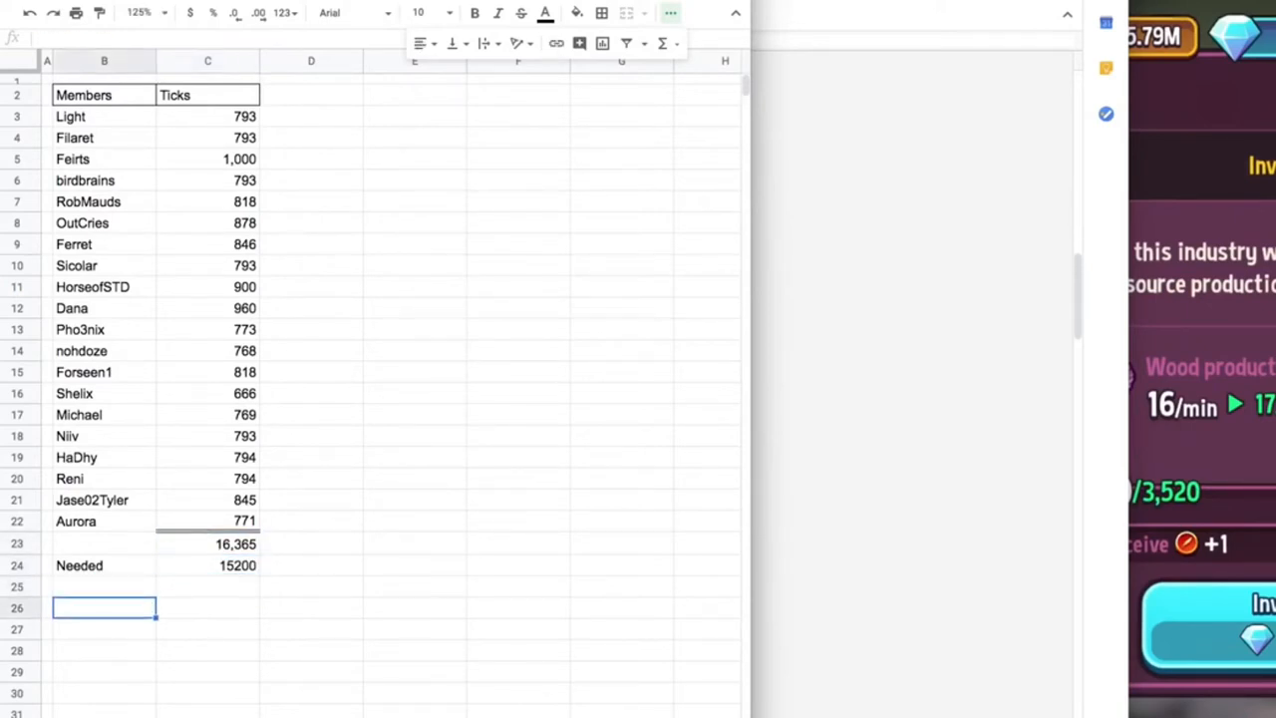
pyautogui.write('Game Display')
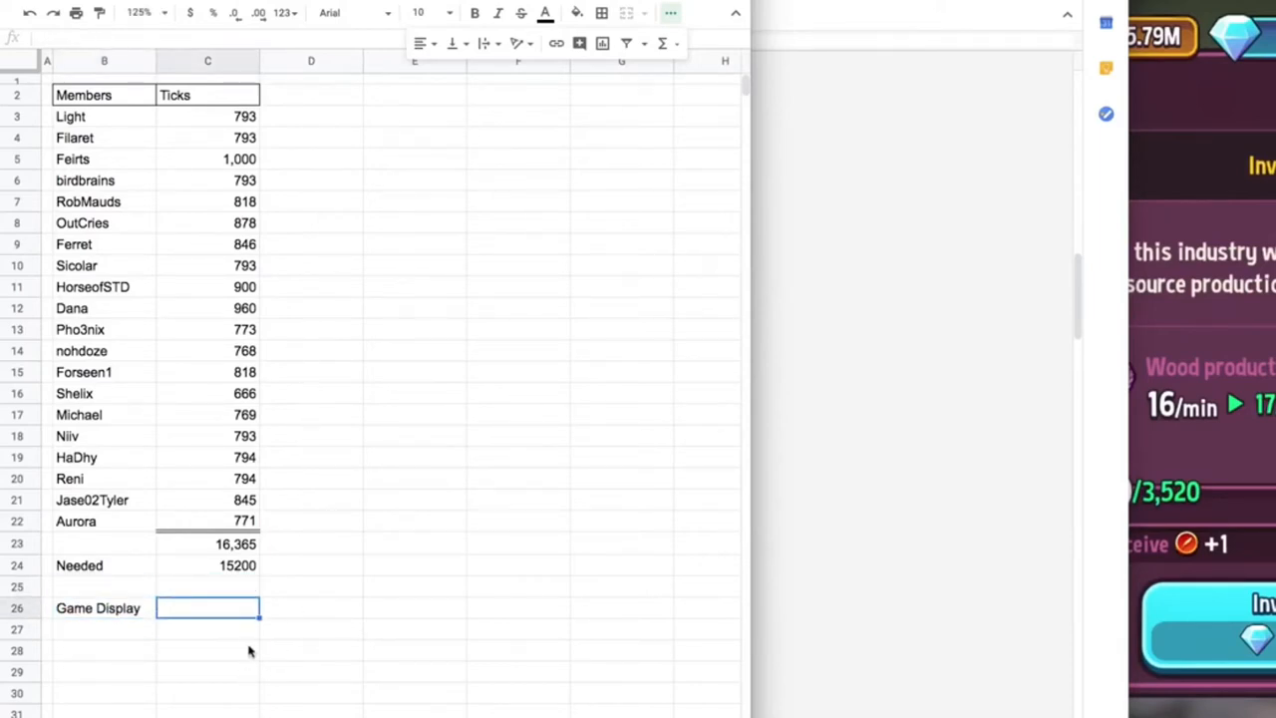
# - Record 1,165 as the Game Display value, put 18 in D2, and open the Shop Titans data spreadsheet
pyautogui.click(662, 44)
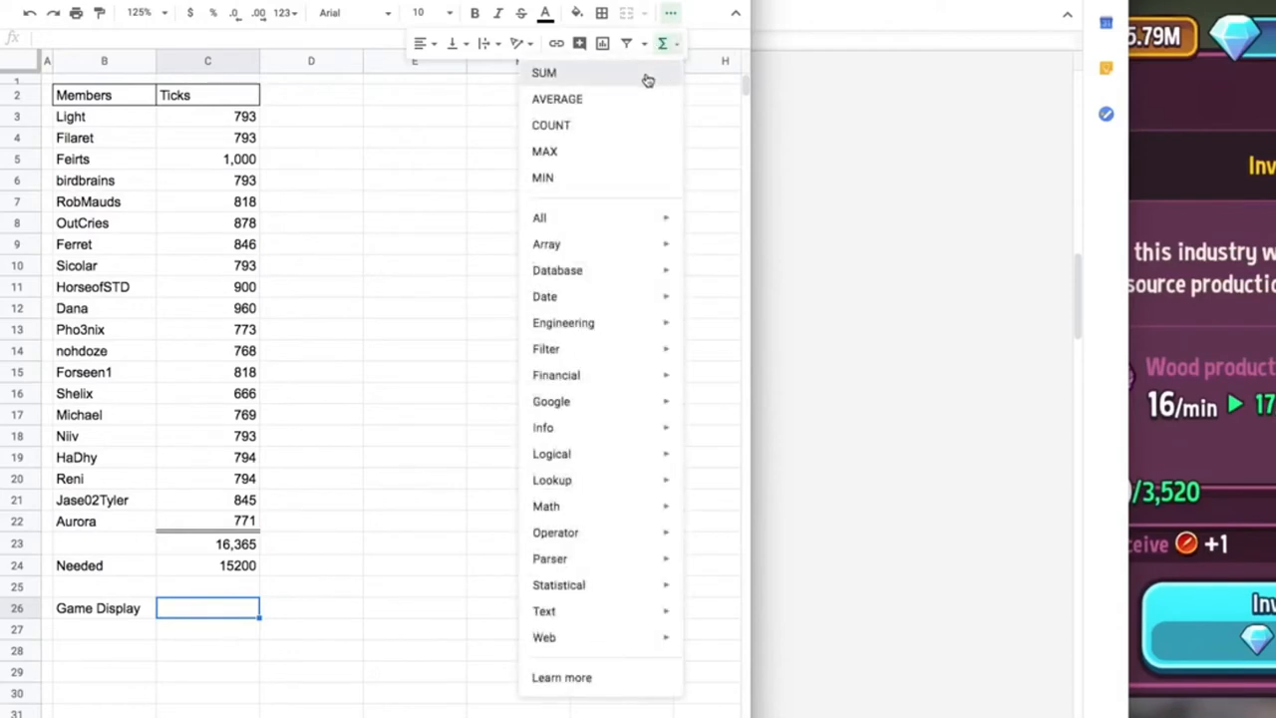
pyautogui.click(542, 72)
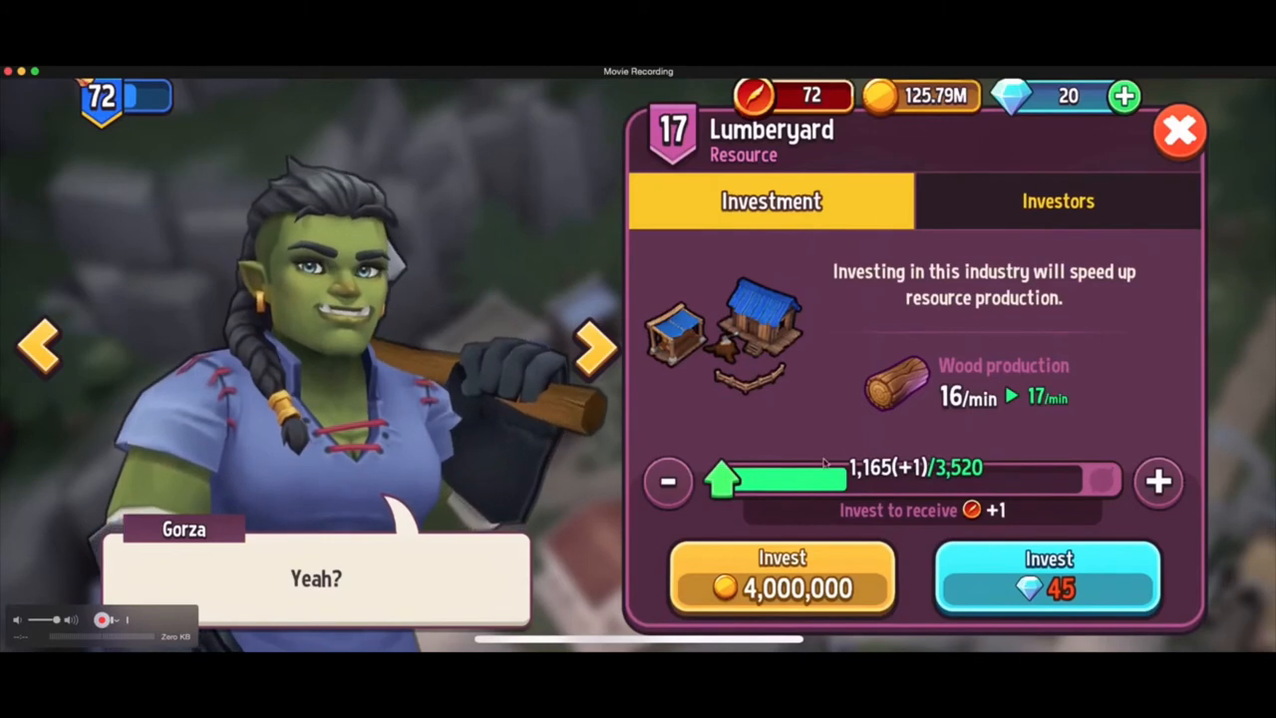
pyautogui.moveTo(842, 420)
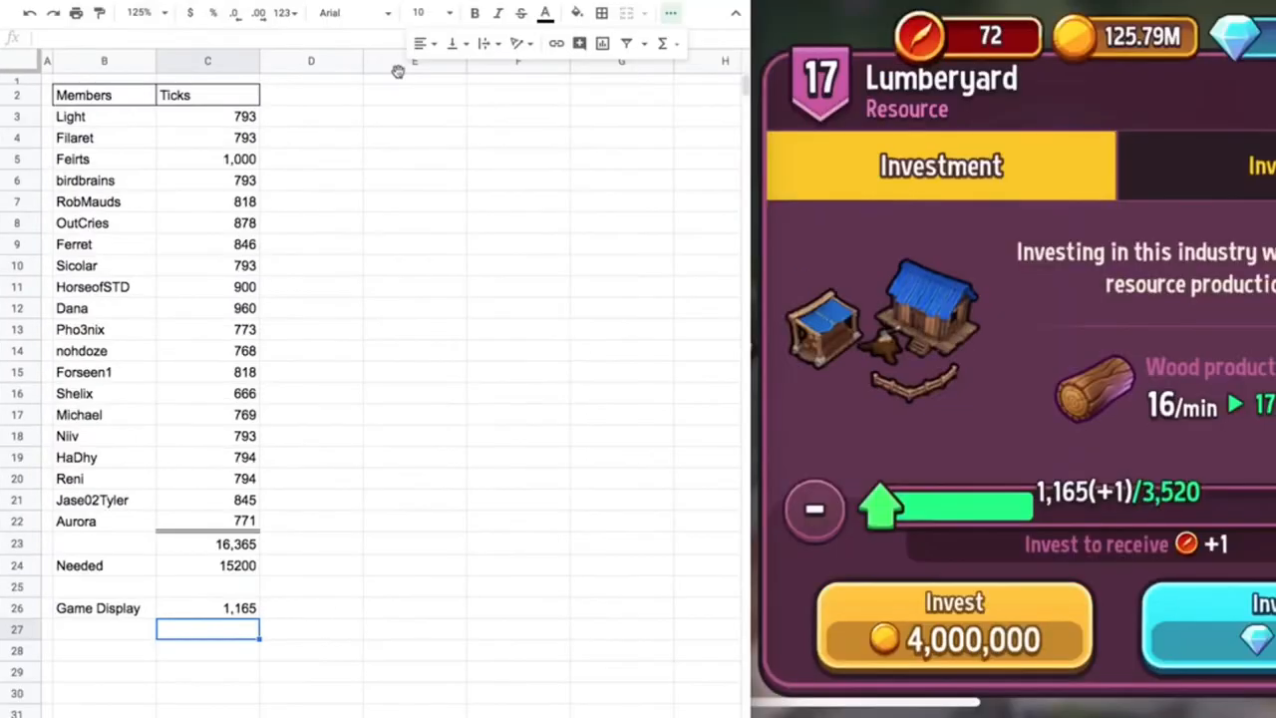
pyautogui.moveTo(399, 287)
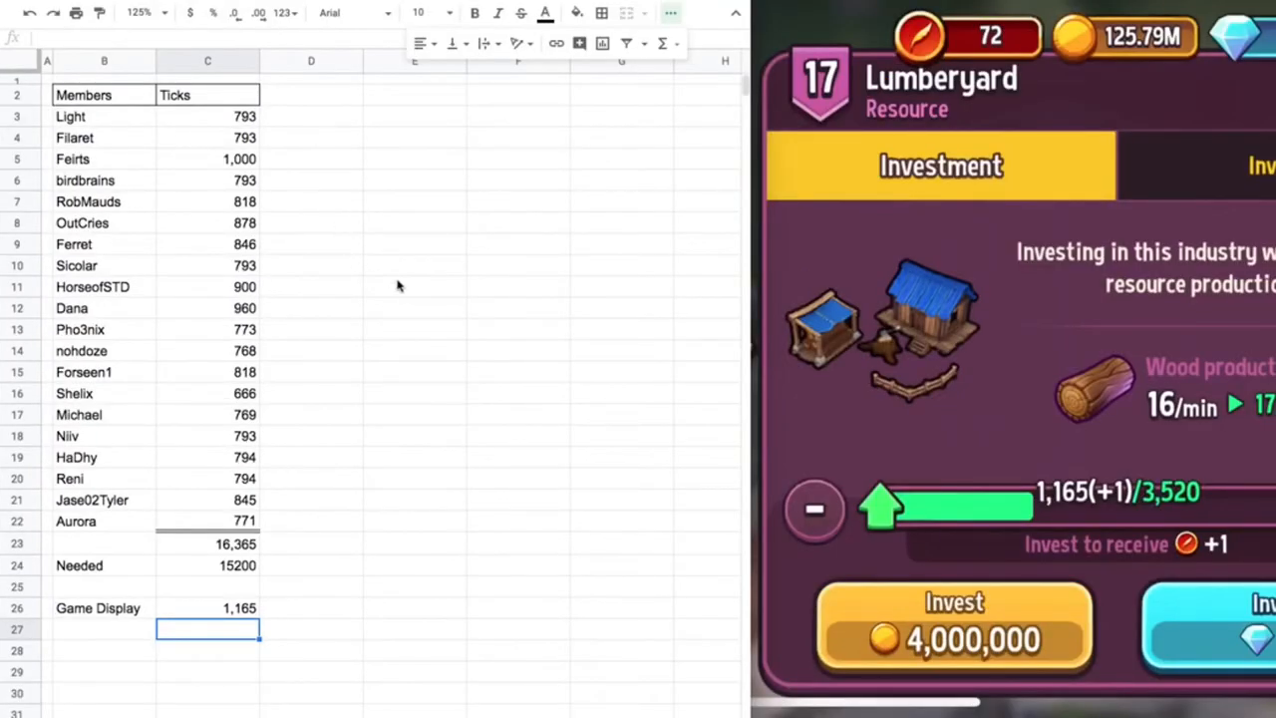
pyautogui.moveTo(418, 339)
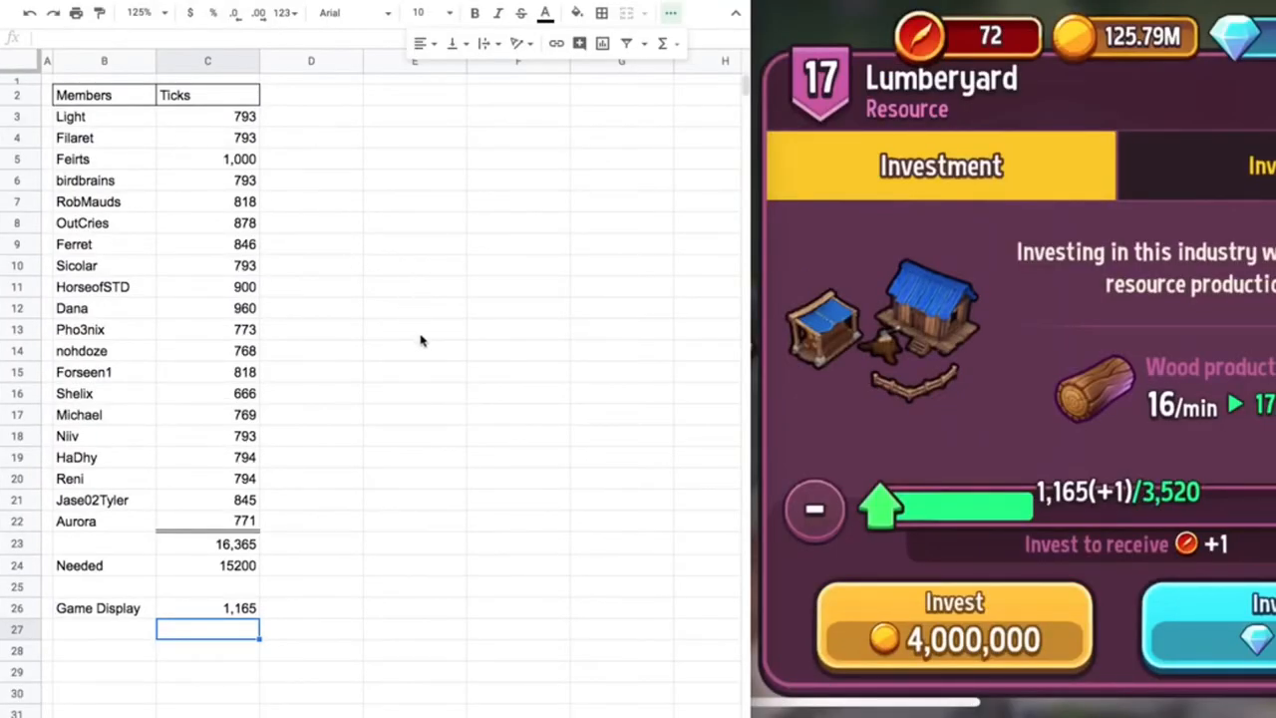
pyautogui.click(311, 567)
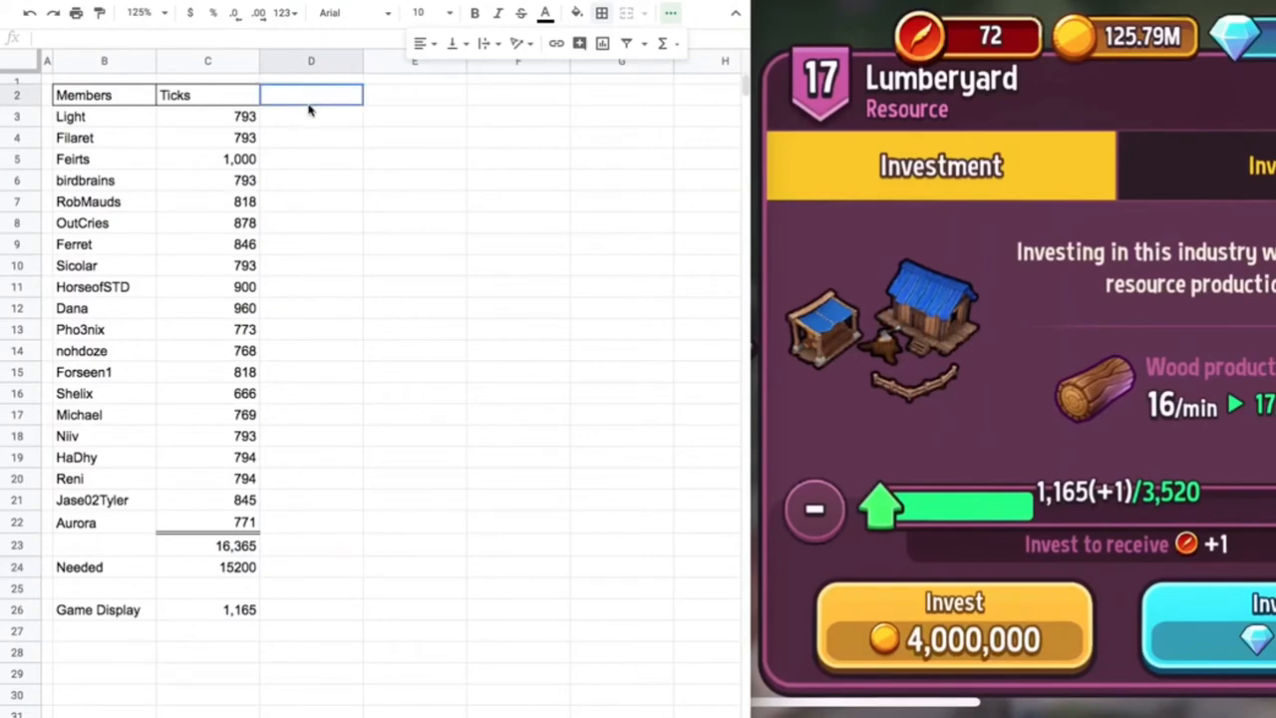
pyautogui.write('18')
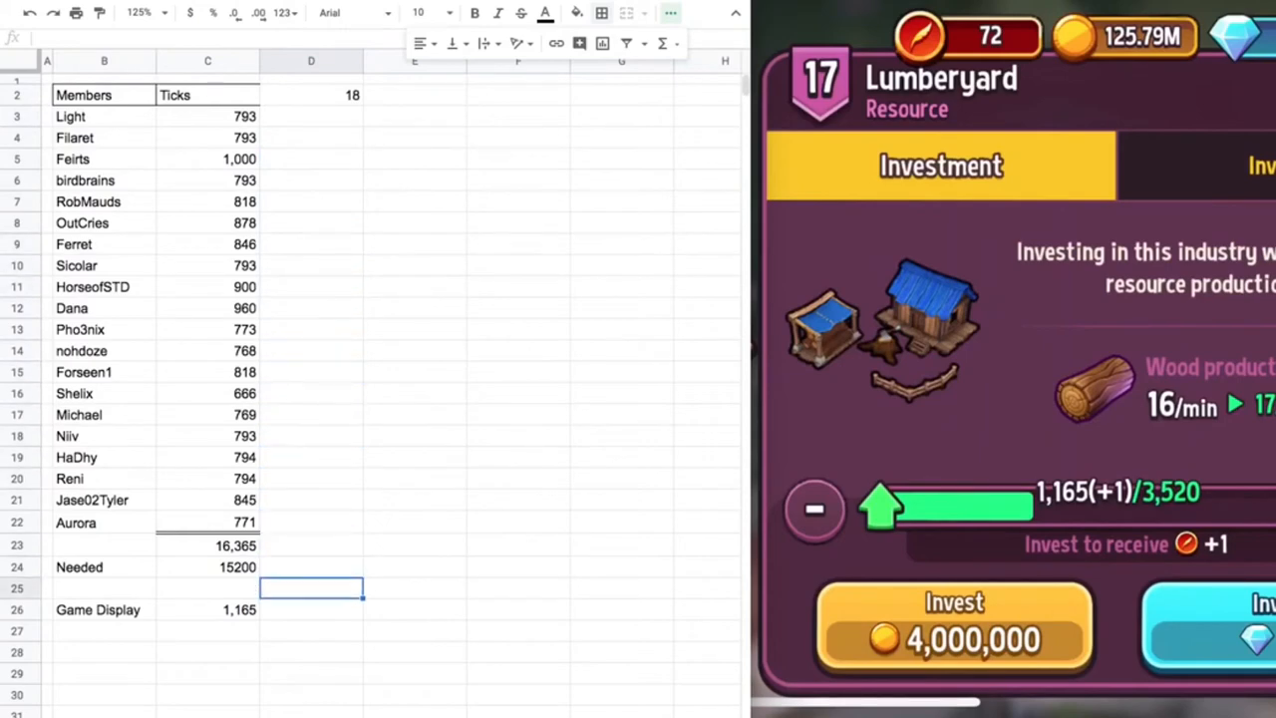
pyautogui.click(311, 567)
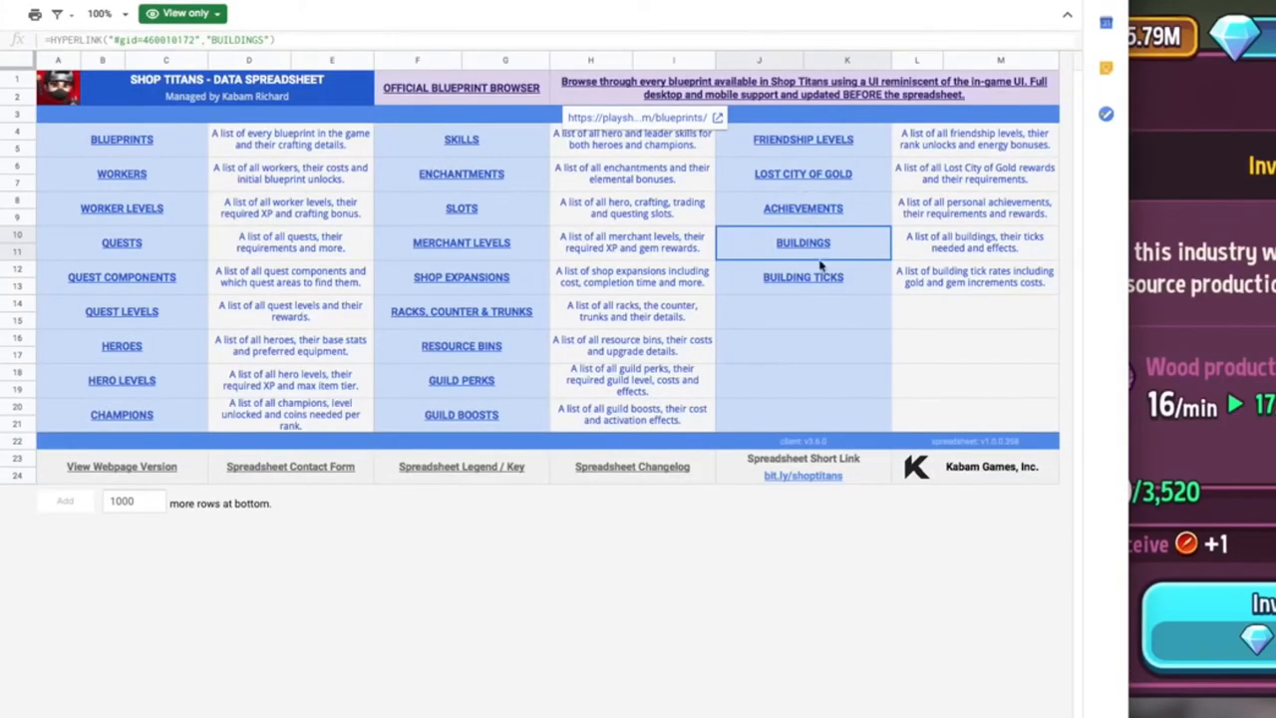
# - Browse the BUILDING TICKS tables in the Shop Titans reference to look up tick values
pyautogui.click(802, 275)
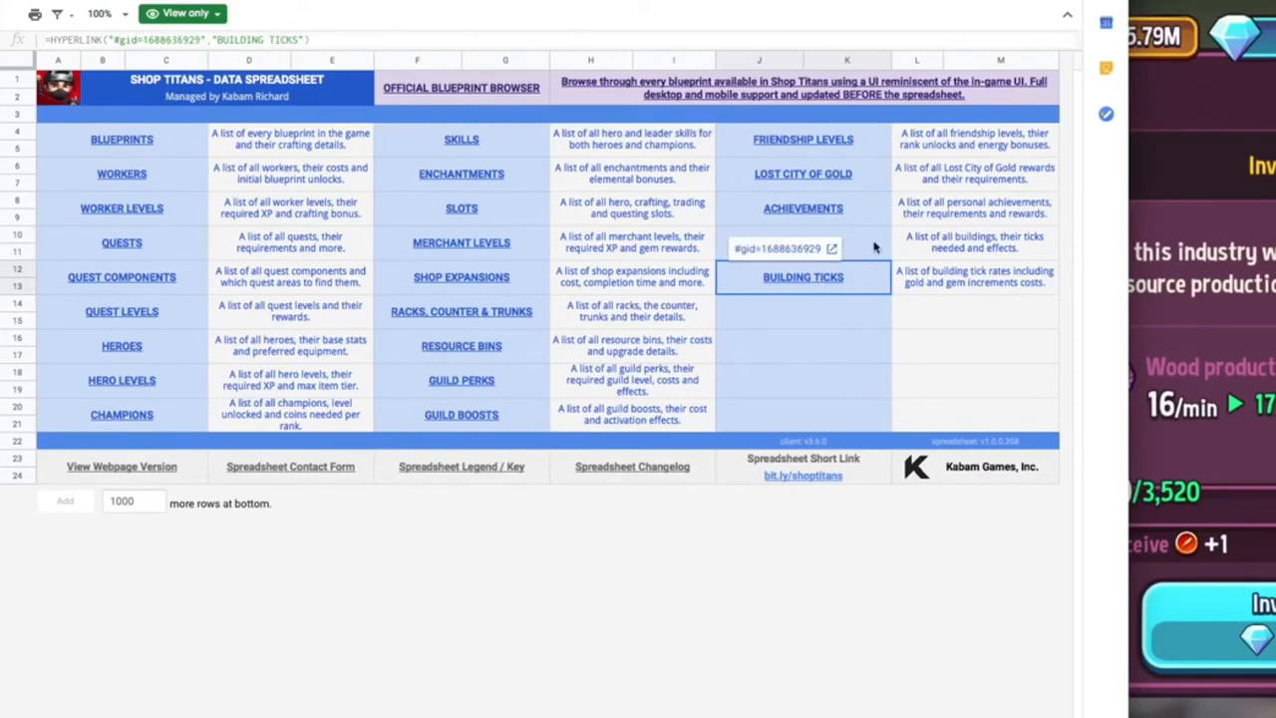
pyautogui.click(802, 275)
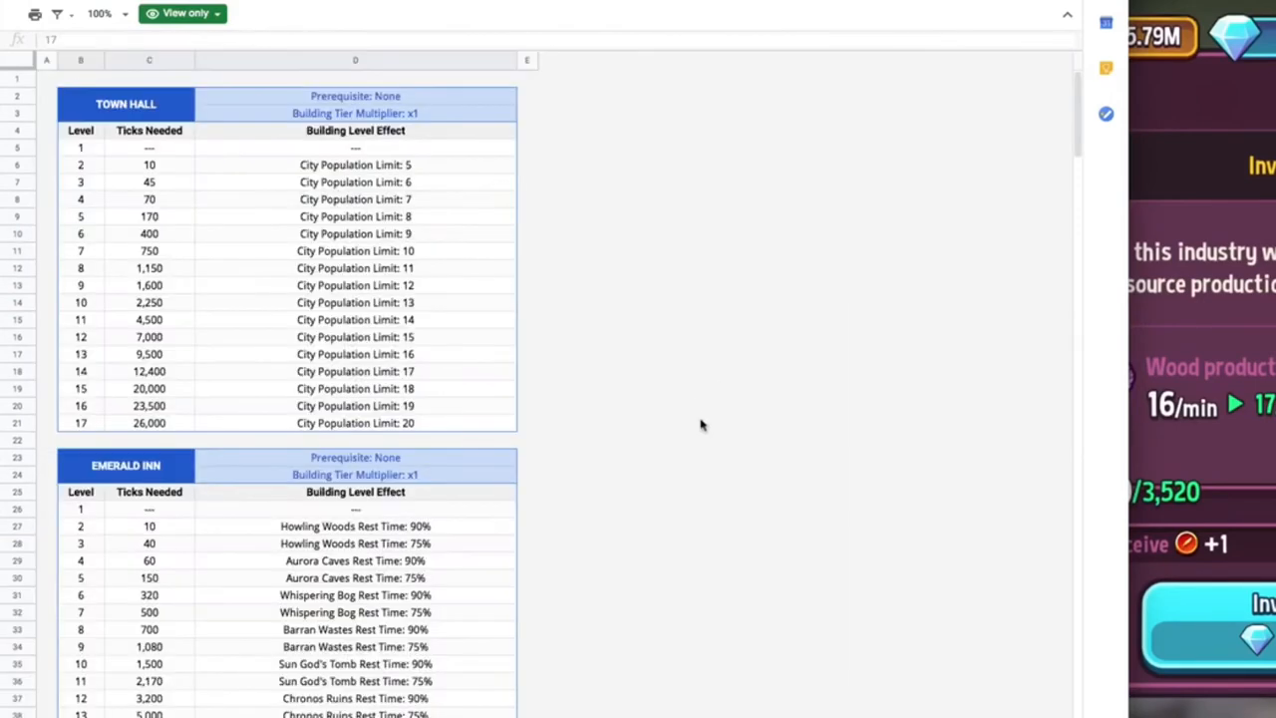
pyautogui.scroll(-3)
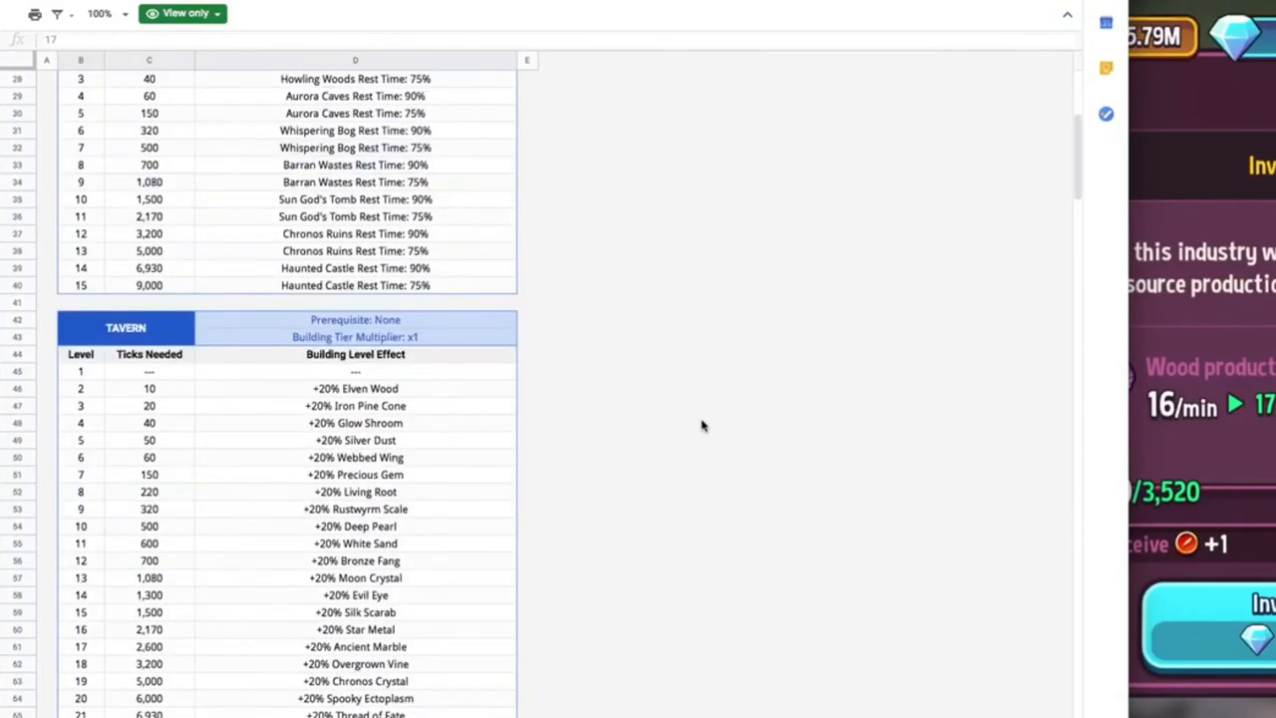
pyautogui.scroll(-3)
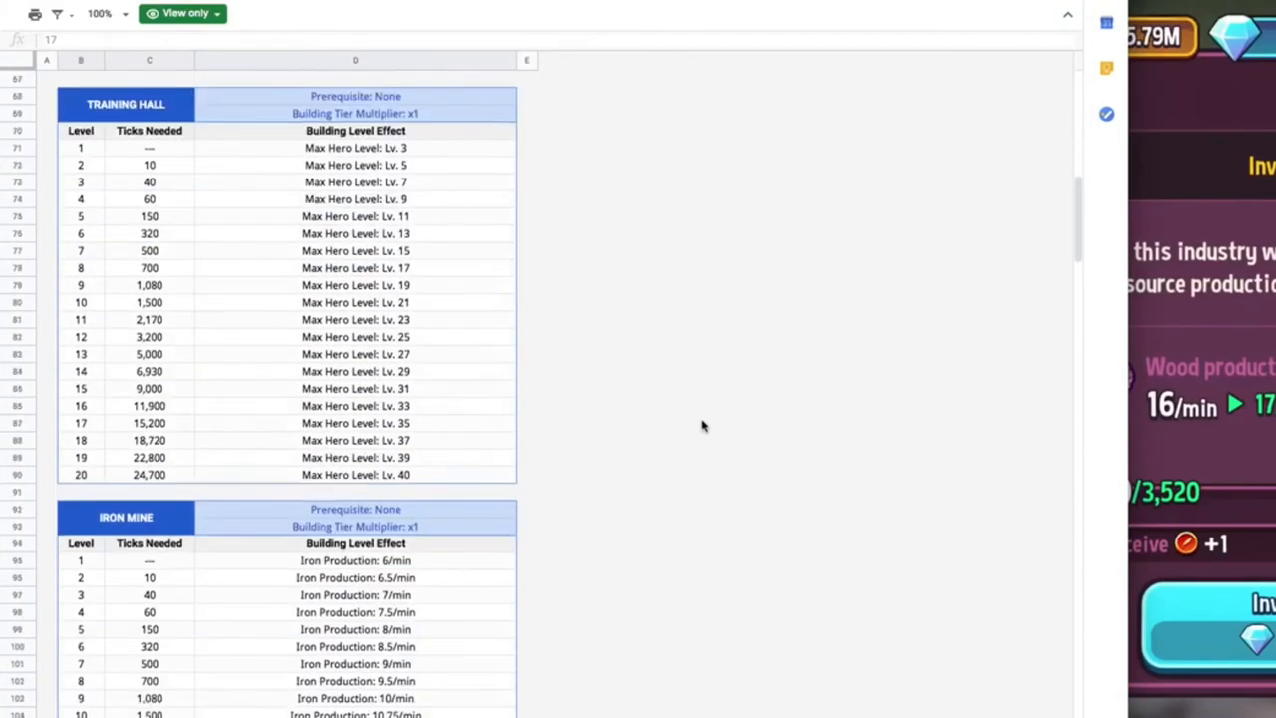
pyautogui.scroll(-3)
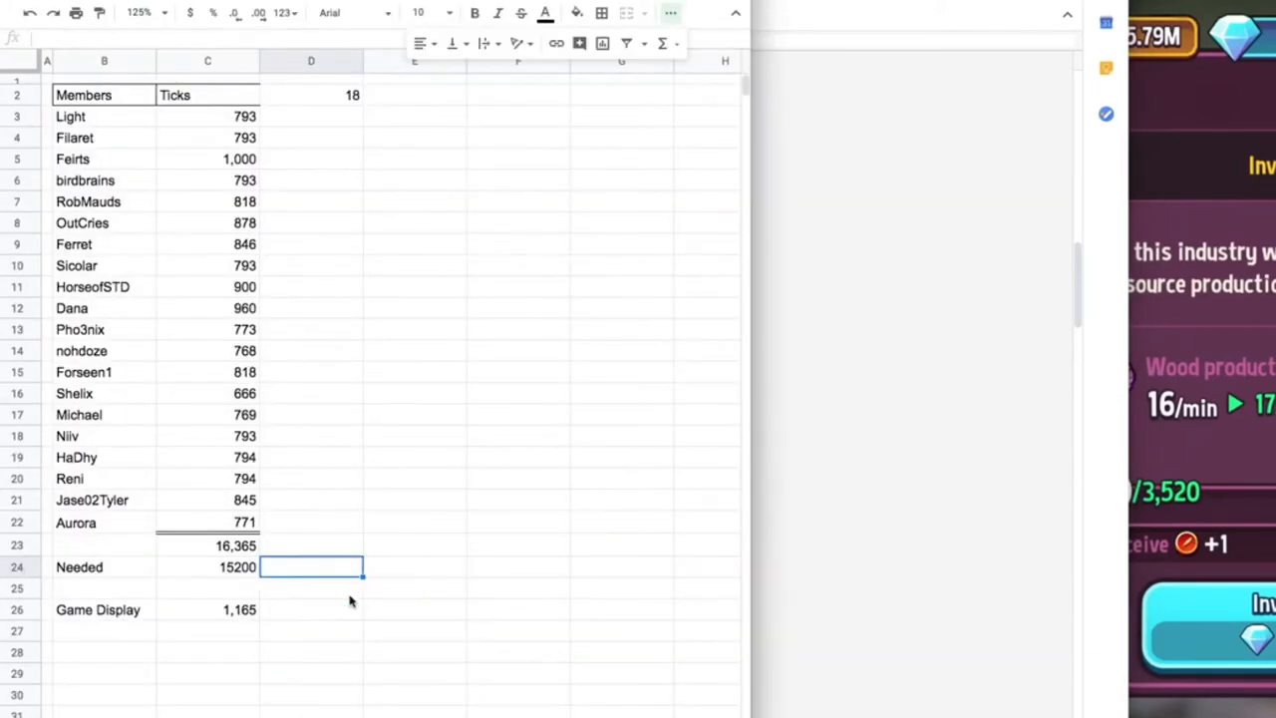
# - Enter 18720 as the needed total and compute =SUM(D24/20) in D3, giving 936
pyautogui.write('1872')
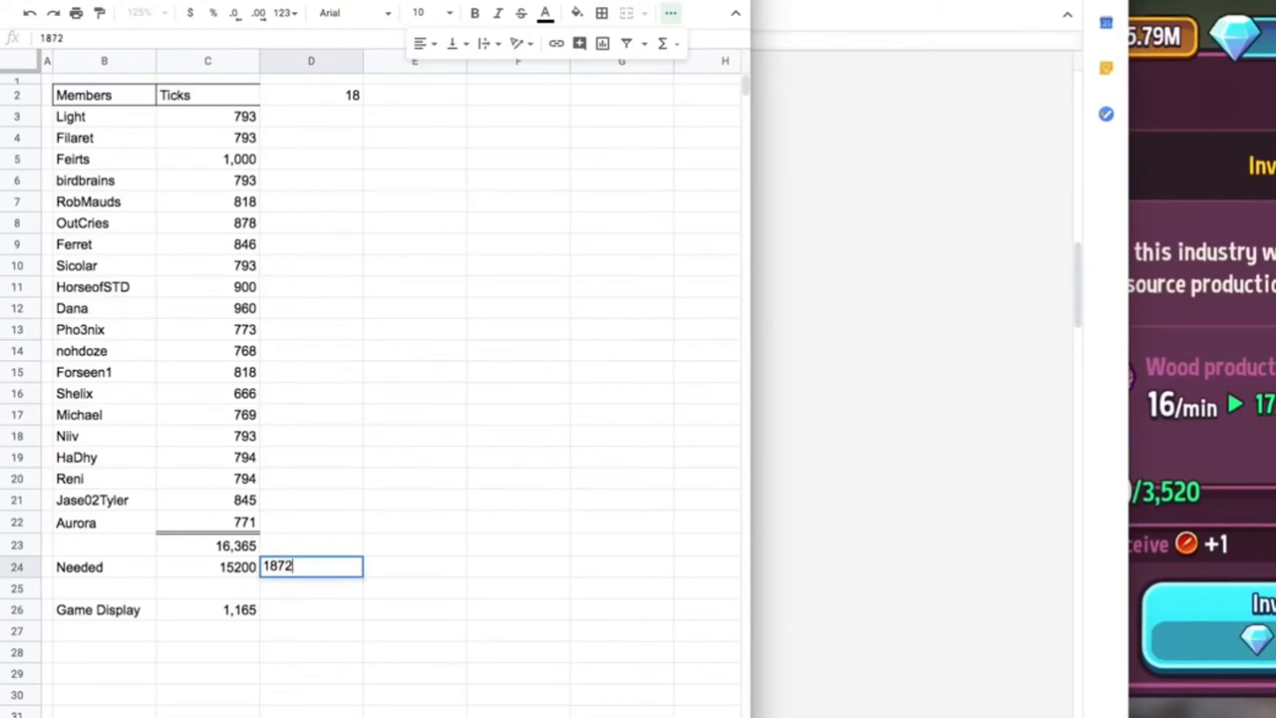
pyautogui.press('Return')
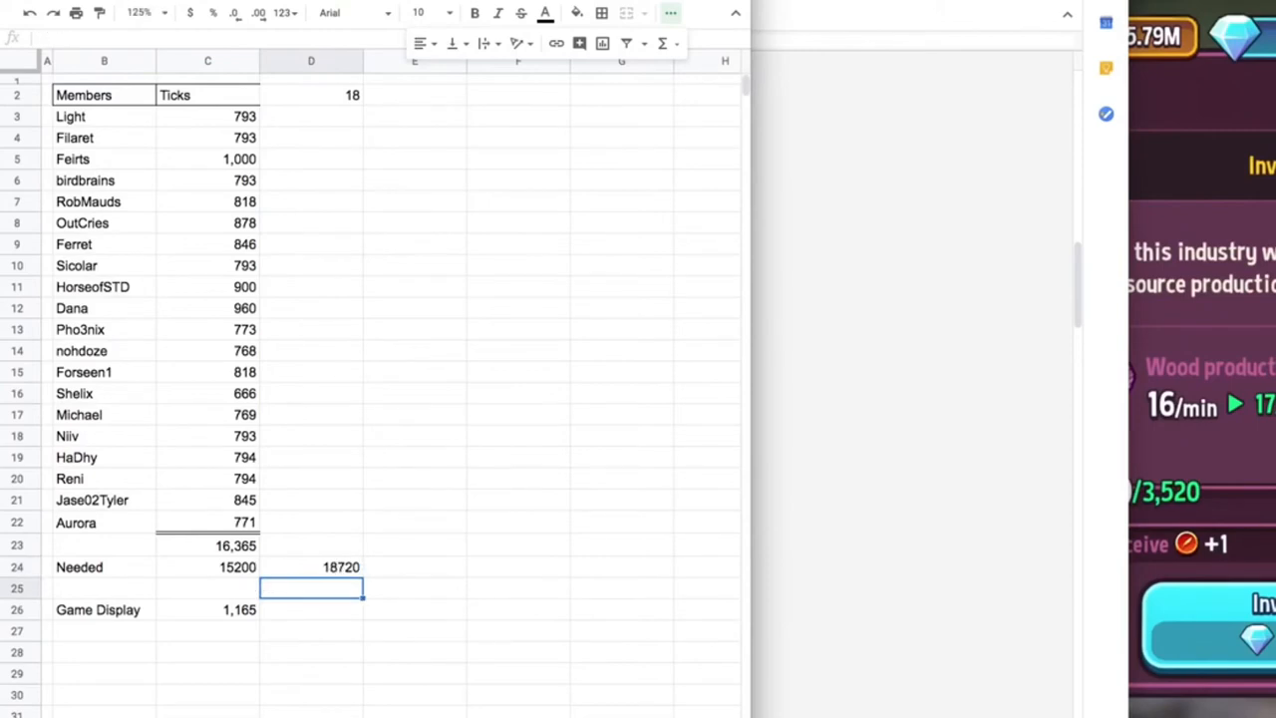
pyautogui.moveTo(343, 295)
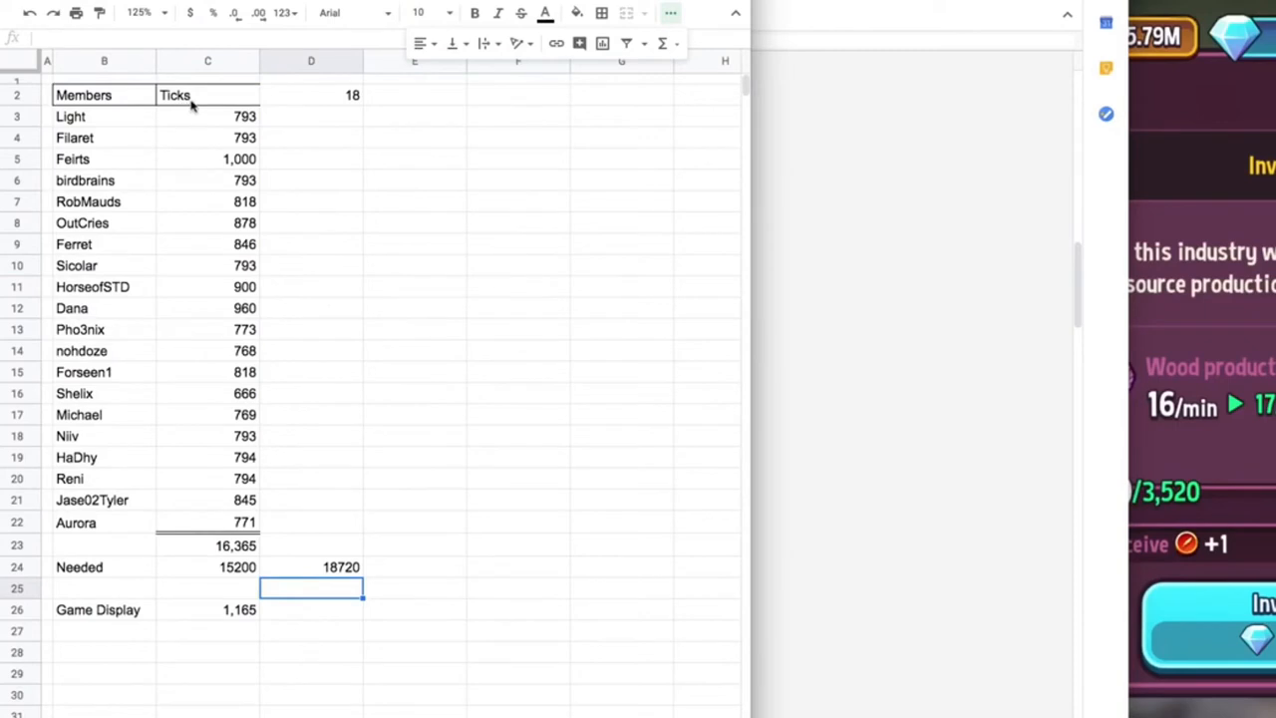
pyautogui.click(311, 115)
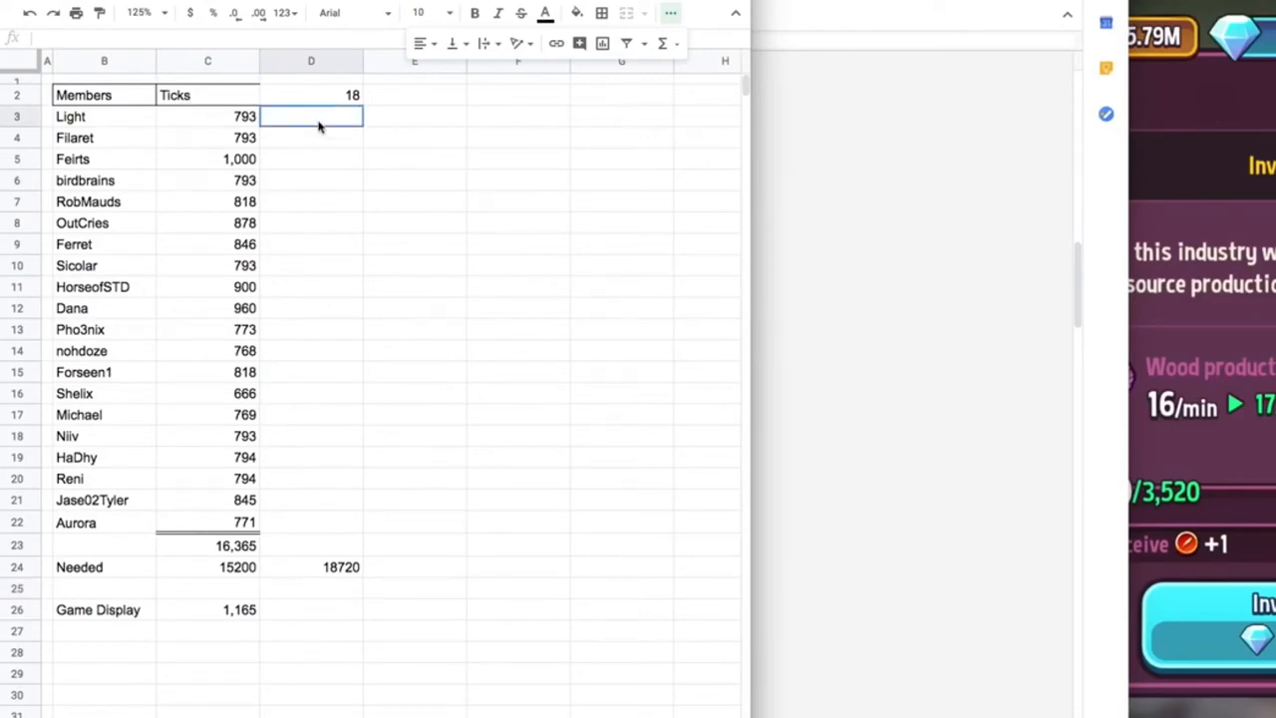
pyautogui.moveTo(335, 138)
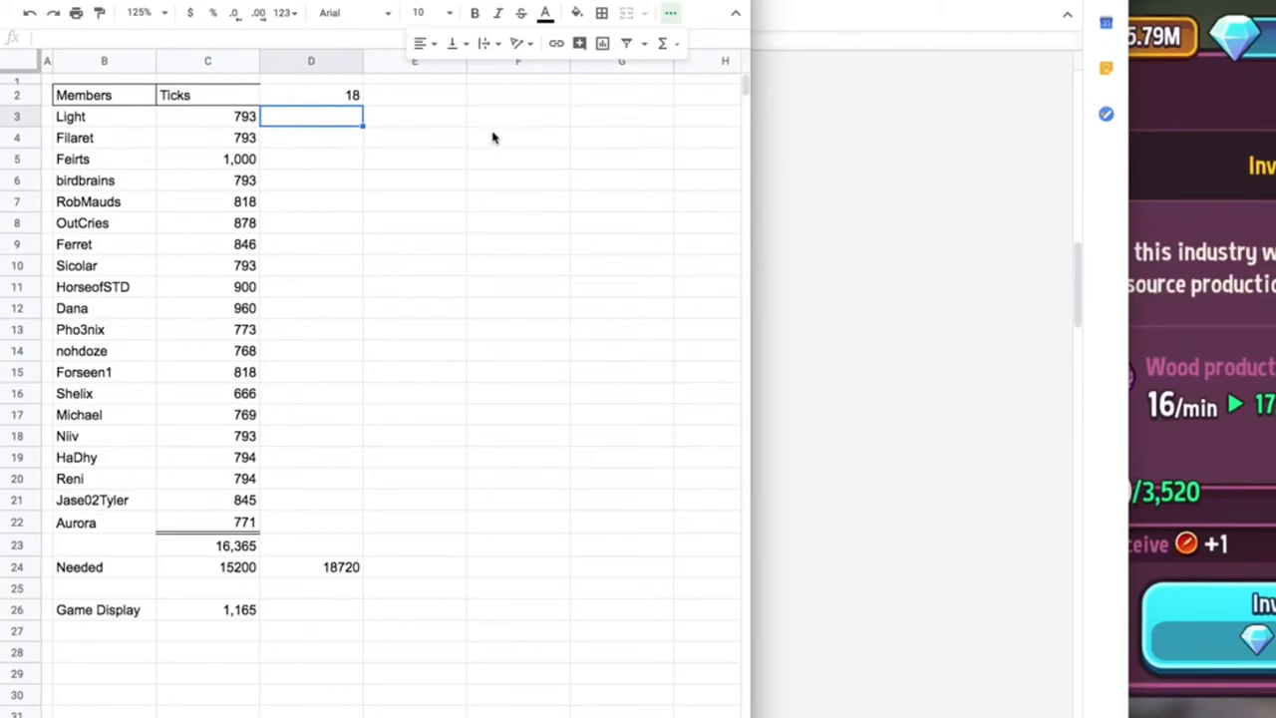
pyautogui.click(662, 43)
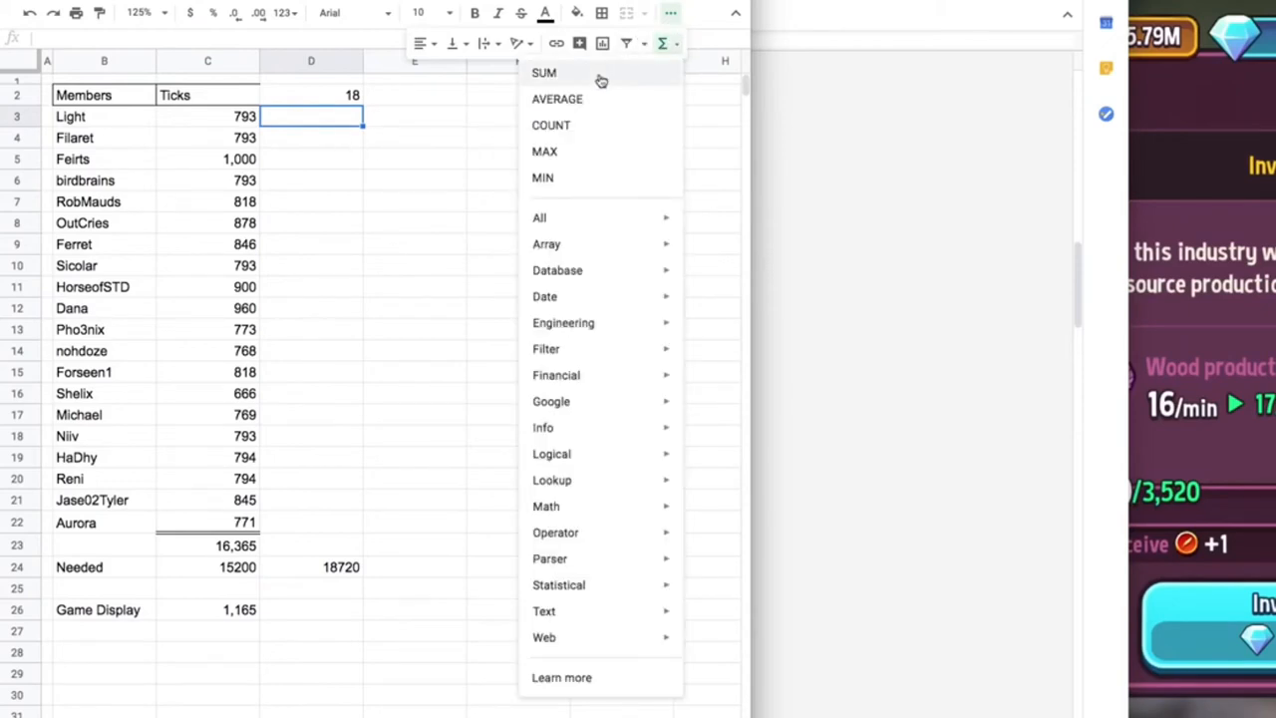
pyautogui.click(543, 72)
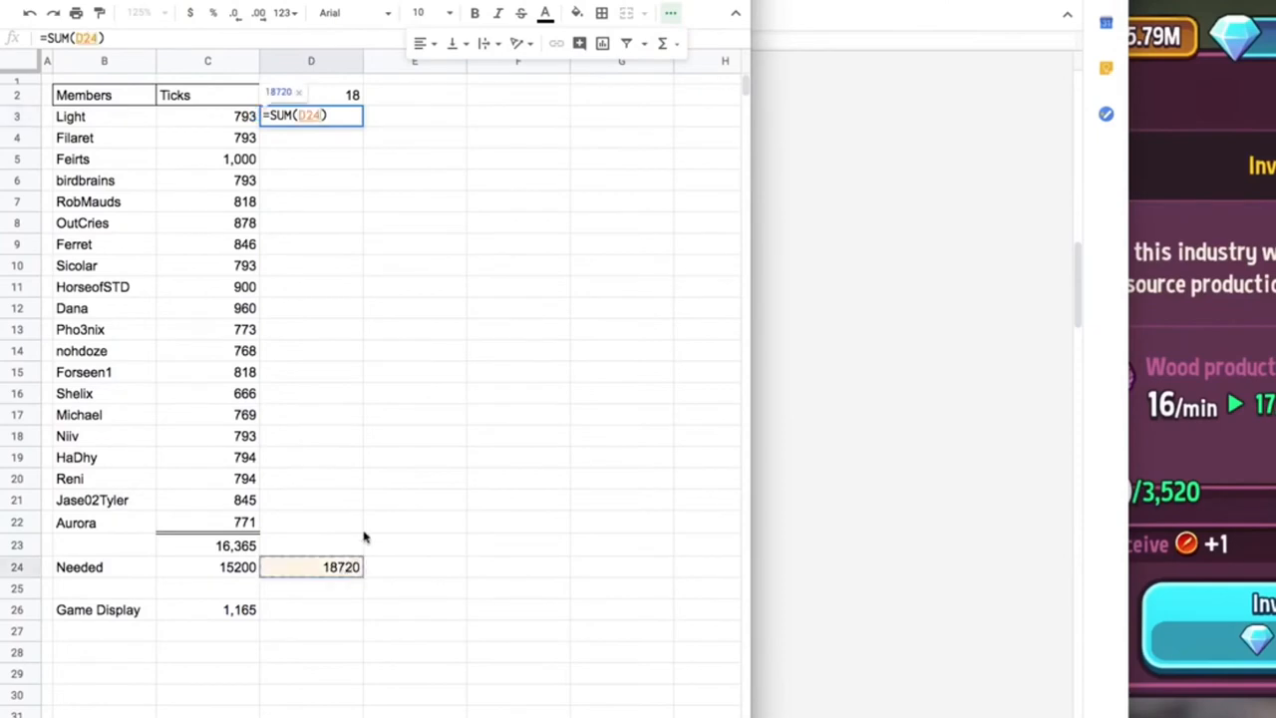
pyautogui.write('/20')
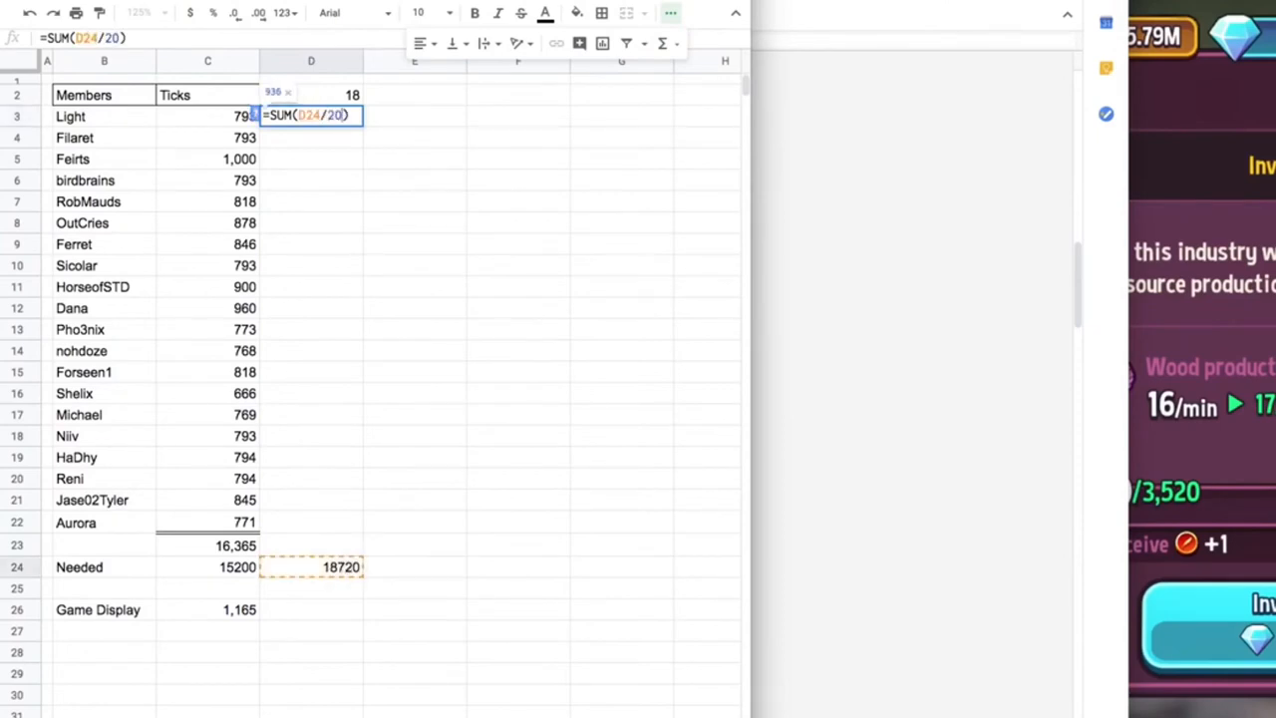
pyautogui.press('Return')
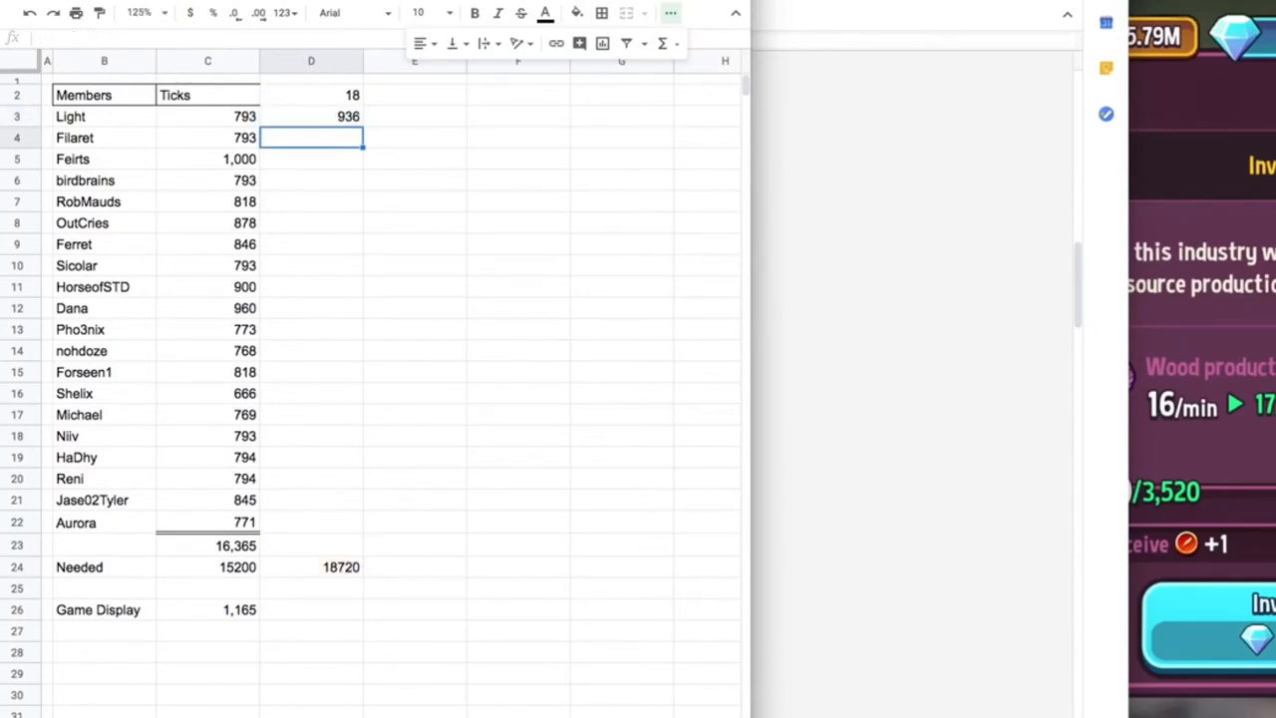
# - Paste the 936 share as values only into every member row D4:D22
pyautogui.click(311, 116)
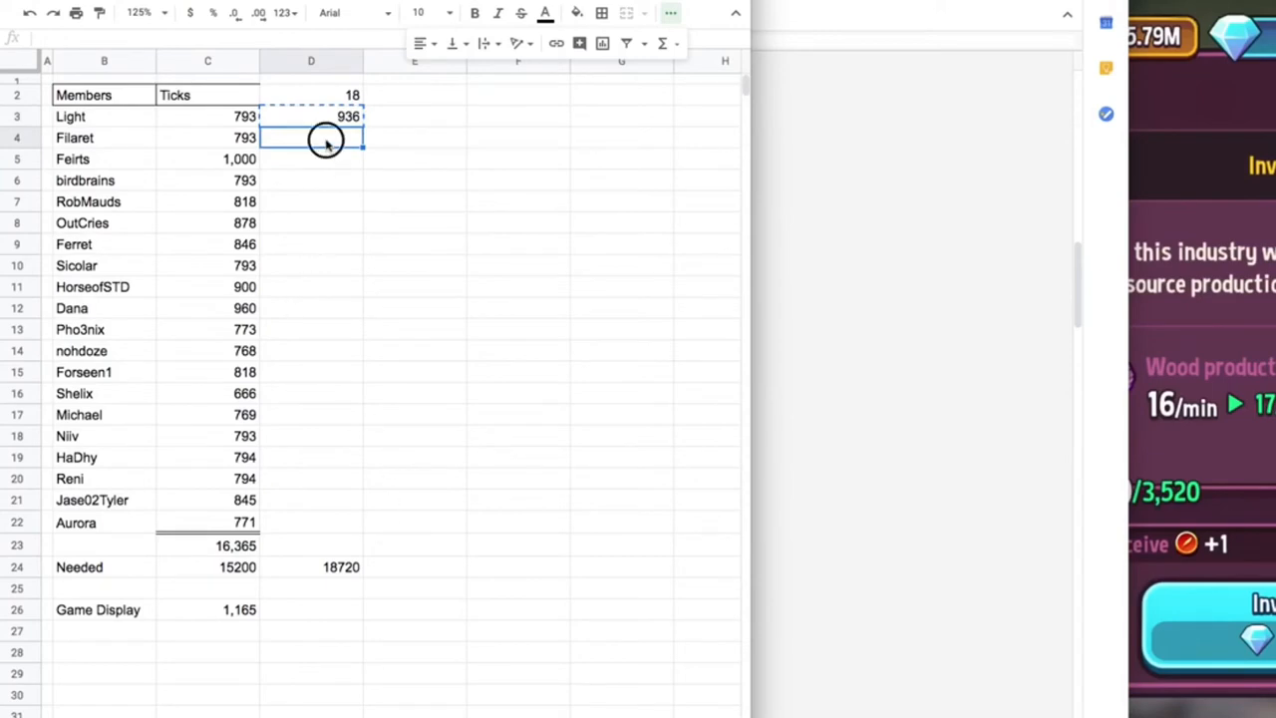
pyautogui.rightClick(311, 138)
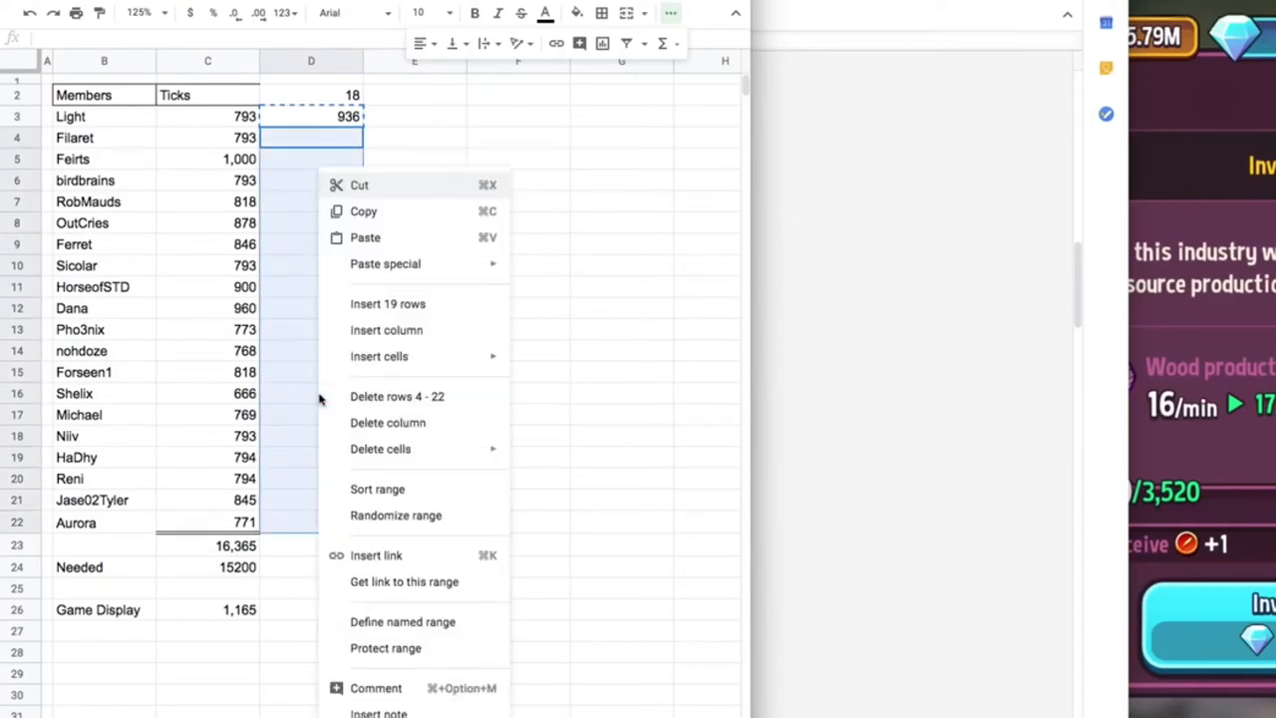
pyautogui.moveTo(405, 582)
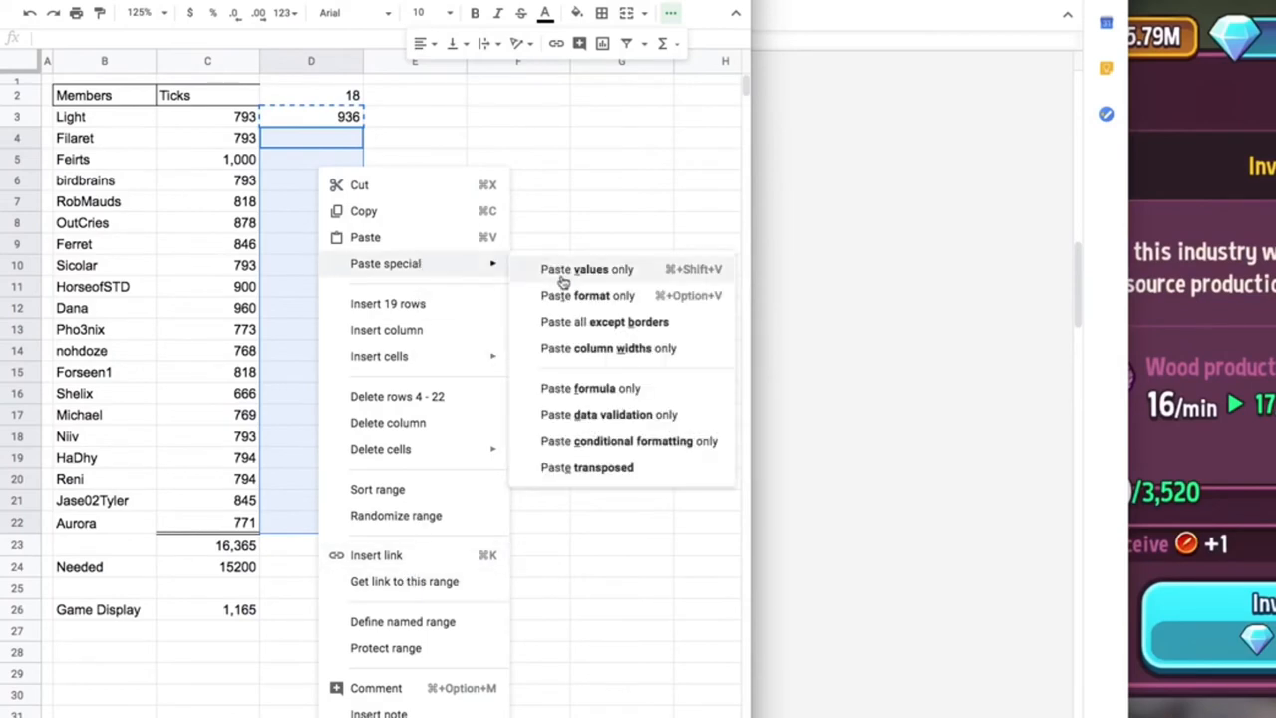
pyautogui.click(586, 270)
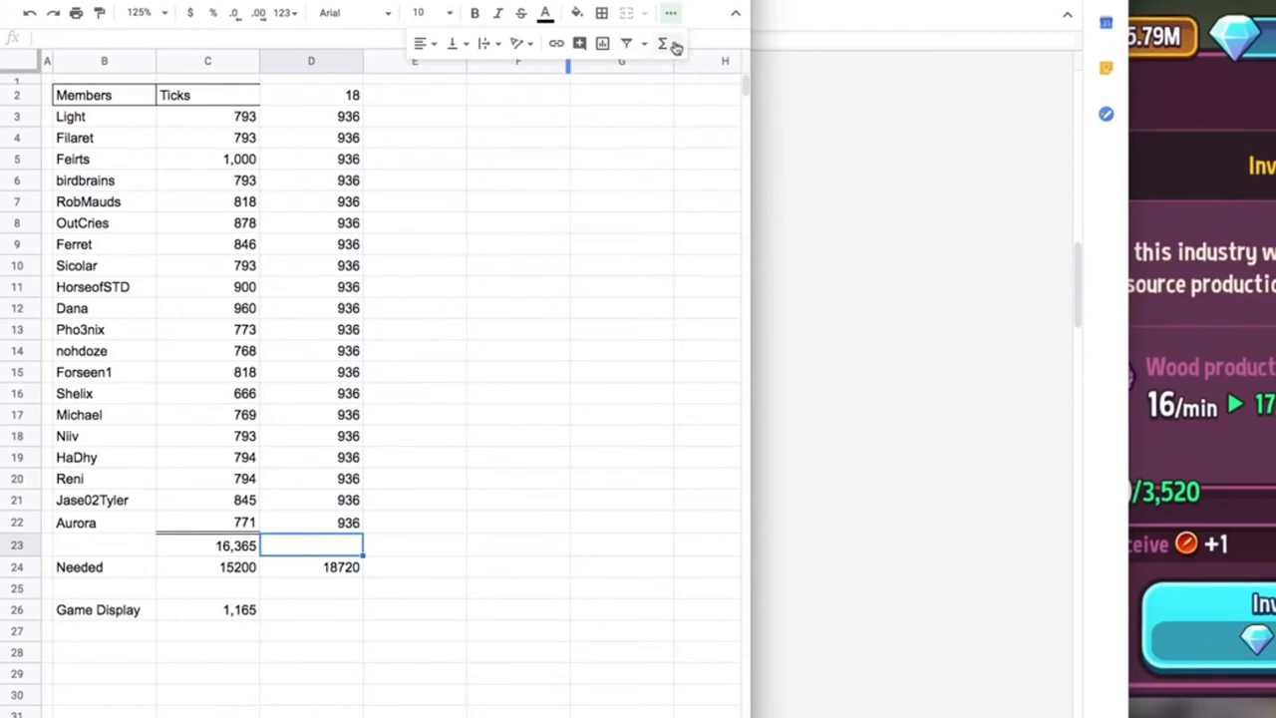
# - Sum the members' 936 shares D3:D22 in D23, giving 18720 to match Needed
pyautogui.click(662, 44)
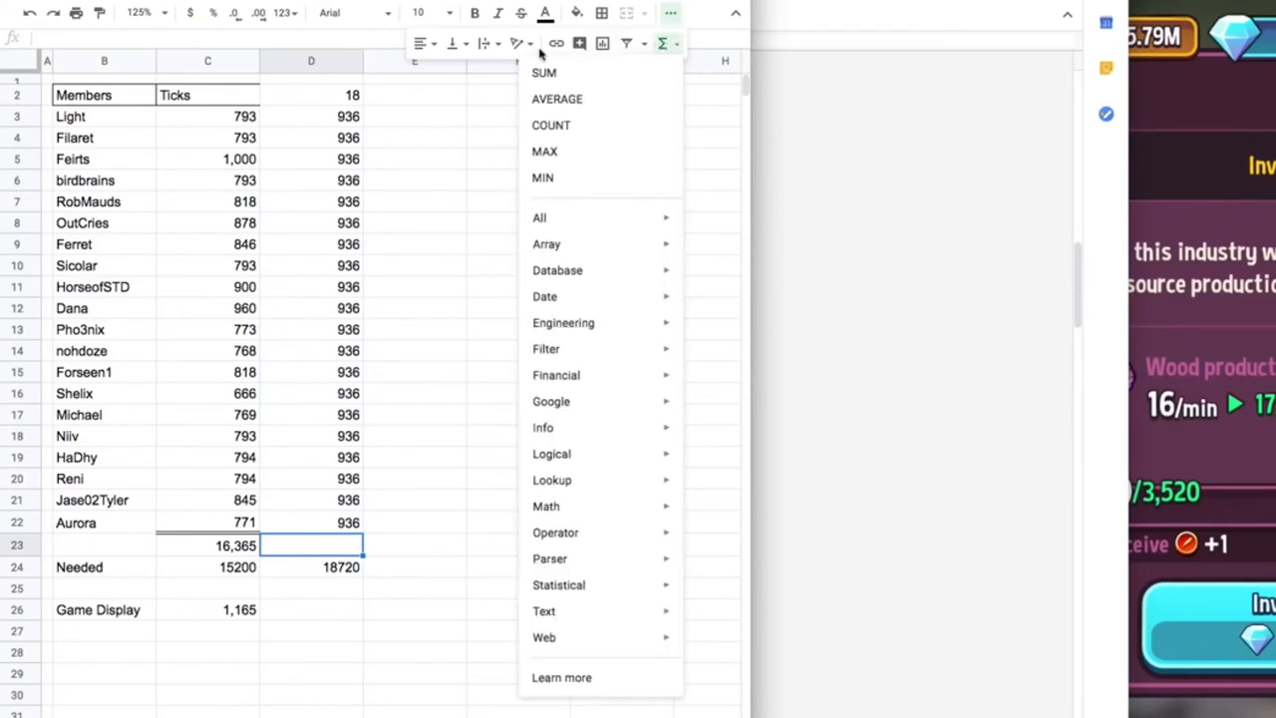
pyautogui.moveTo(603, 12)
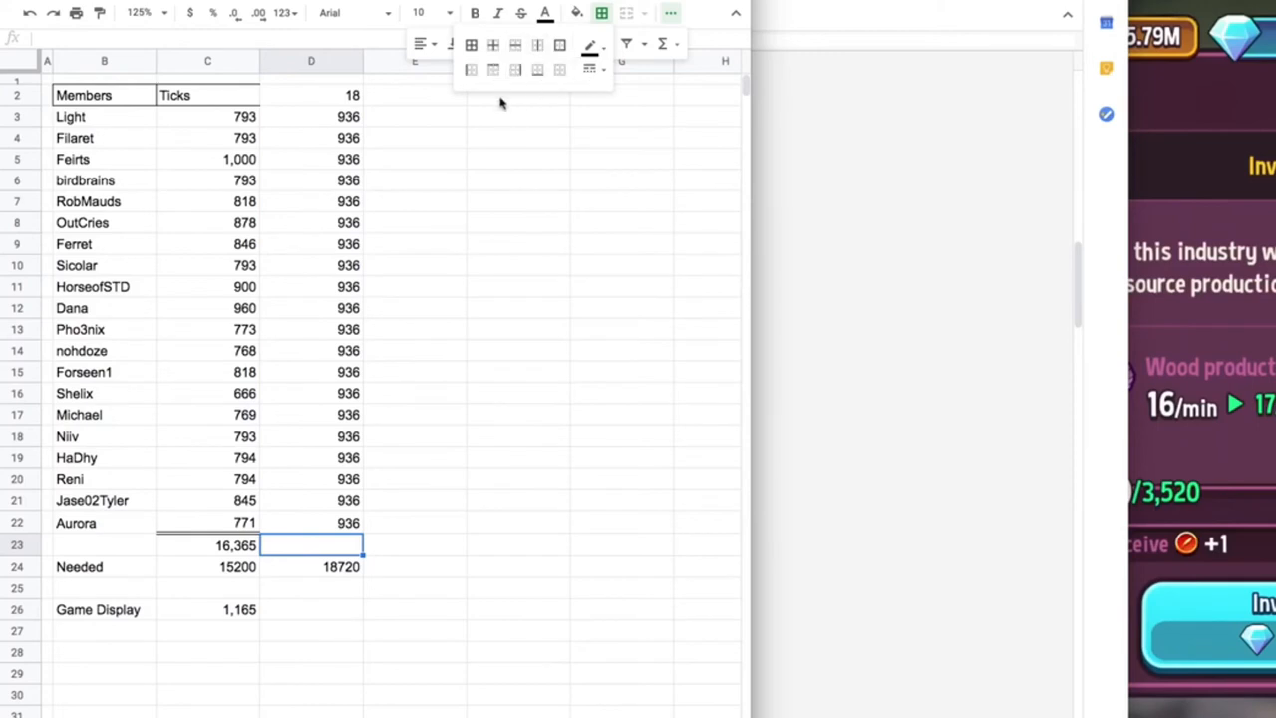
pyautogui.click(518, 479)
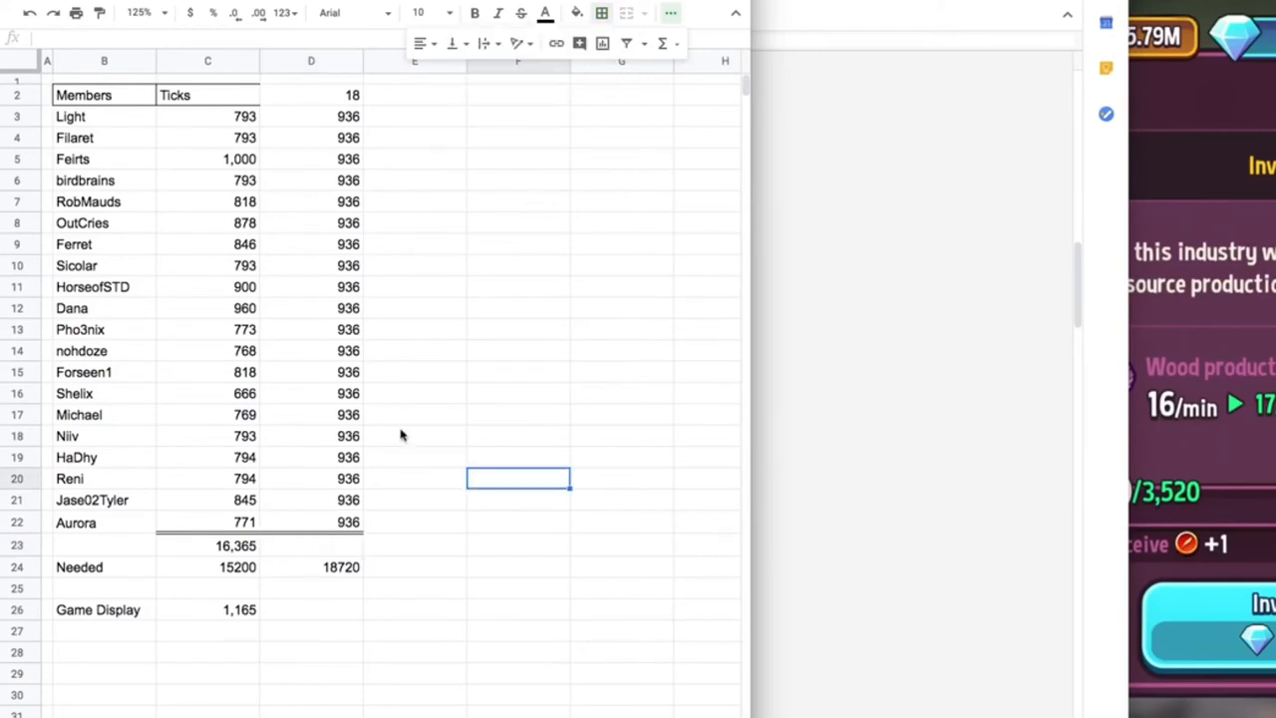
pyautogui.click(662, 44)
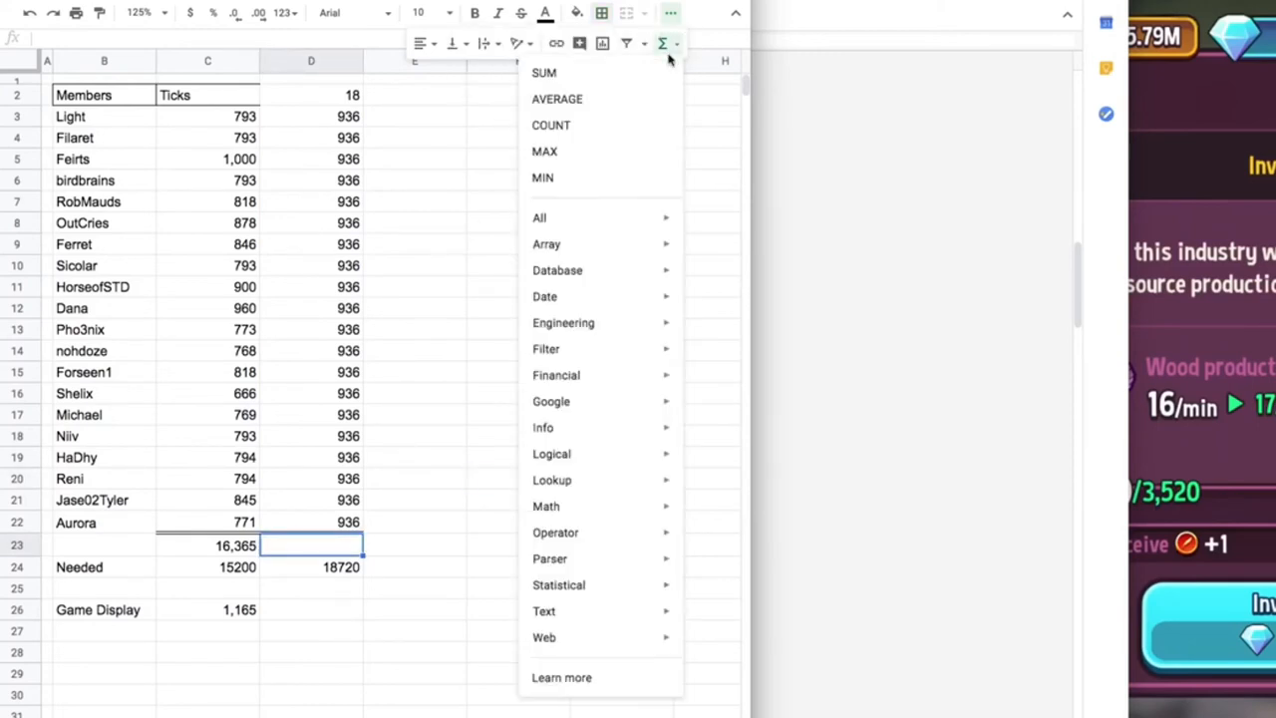
pyautogui.click(543, 71)
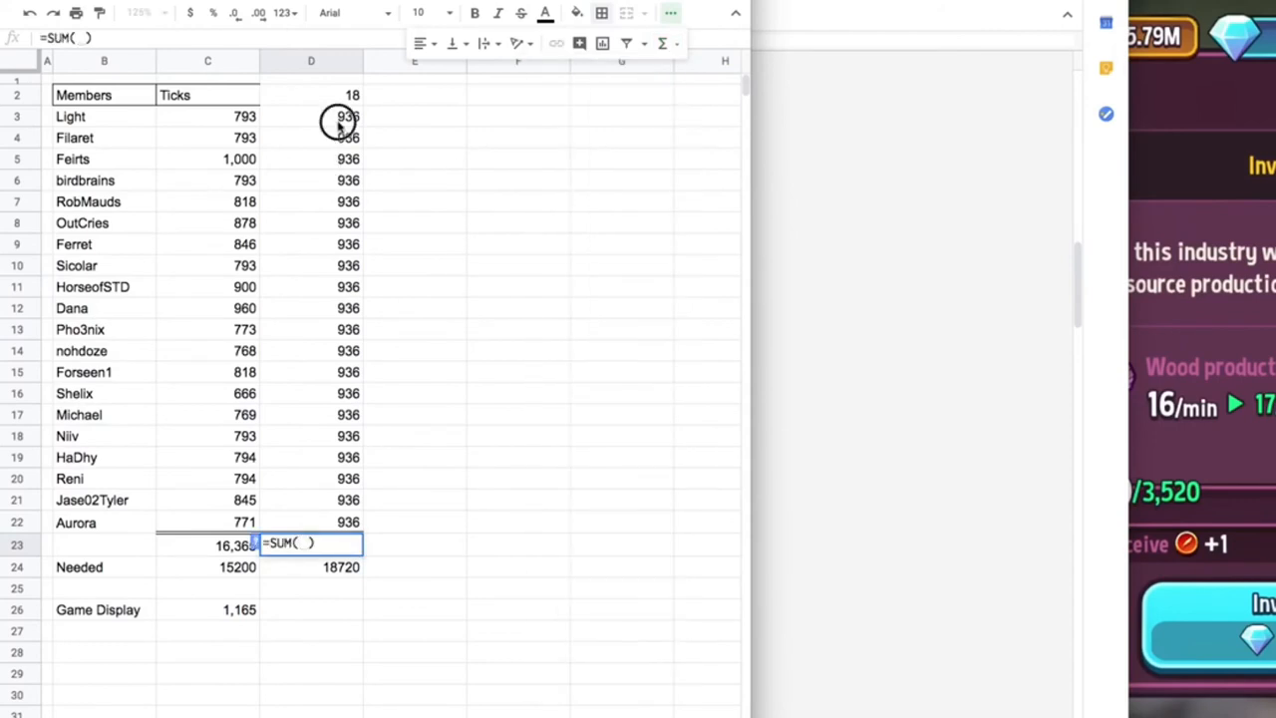
pyautogui.moveTo(339, 115); pyautogui.dragTo(347, 523)
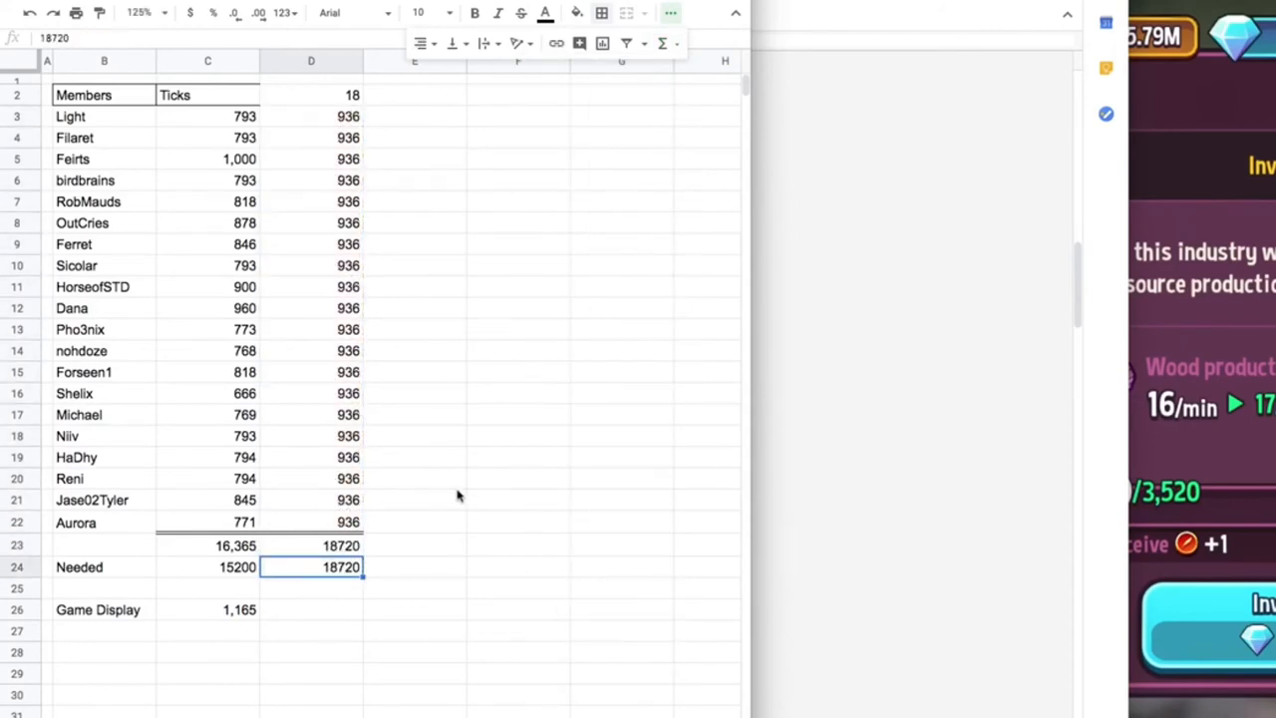
pyautogui.click(415, 547)
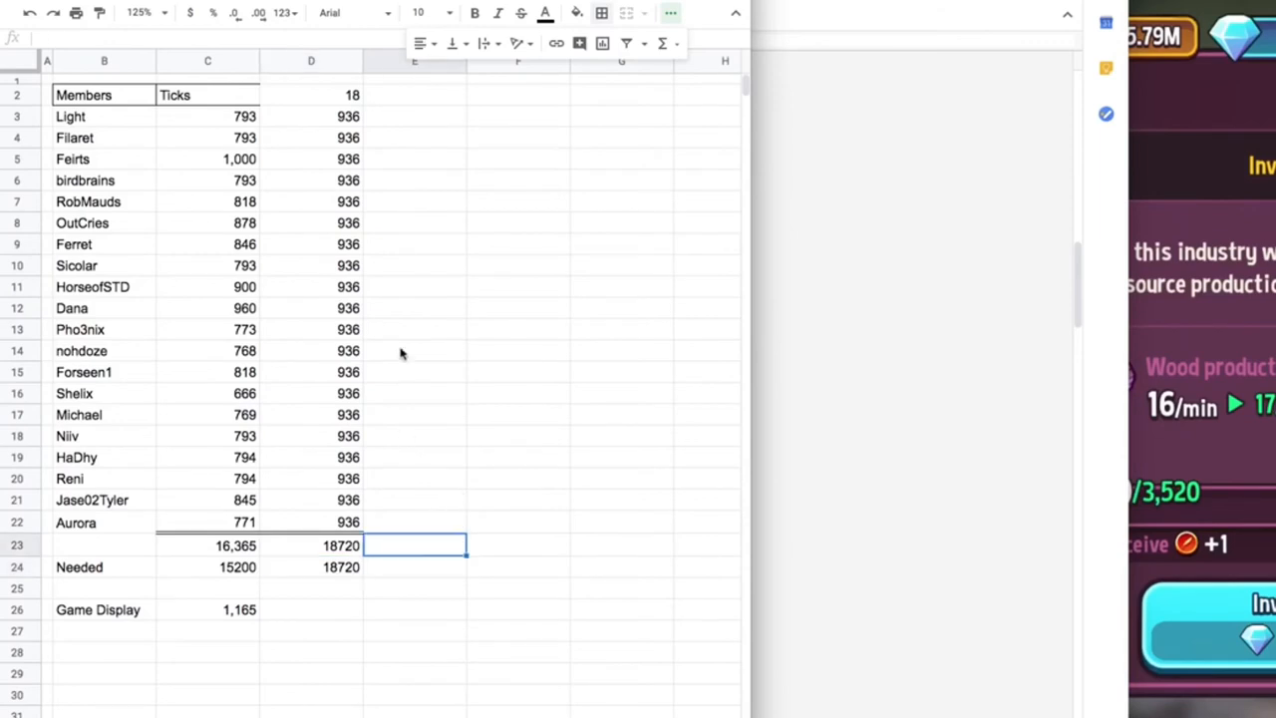
pyautogui.click(415, 116)
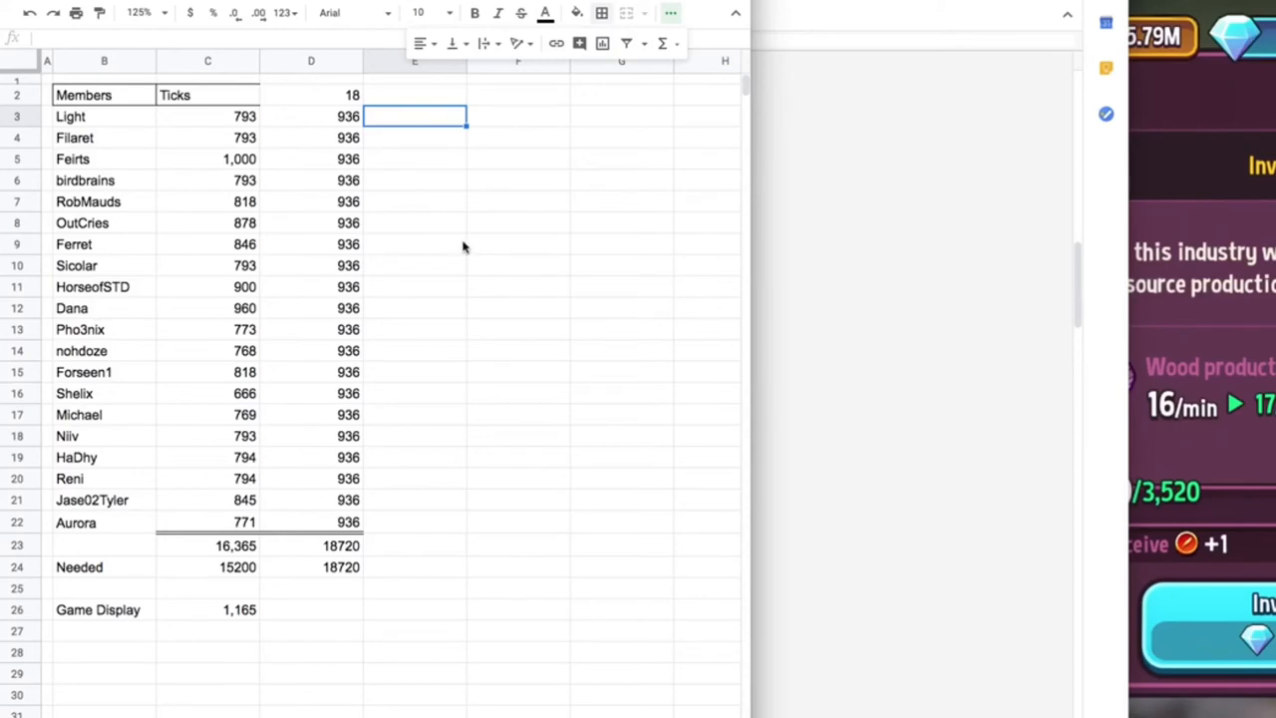
pyautogui.moveTo(662, 44)
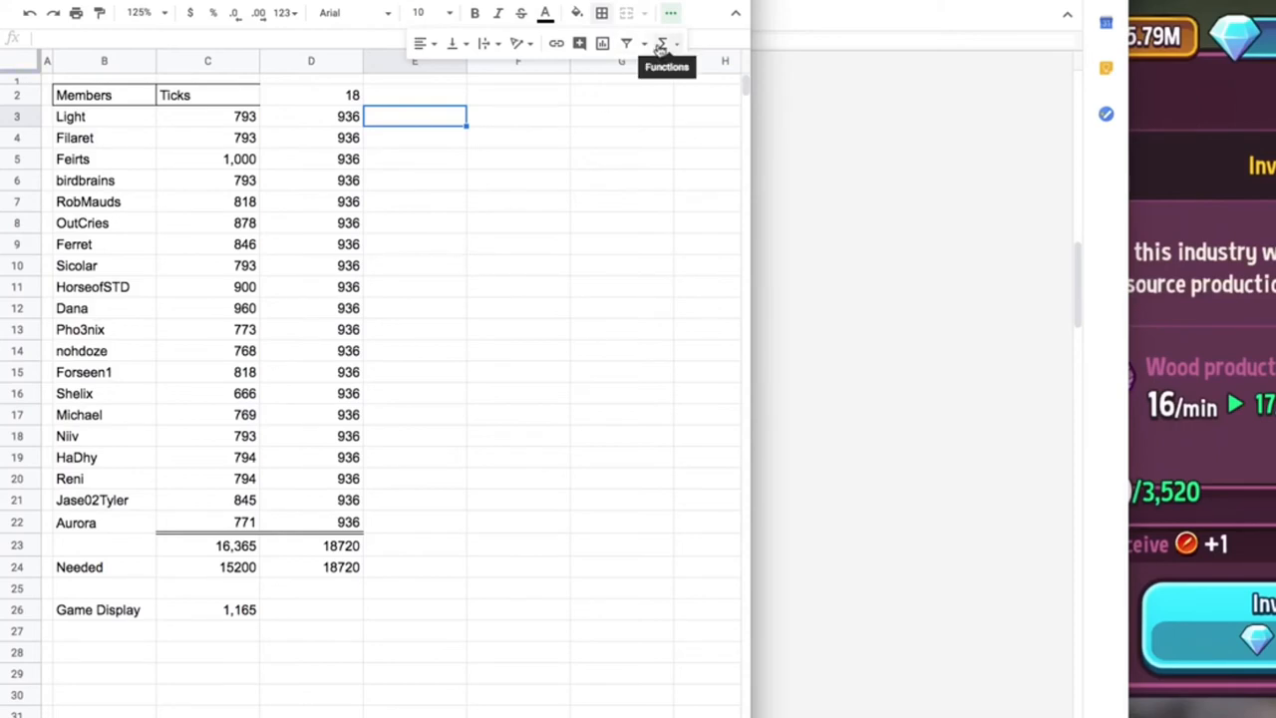
# - Compute C3-D3 in E3 and fill the difference formula down to Aurora's row E22
pyautogui.click(662, 44)
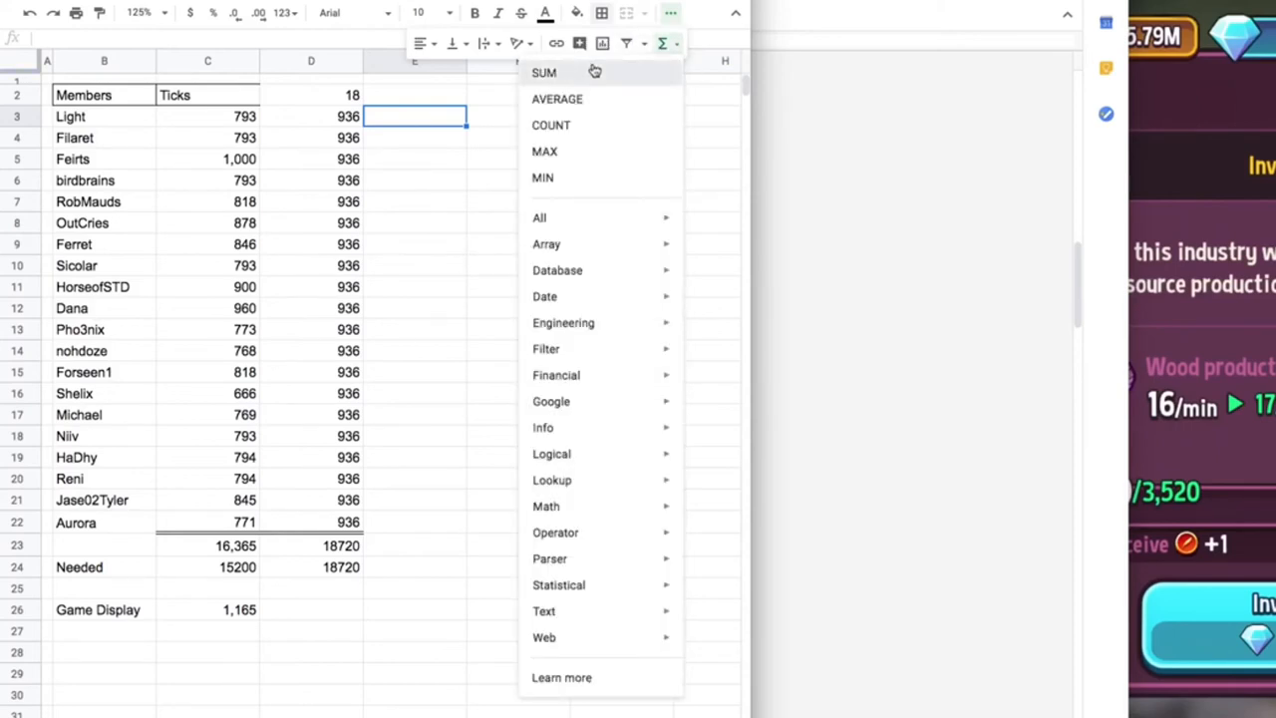
pyautogui.click(543, 72)
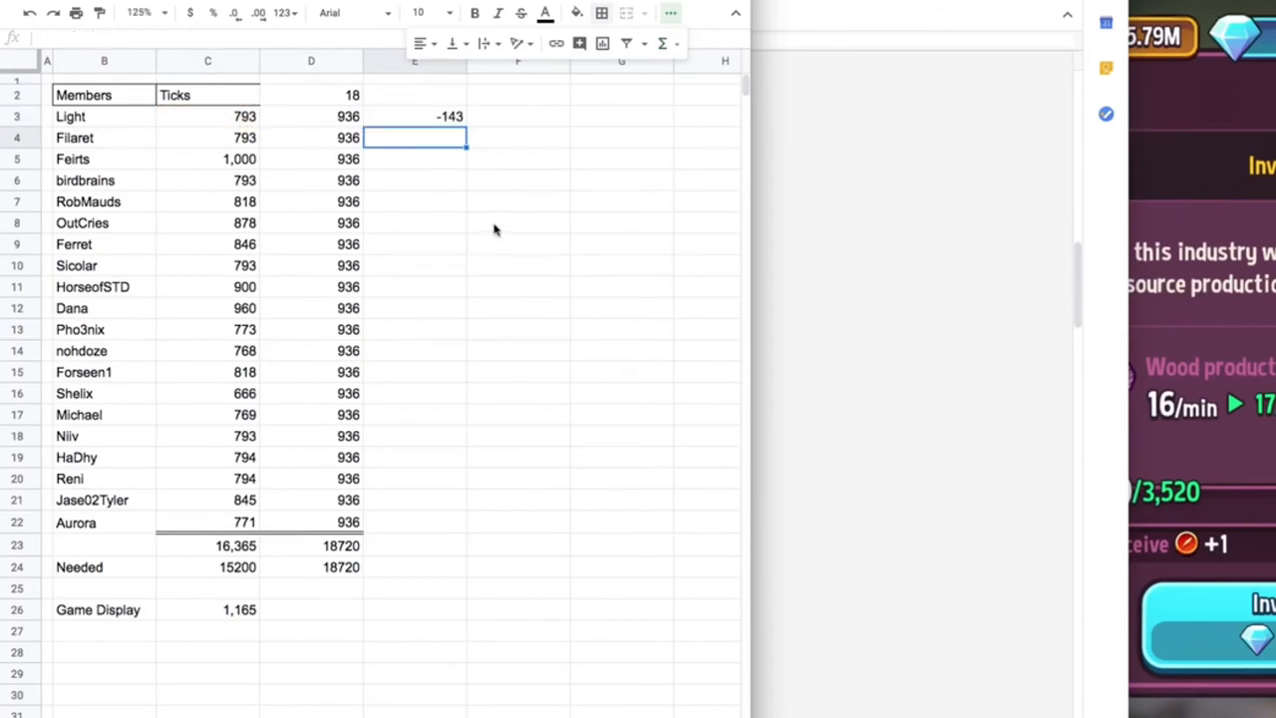
pyautogui.click(415, 116)
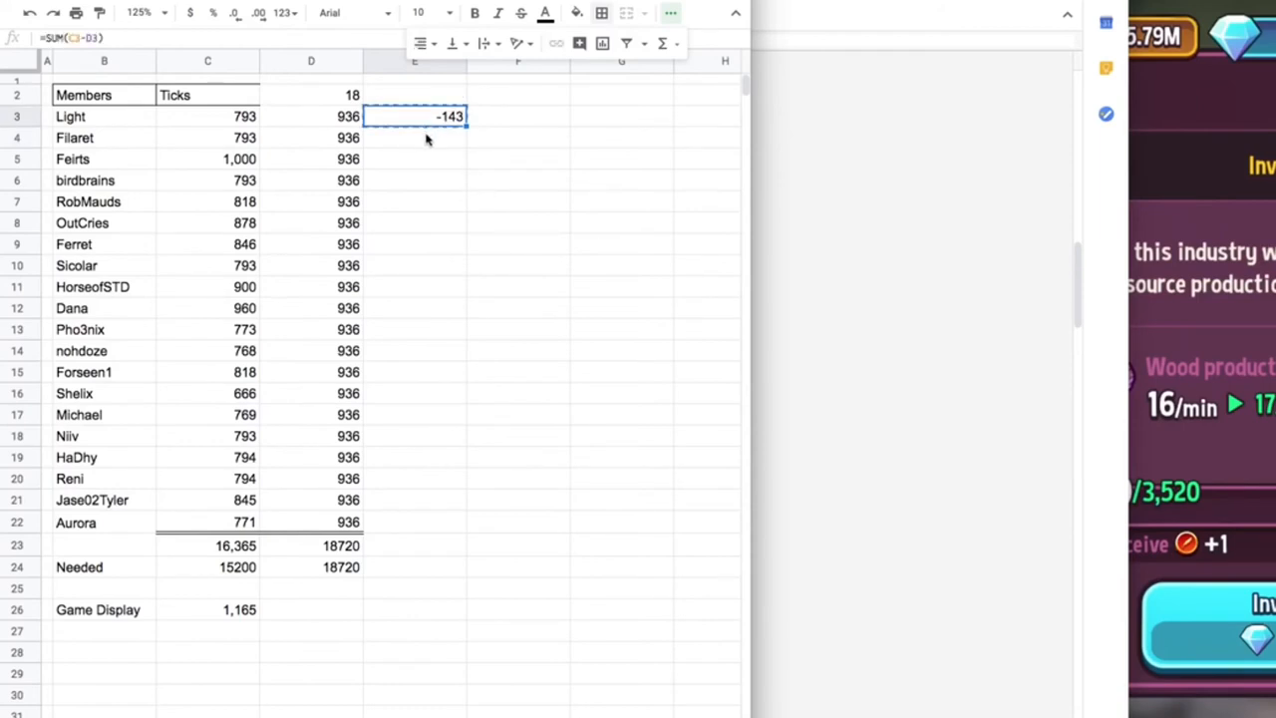
pyautogui.moveTo(414, 138); pyautogui.dragTo(449, 522)
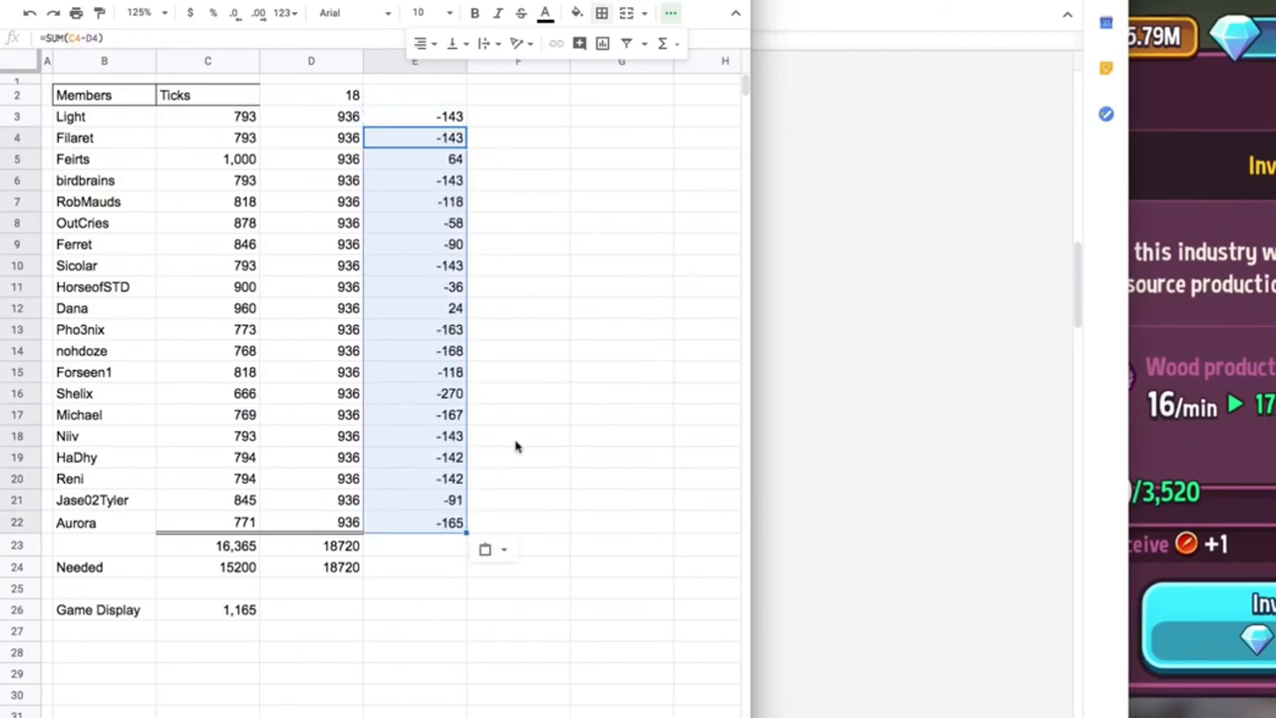
pyautogui.moveTo(417, 560)
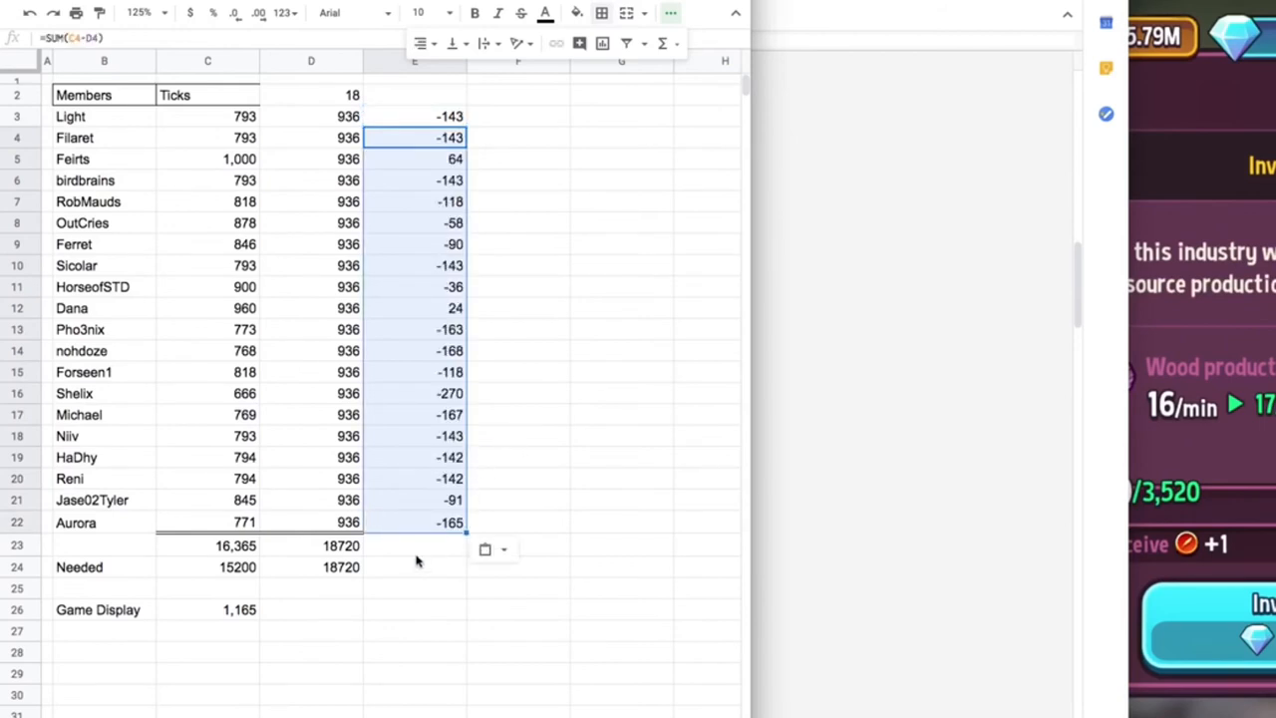
pyautogui.click(415, 116)
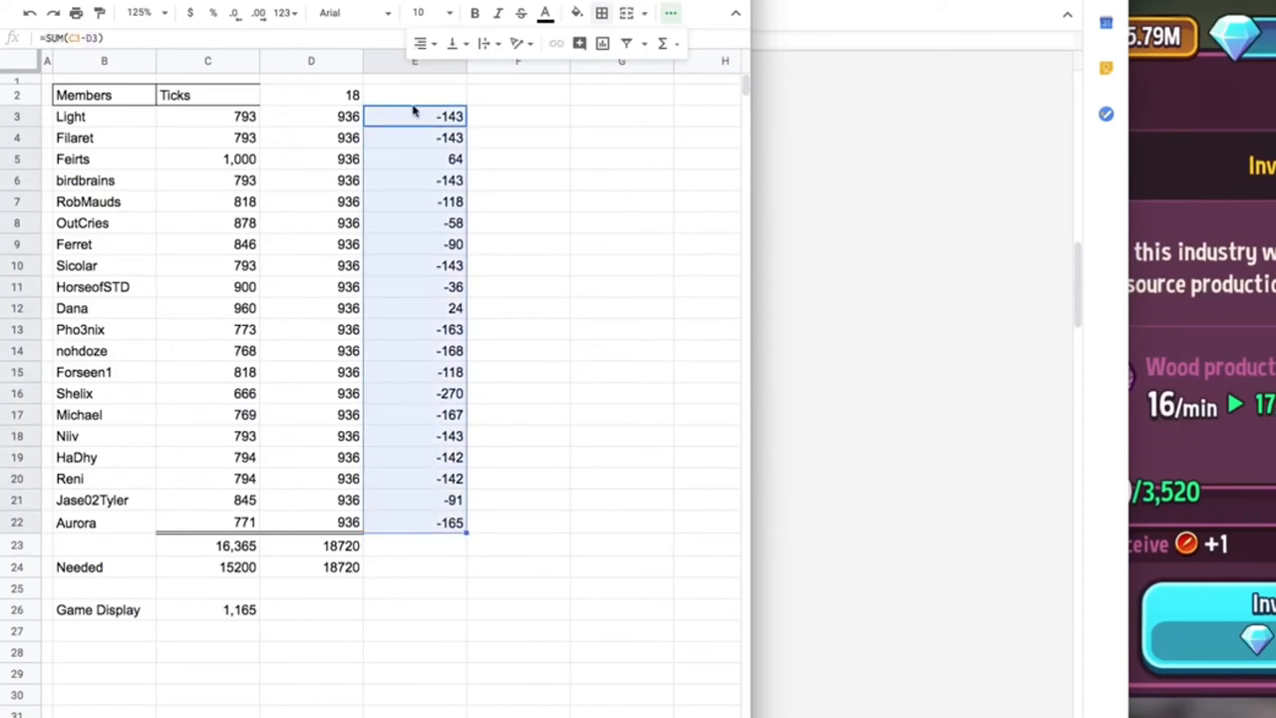
# - Give the difference cells E3:E22 a bright green fill
pyautogui.click(576, 12)
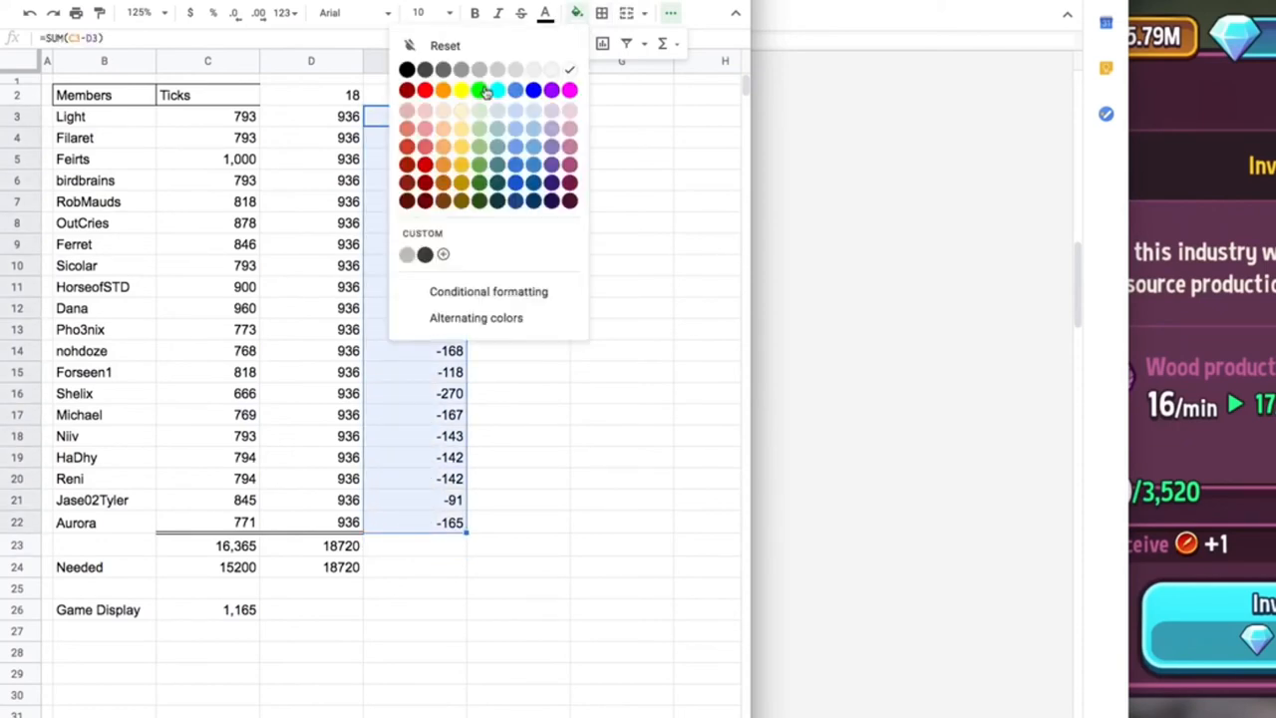
pyautogui.click(478, 88)
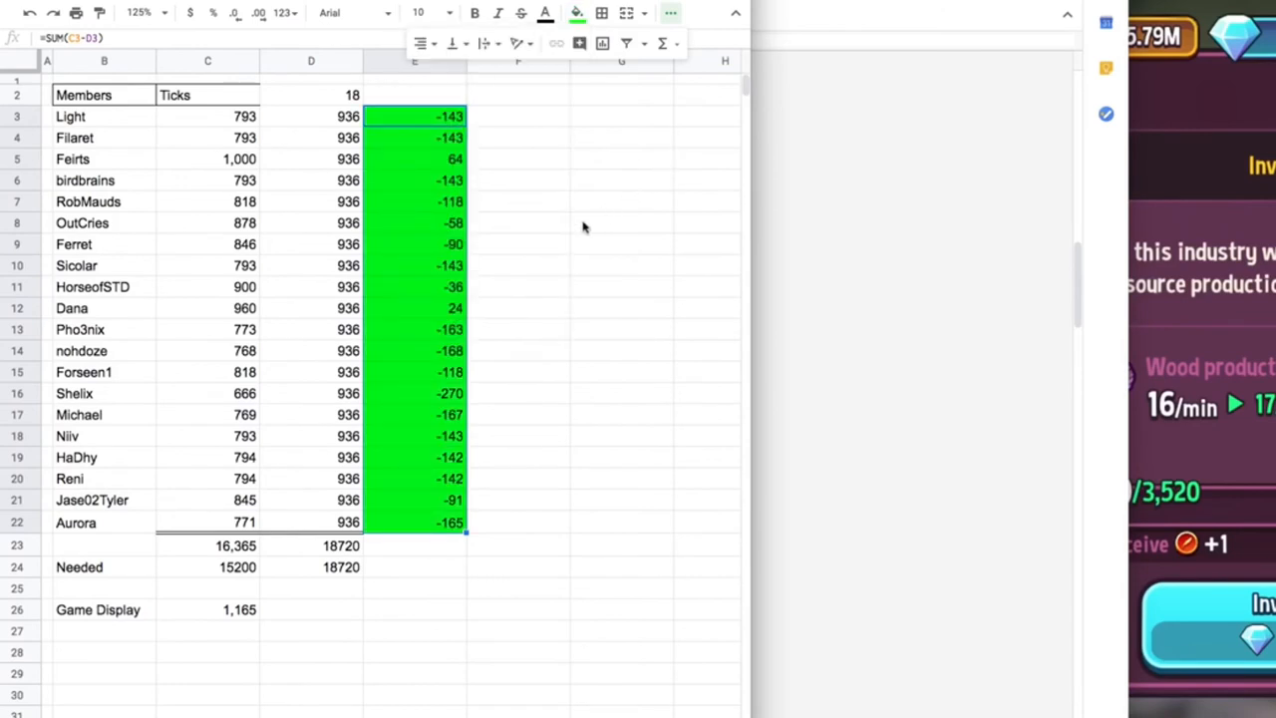
pyautogui.click(519, 223)
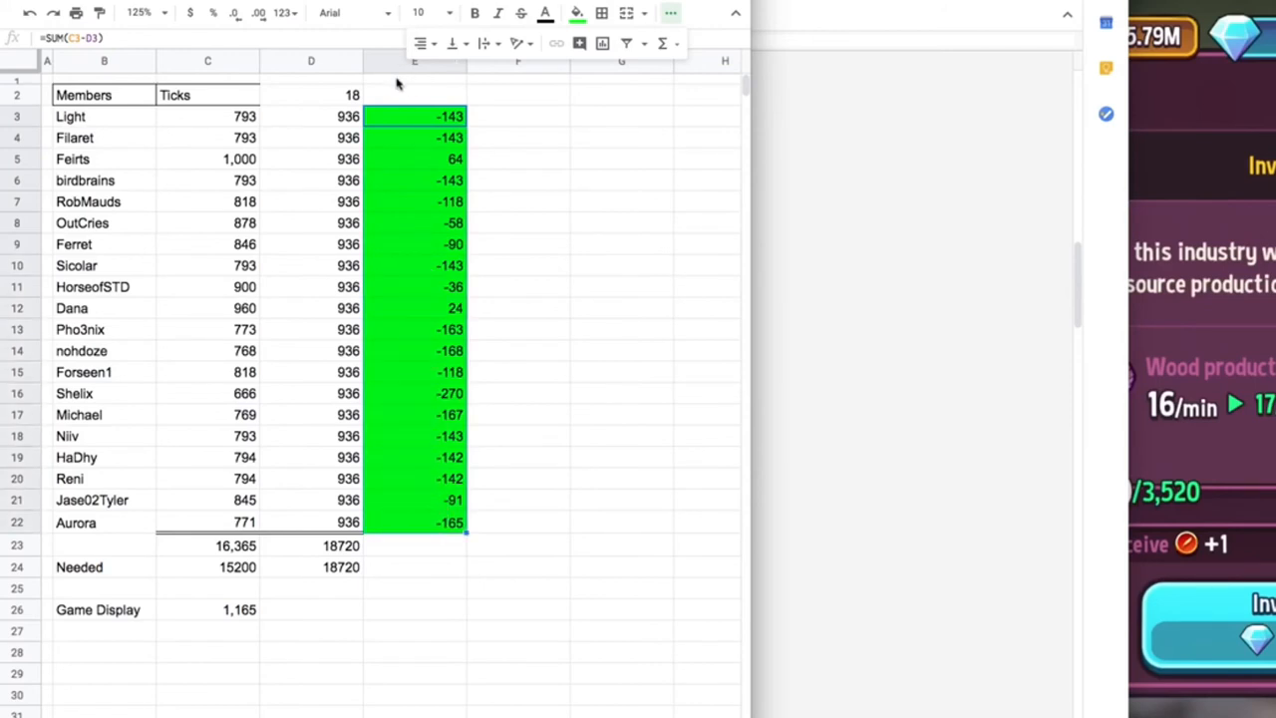
pyautogui.moveTo(280, 12)
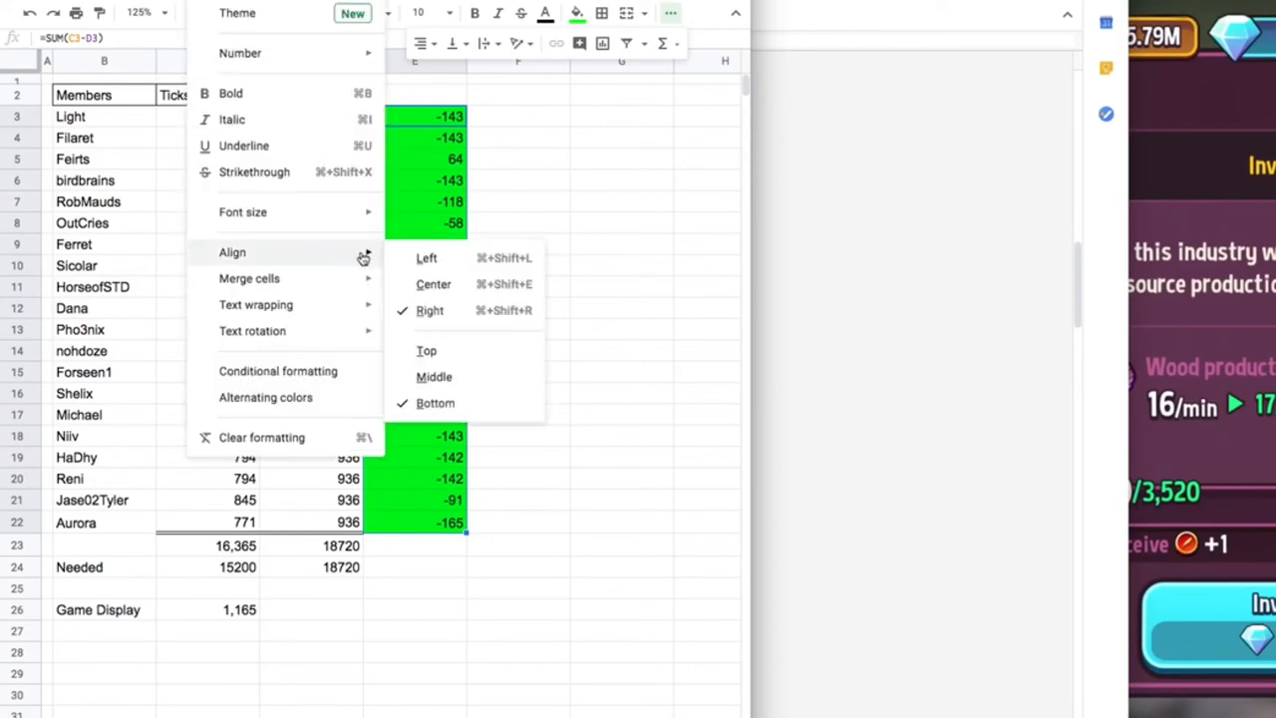
# - Add a less-than-0 conditional rule with red fill and yellow text on the differences
pyautogui.click(277, 371)
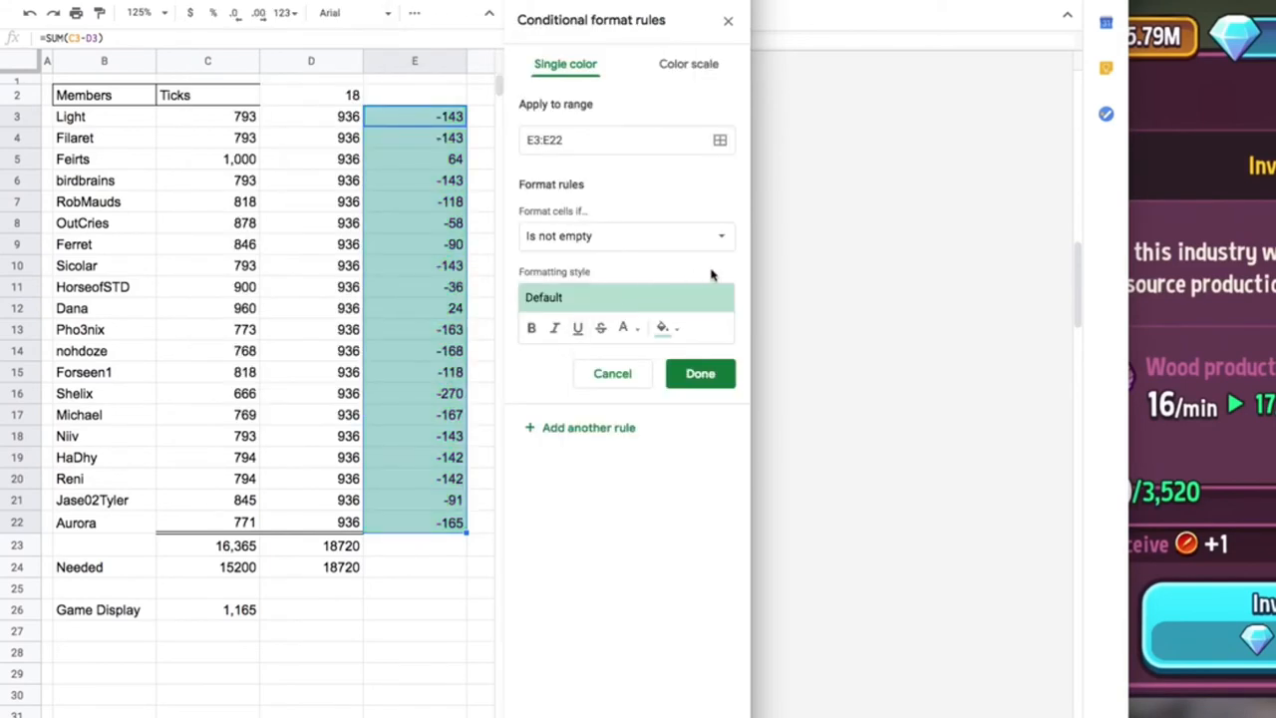
pyautogui.moveTo(688, 319)
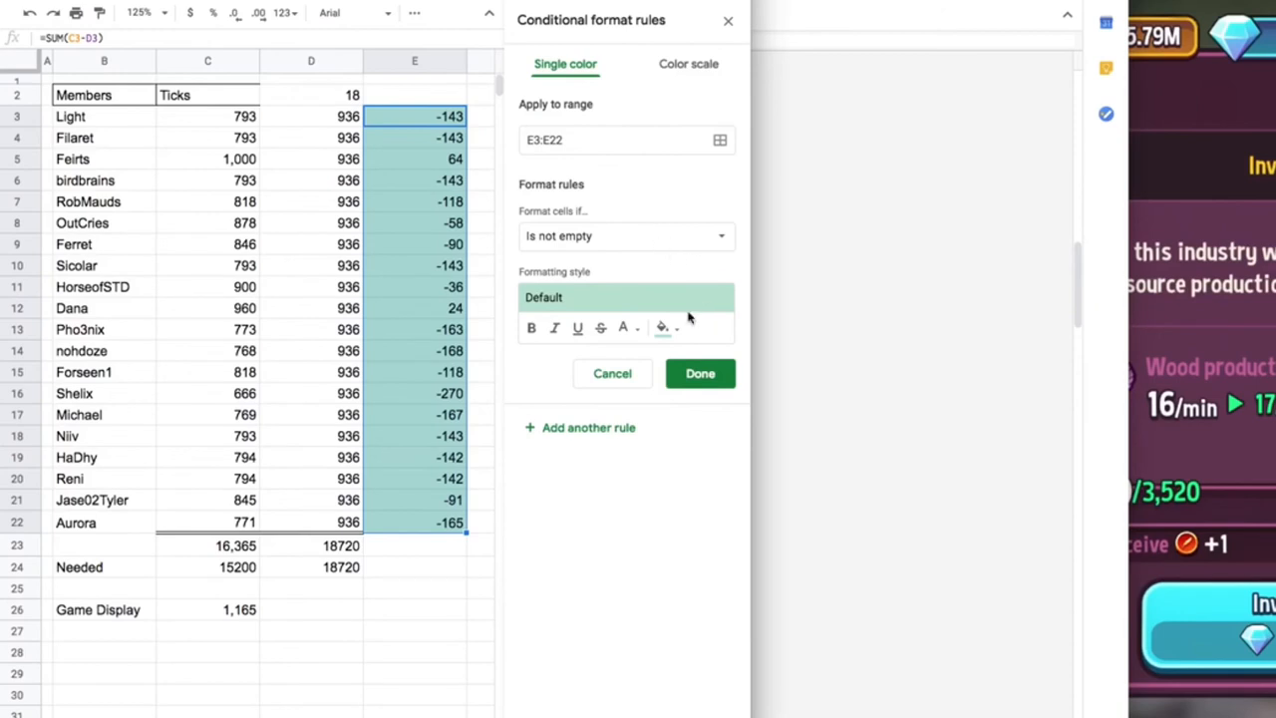
pyautogui.click(626, 236)
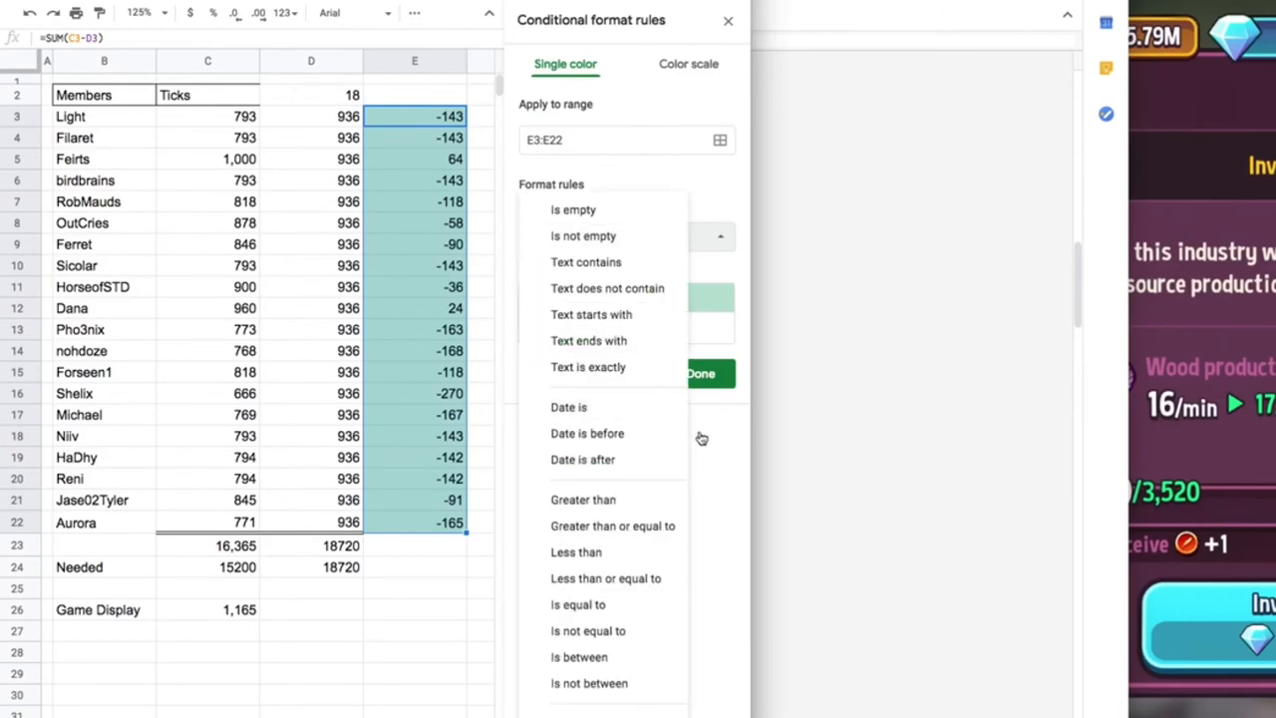
pyautogui.moveTo(628, 578)
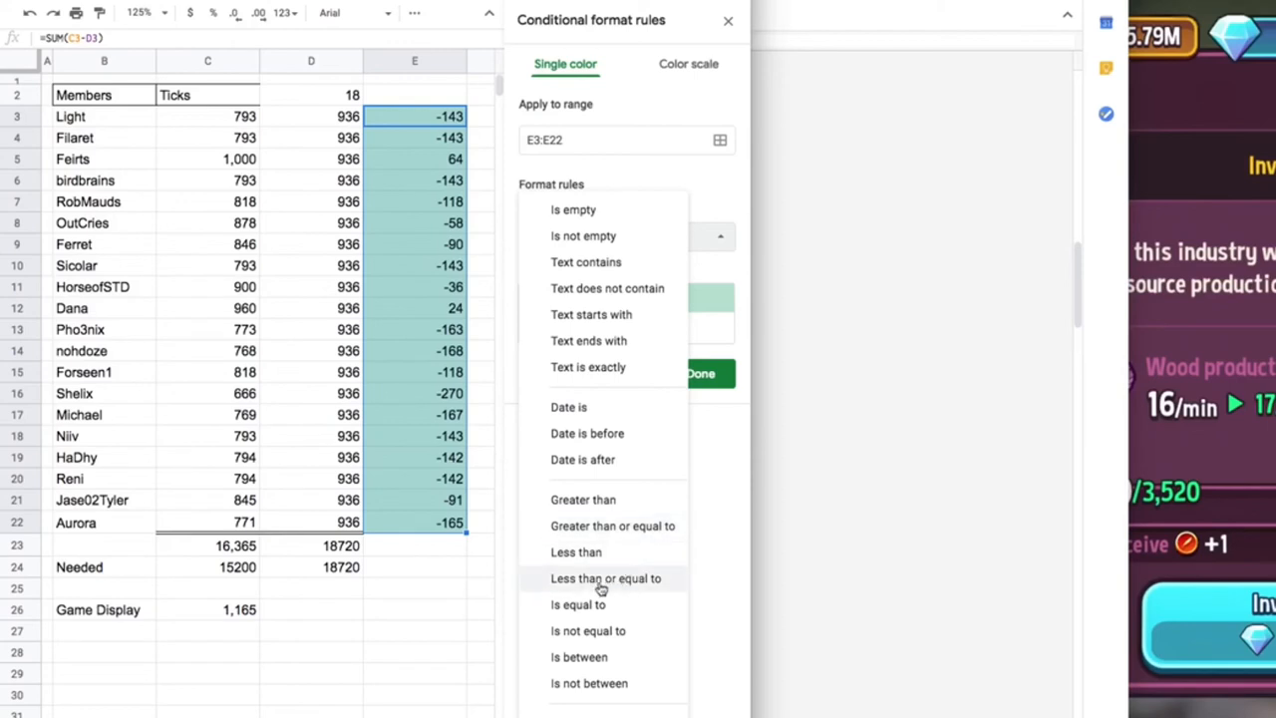
pyautogui.moveTo(603, 579)
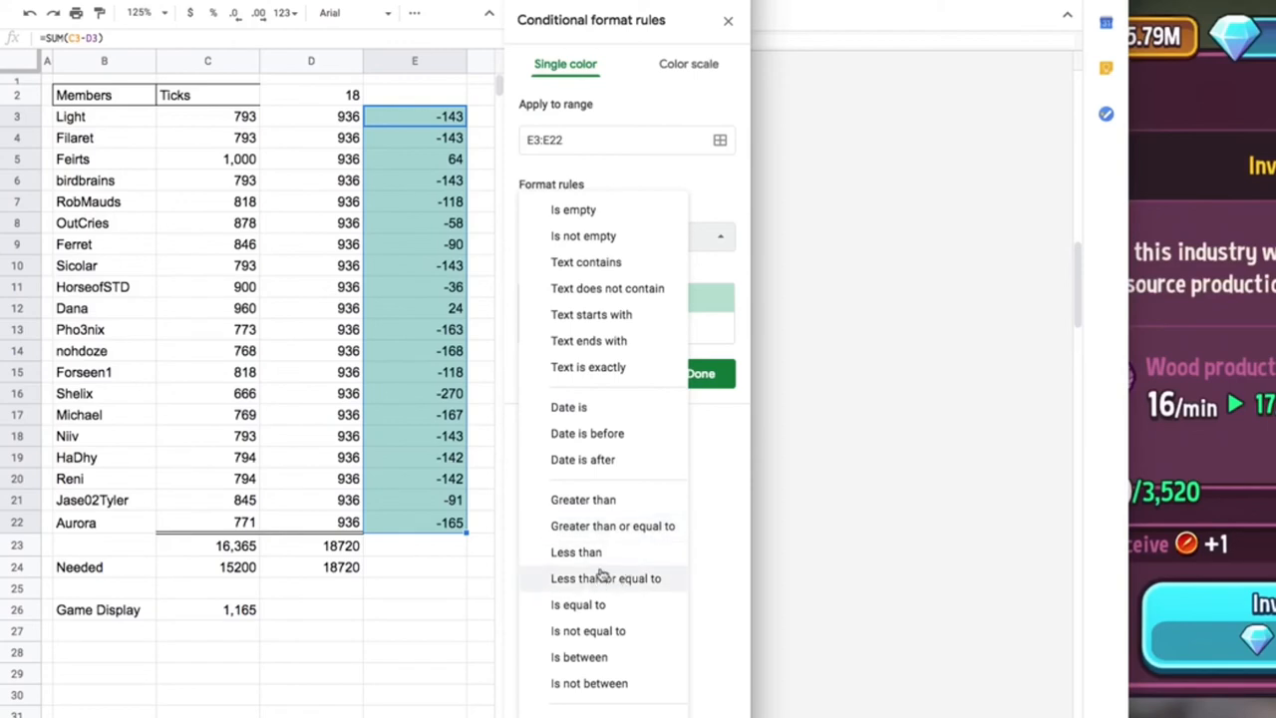
pyautogui.click(574, 550)
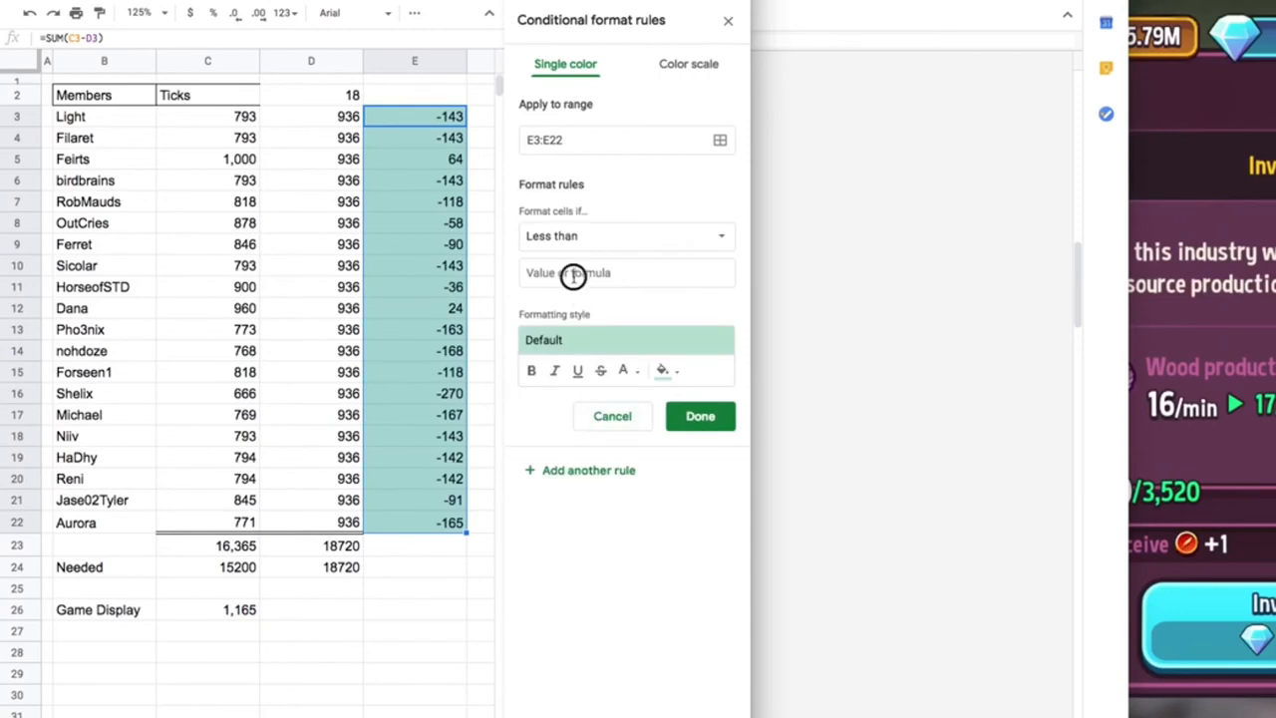
pyautogui.write('0')
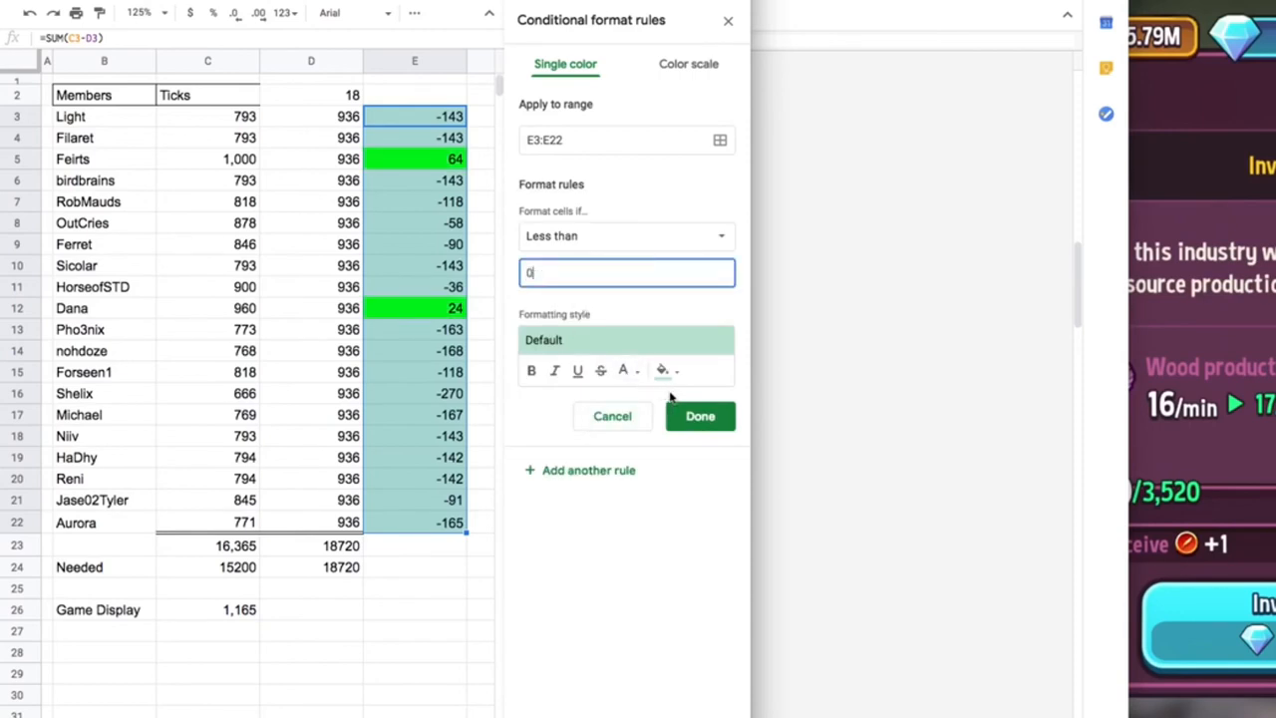
pyautogui.click(662, 369)
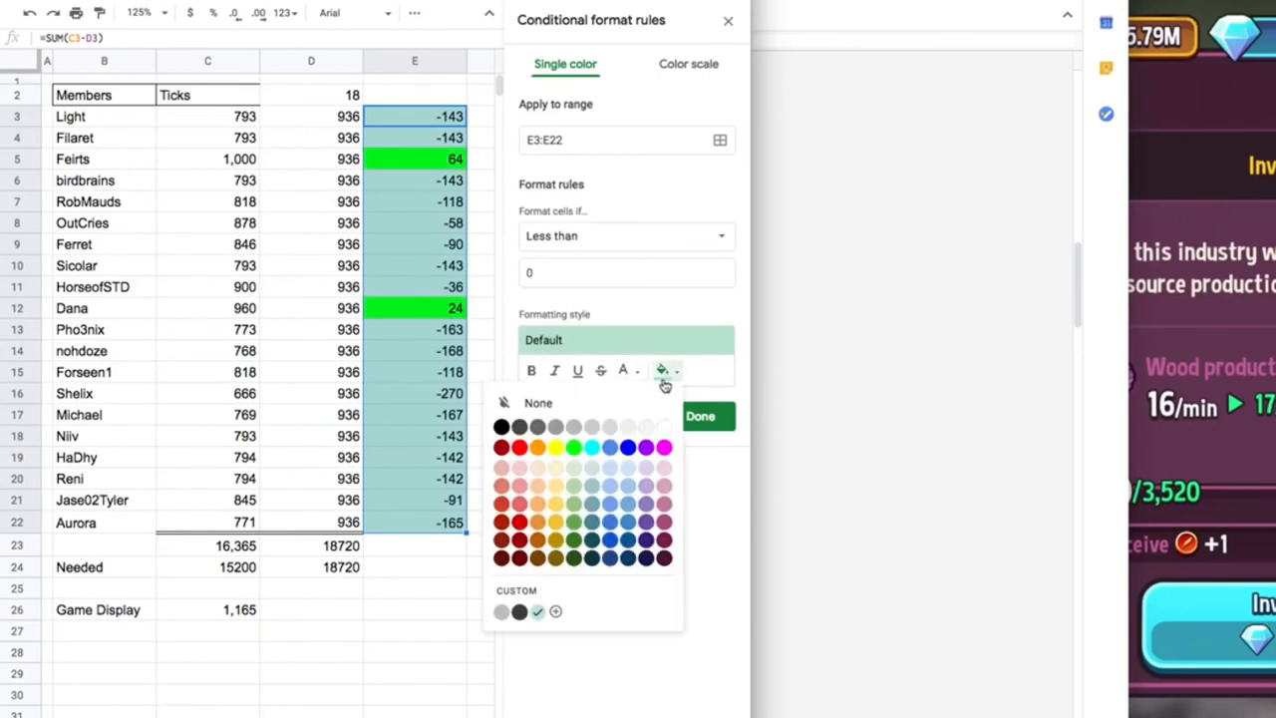
pyautogui.click(503, 447)
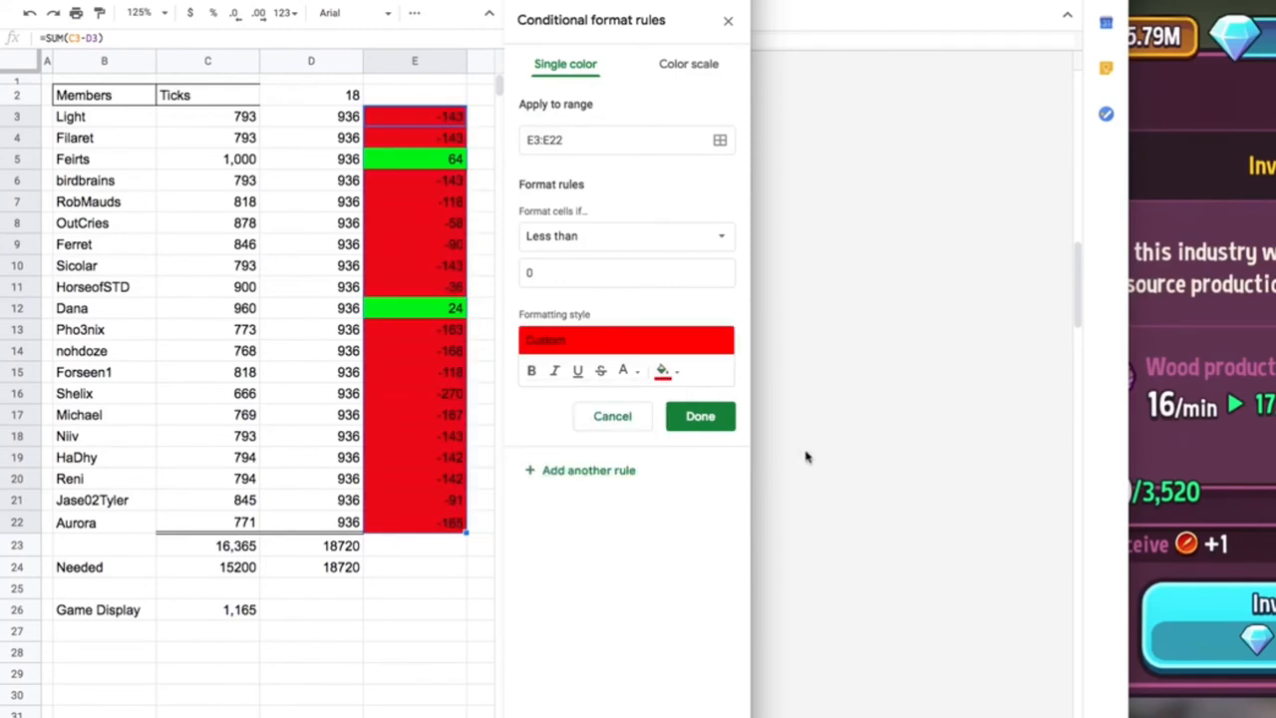
pyautogui.click(622, 369)
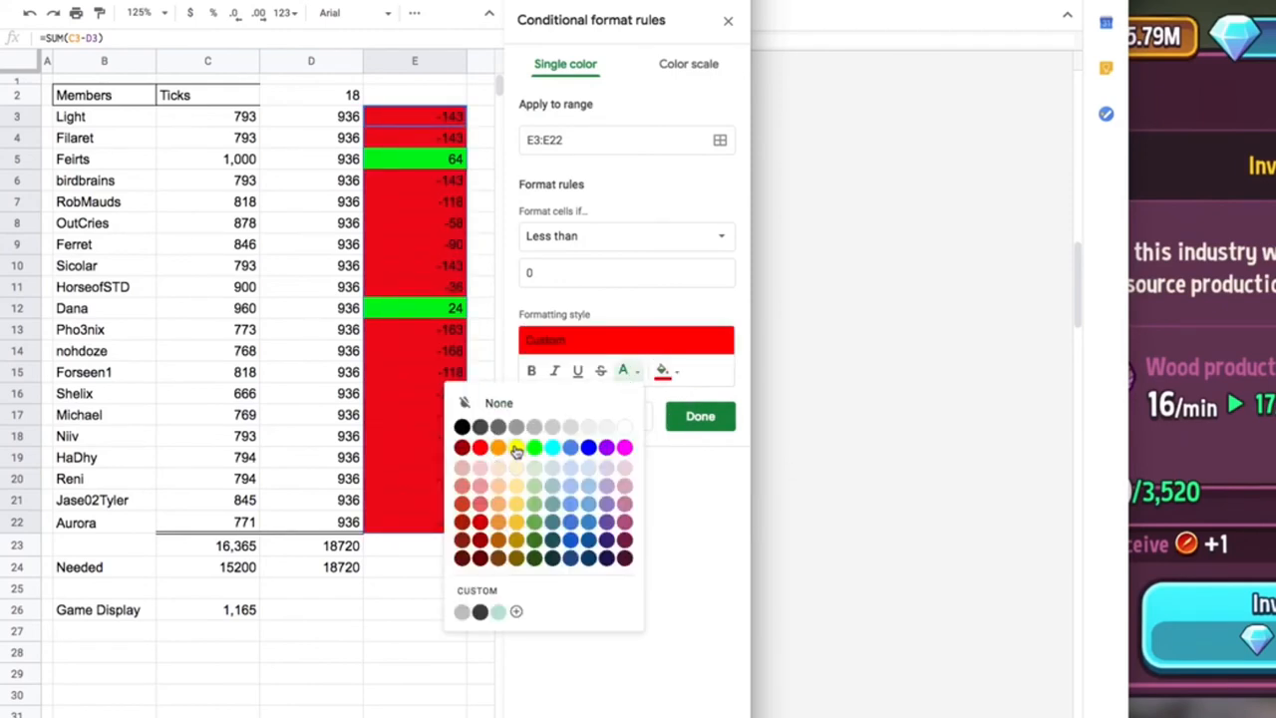
pyautogui.click(514, 447)
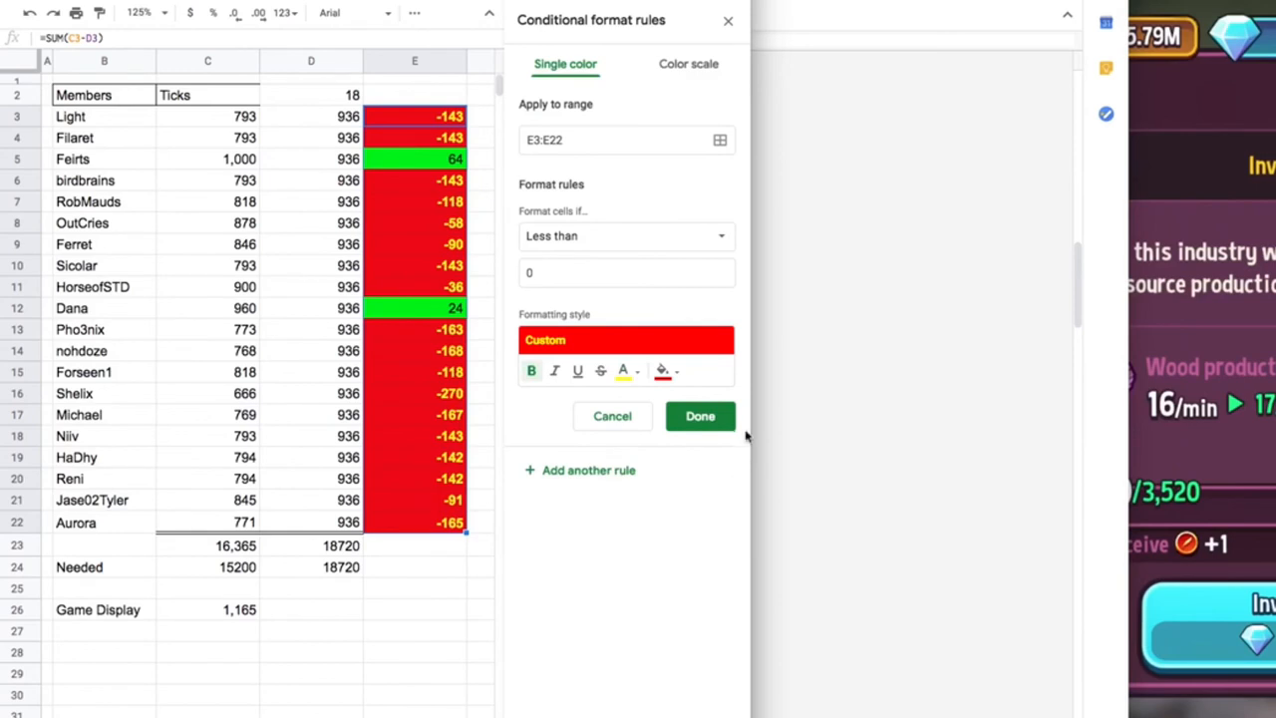
pyautogui.click(700, 417)
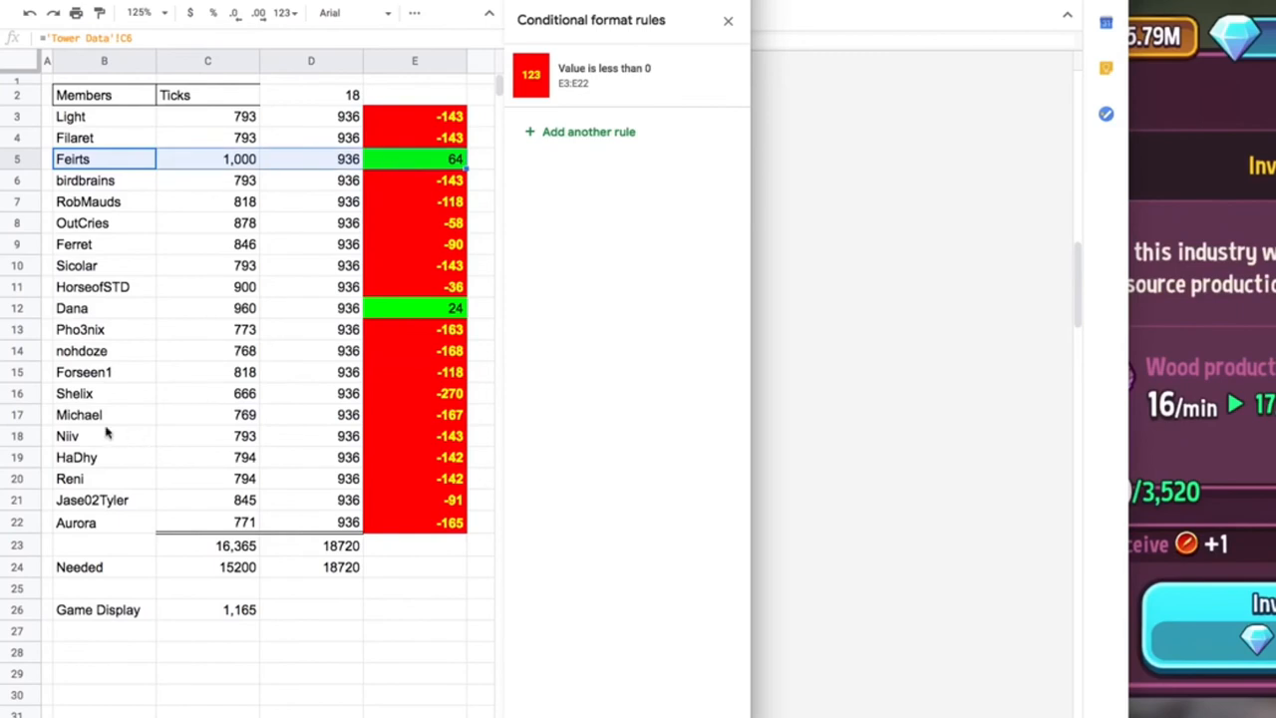
pyautogui.moveTo(79, 309)
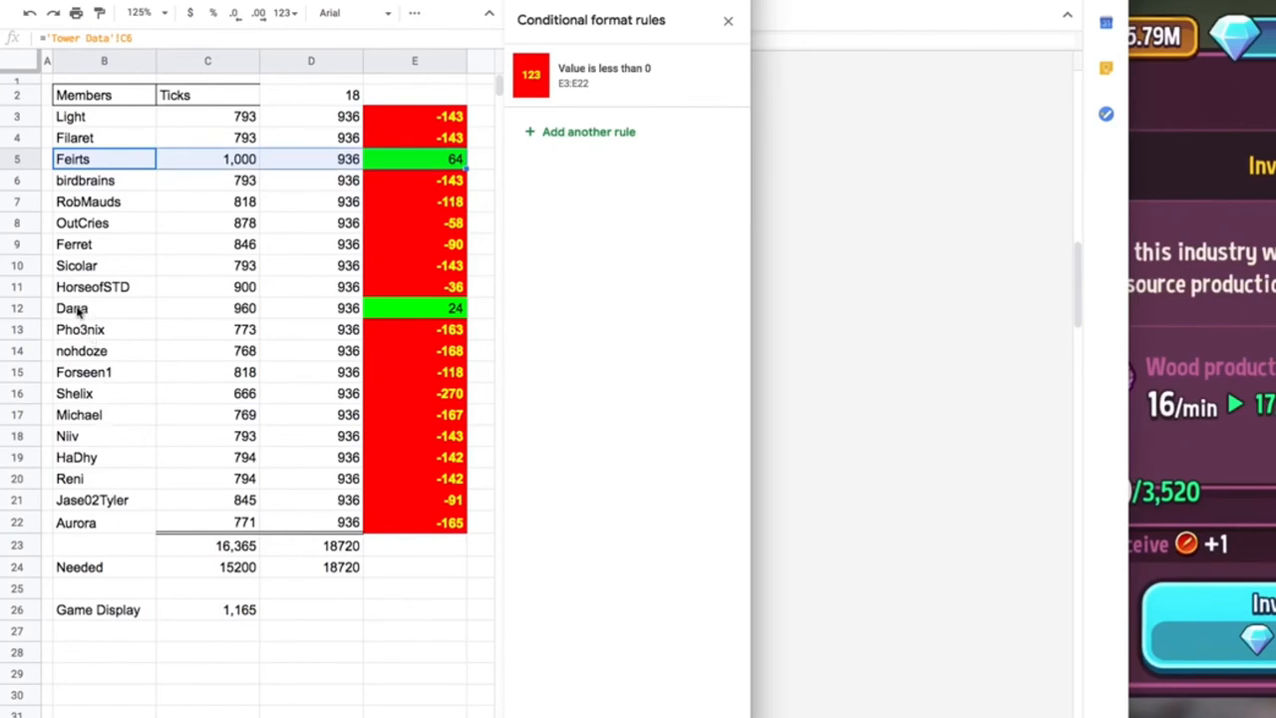
pyautogui.click(104, 307)
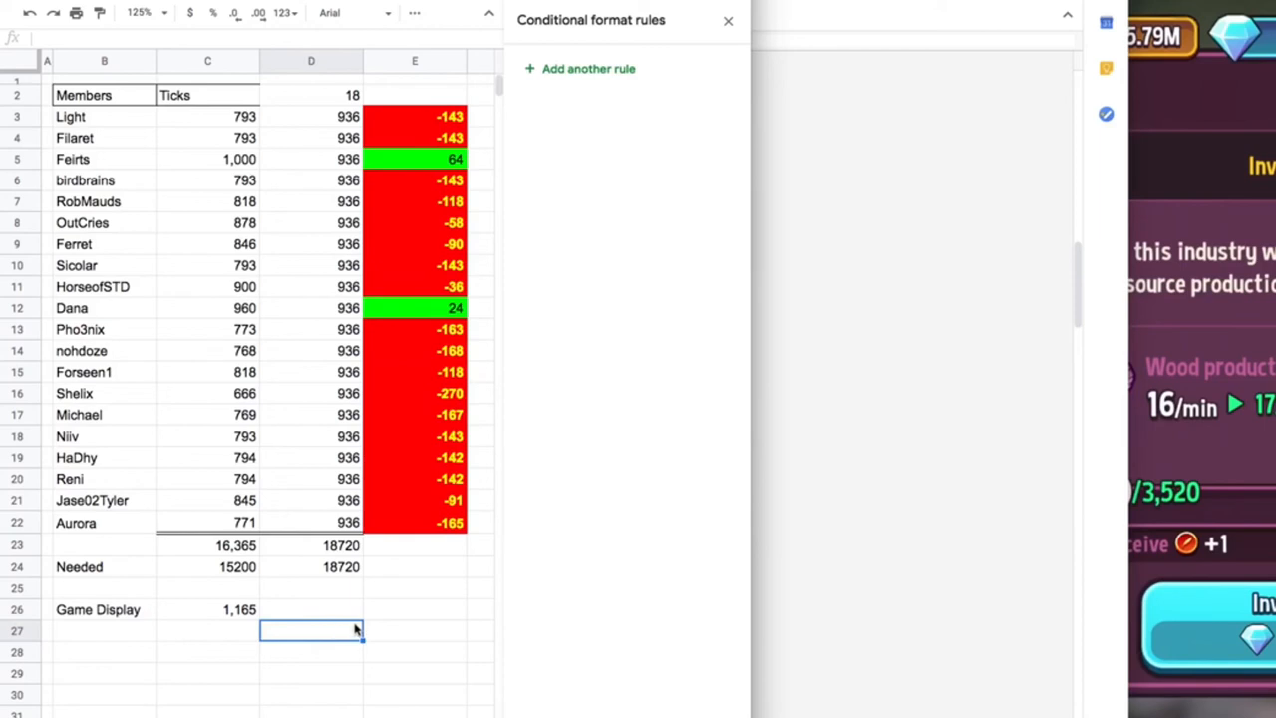
pyautogui.moveTo(508, 449)
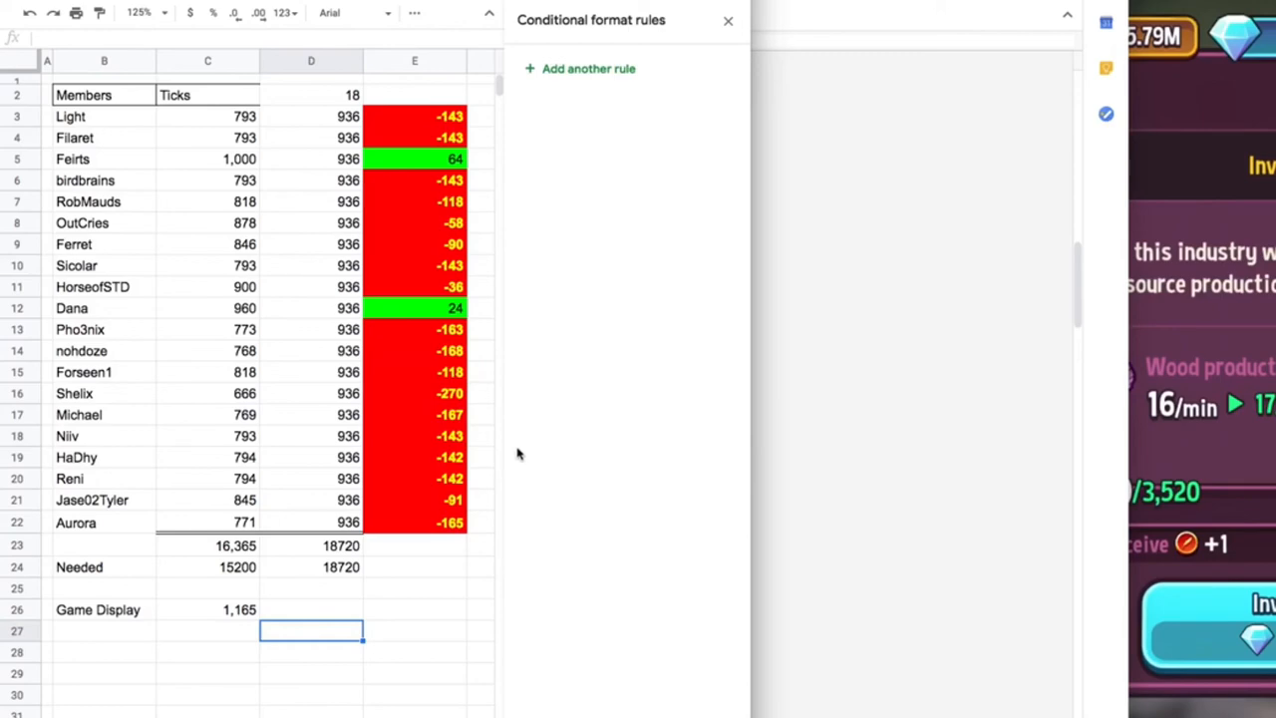
pyautogui.moveTo(1187, 205)
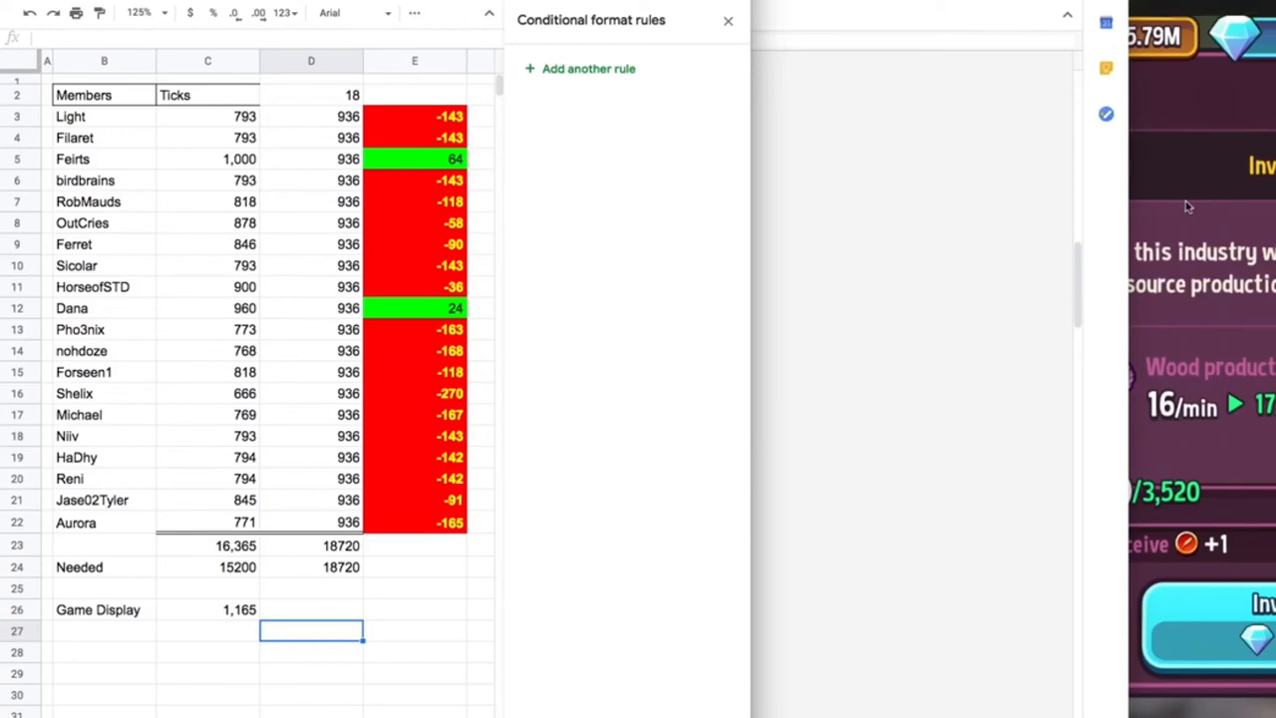